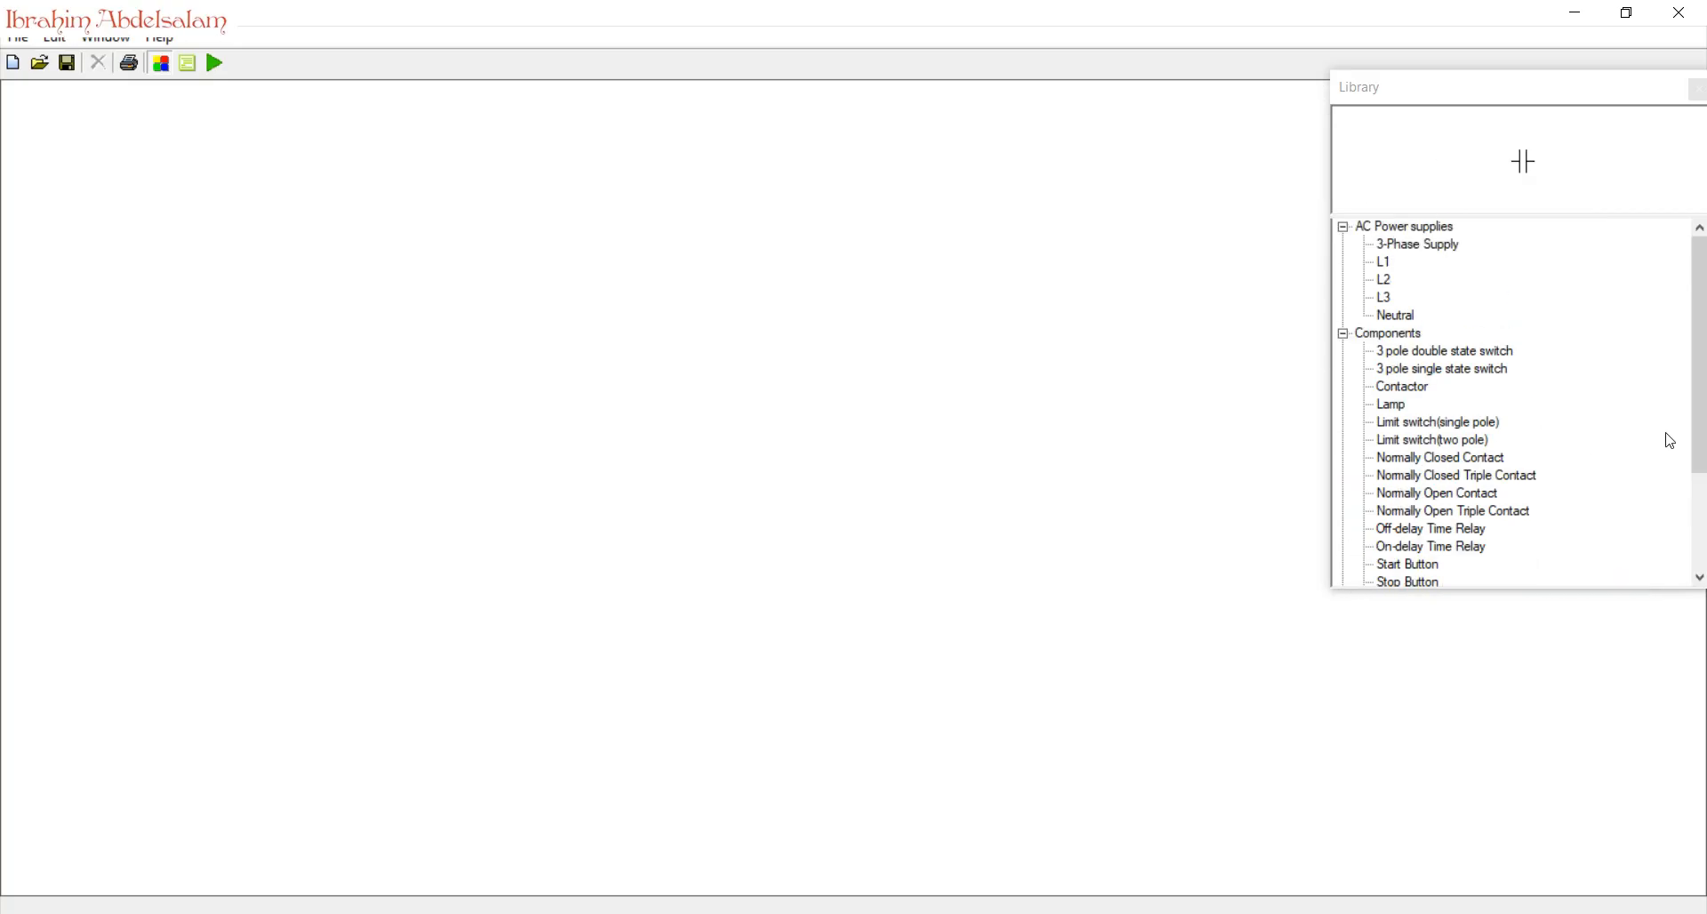
- Place a 3-phase supply, two triple NO contacts and a three-phase motor, rotating contacts horizontally
left_click(1415, 244)
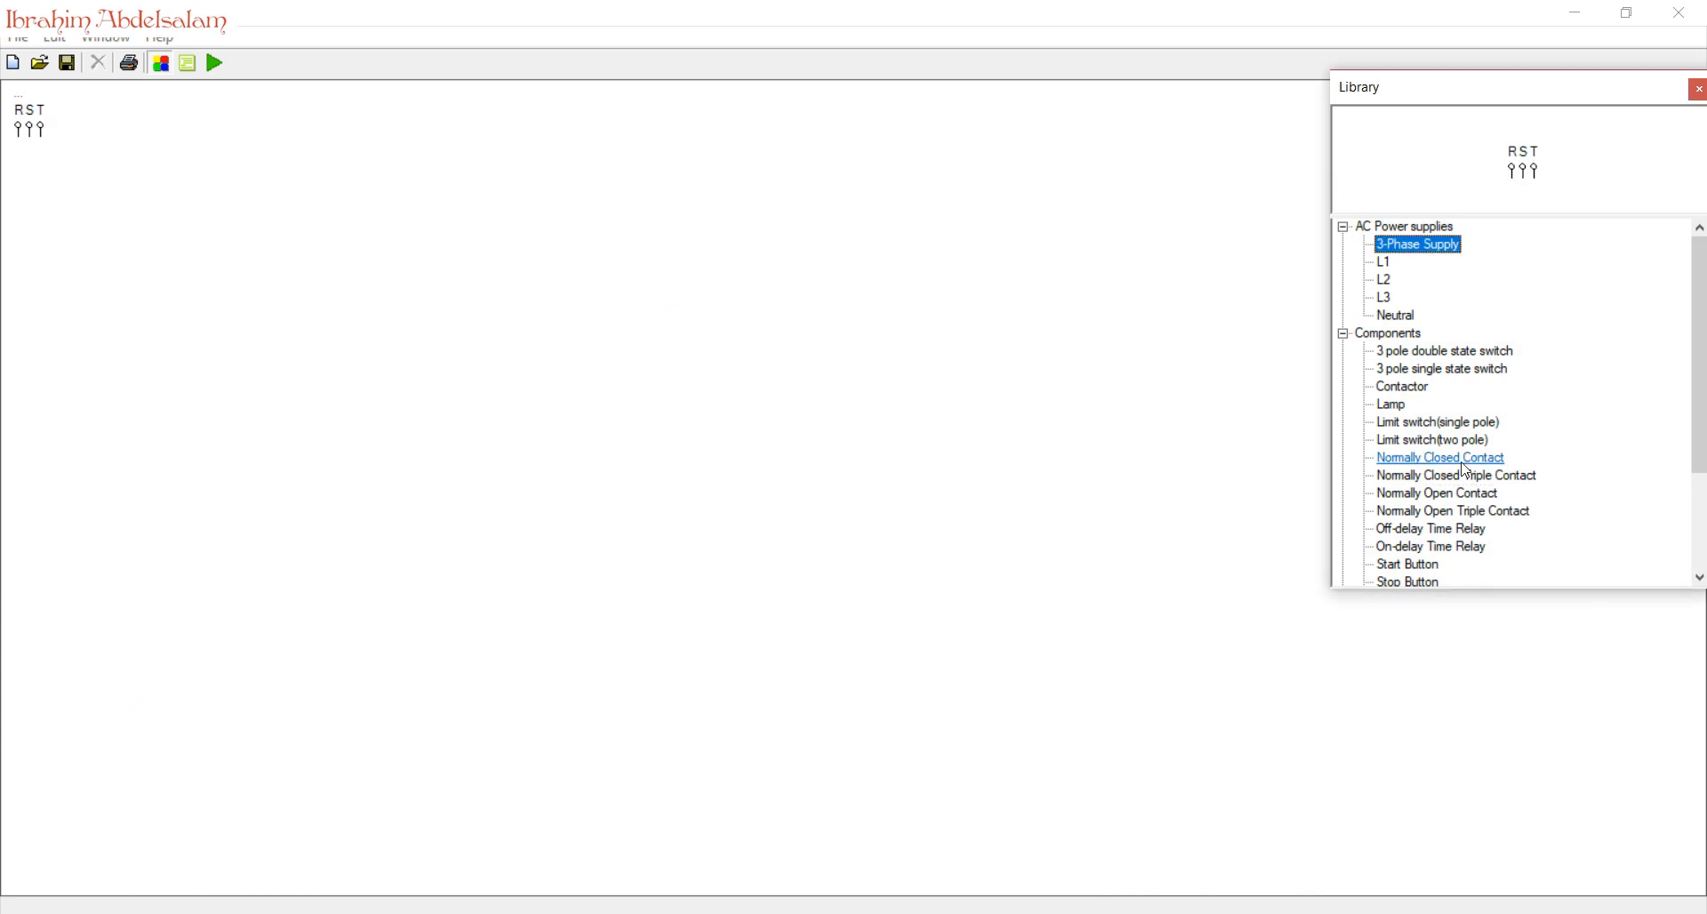
left_click(1451, 510)
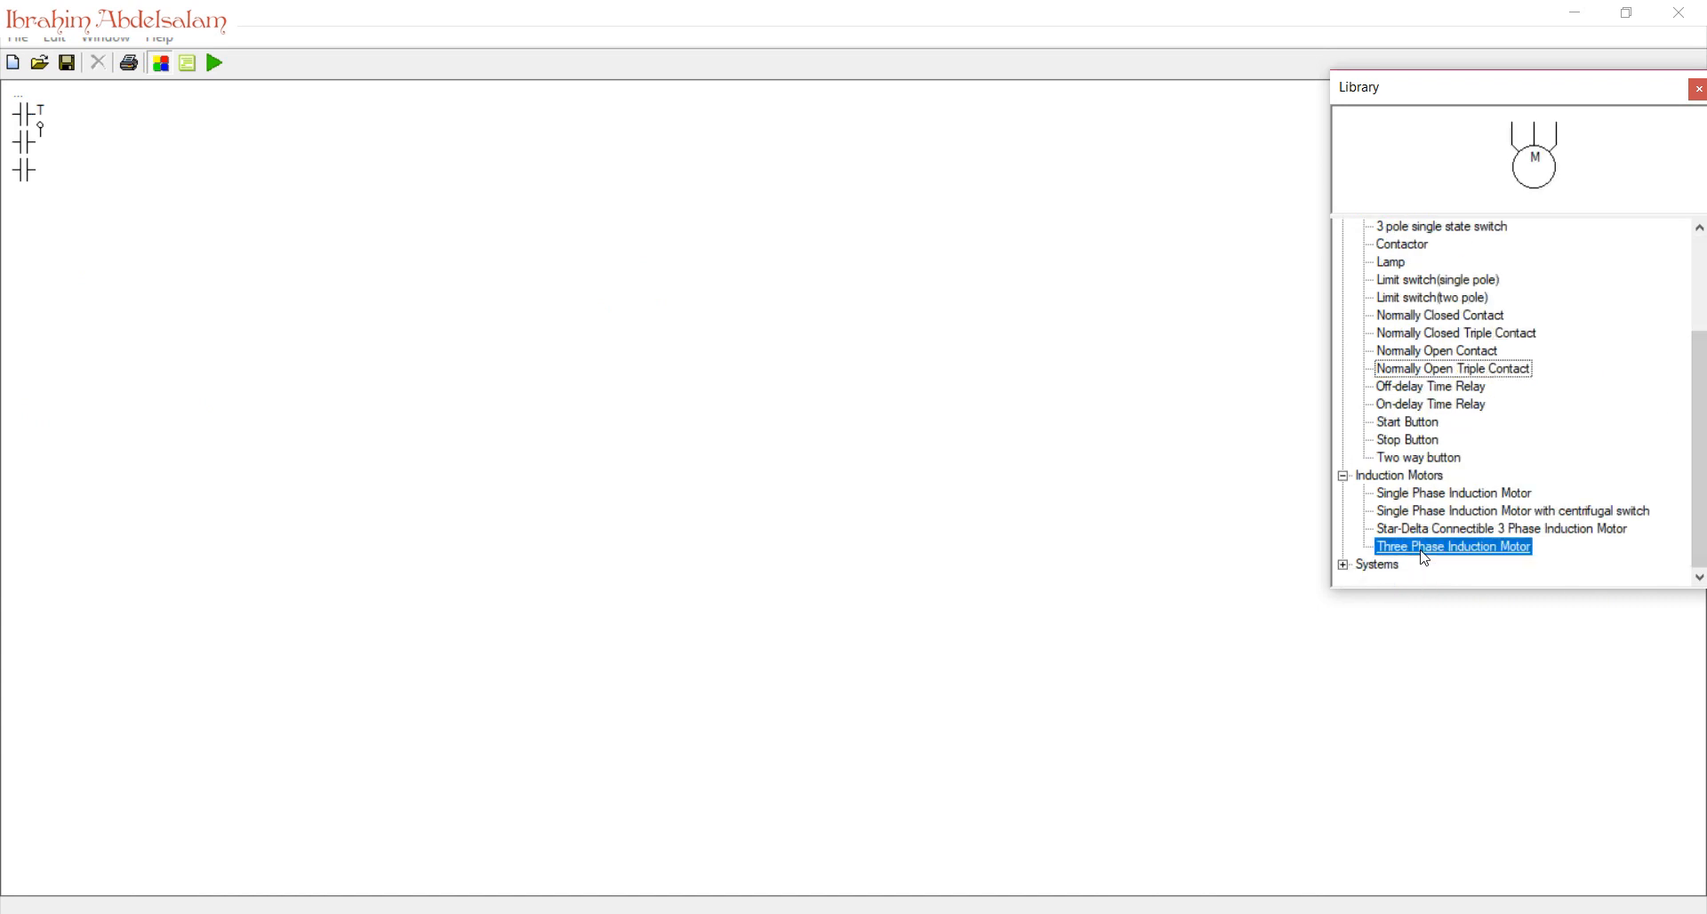
left_click_drag(1451, 545, 1078, 576)
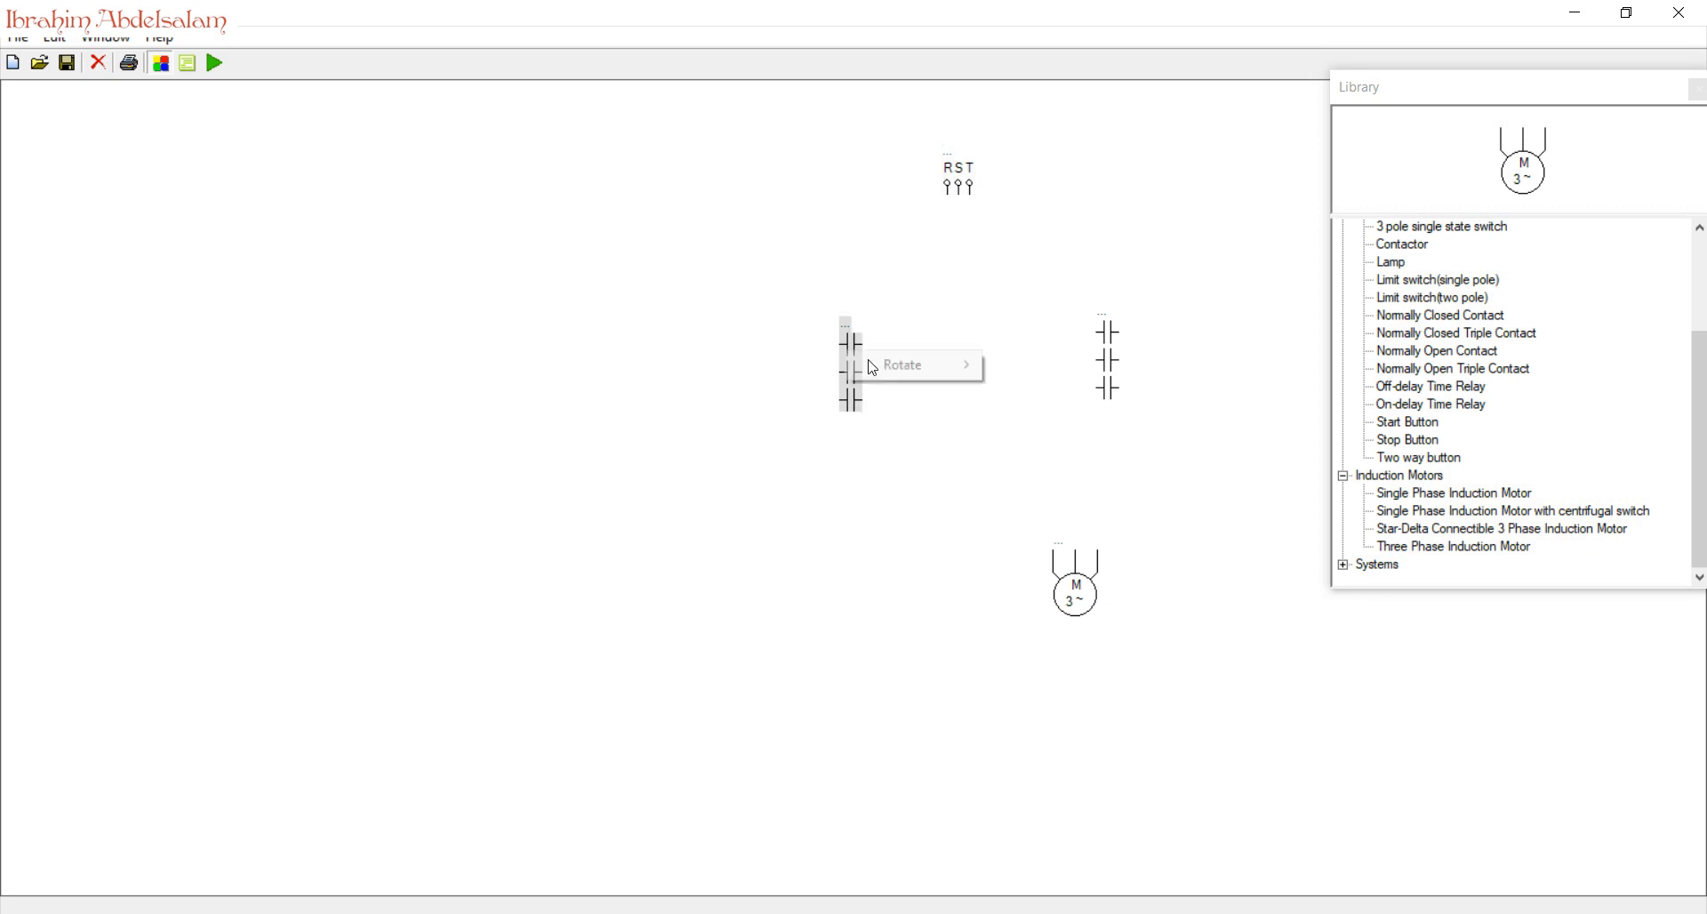
left_click(849, 367)
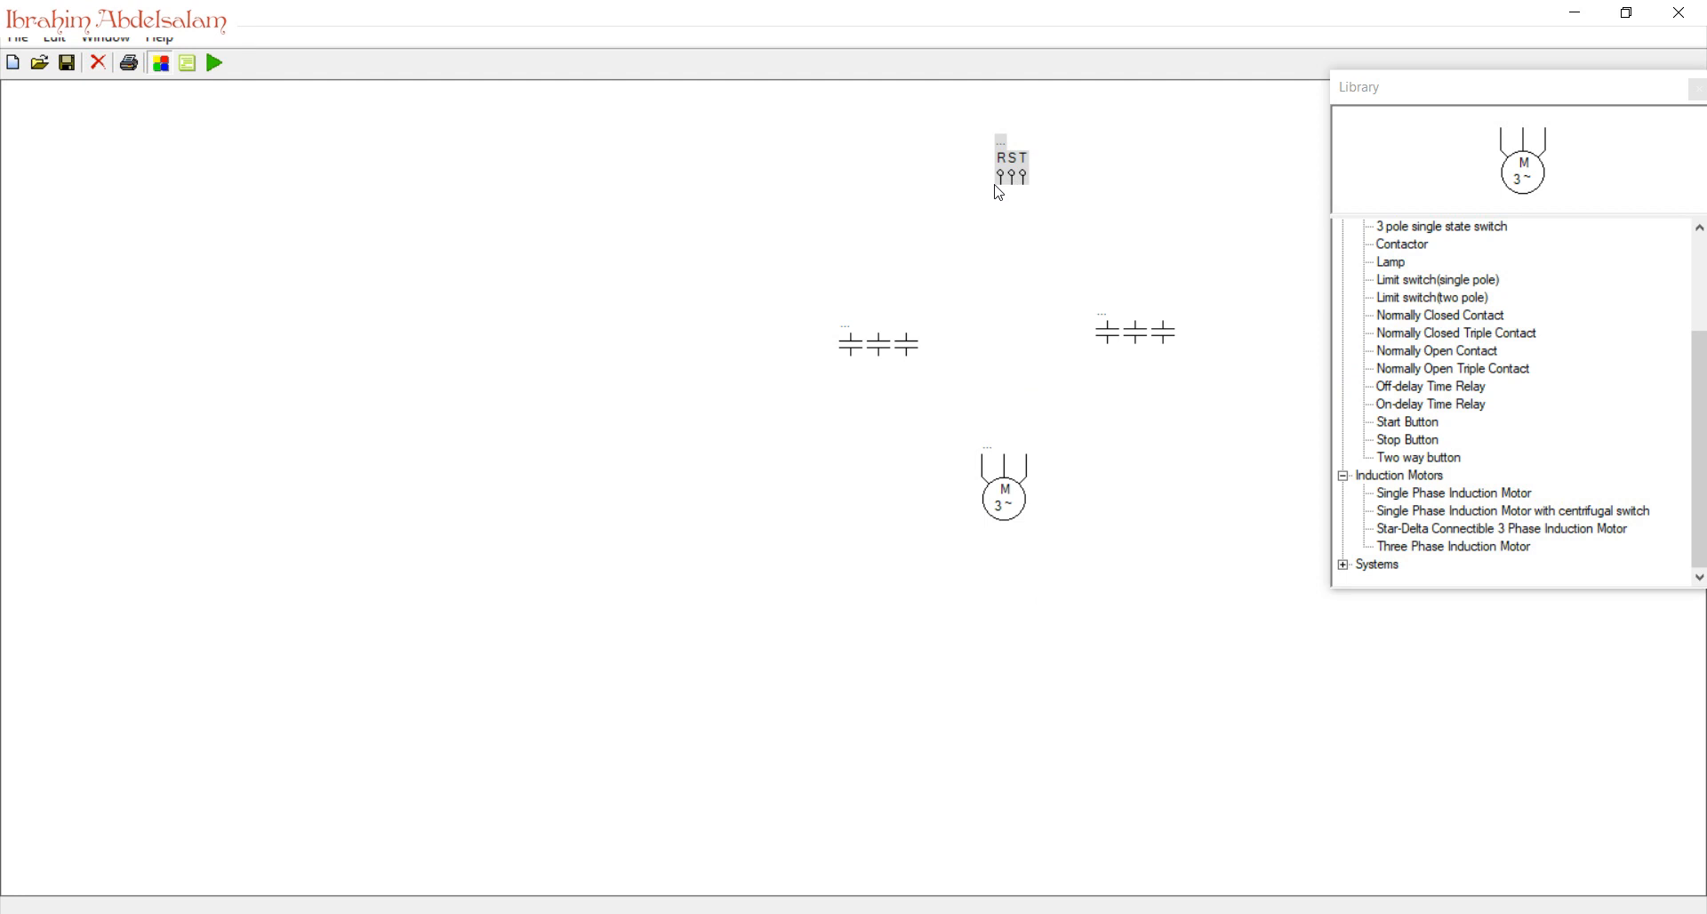
- Wire the R, S, T phases through both triple contacts to the motor, swapping two phases
left_click_drag(995, 185, 849, 335)
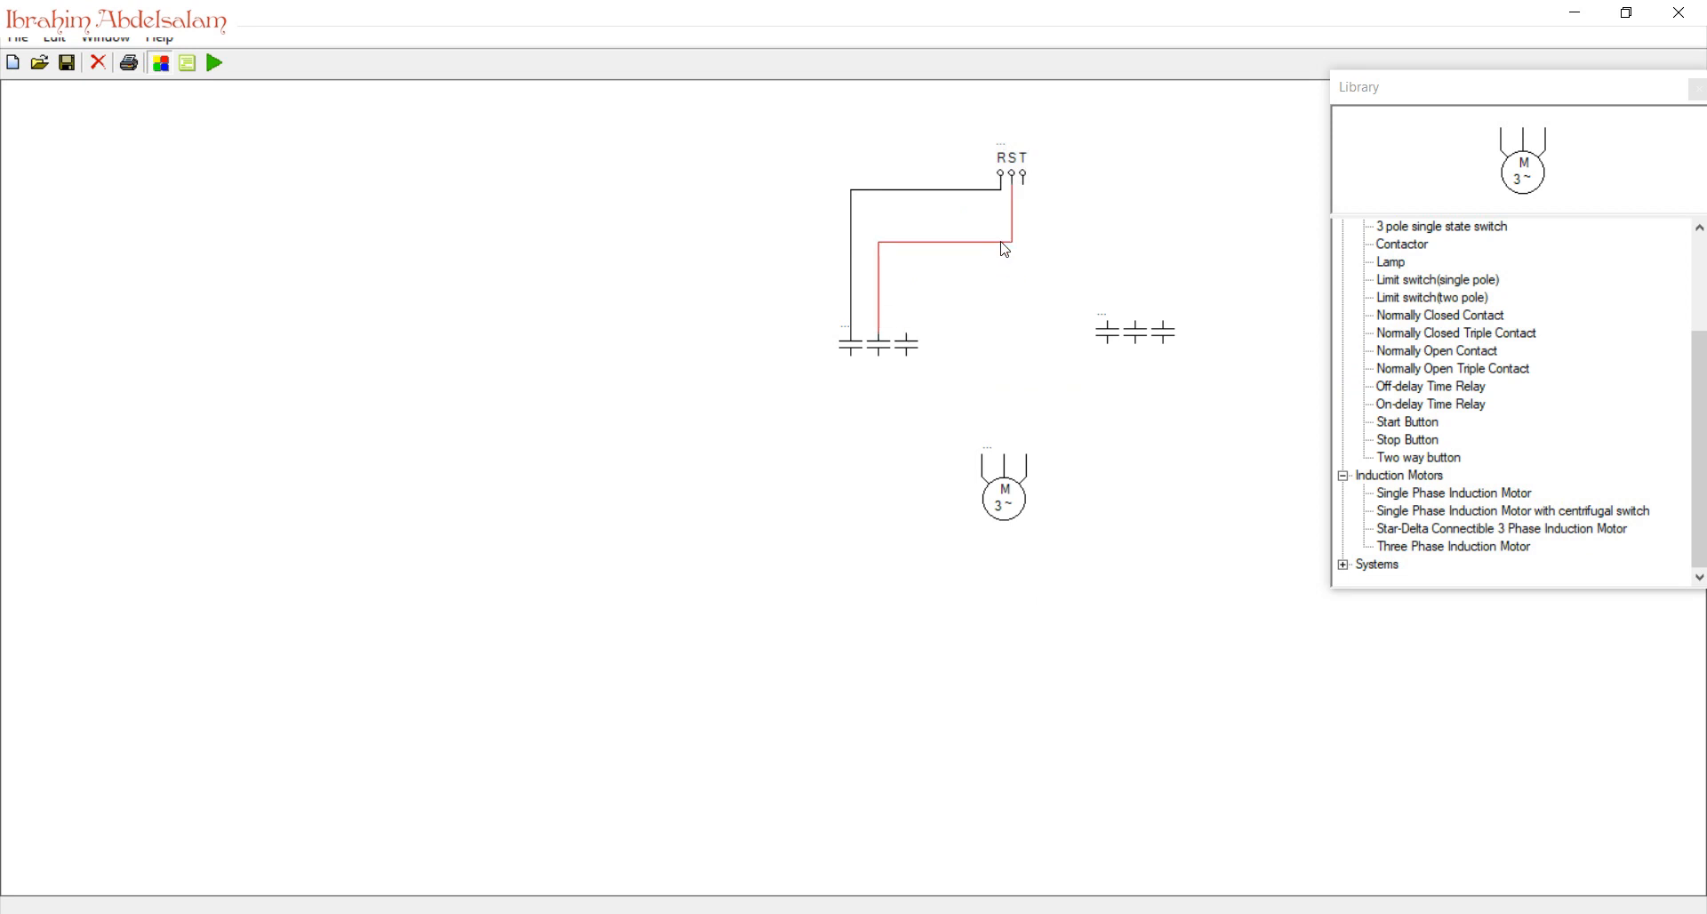
left_click_drag(906, 334, 1023, 179)
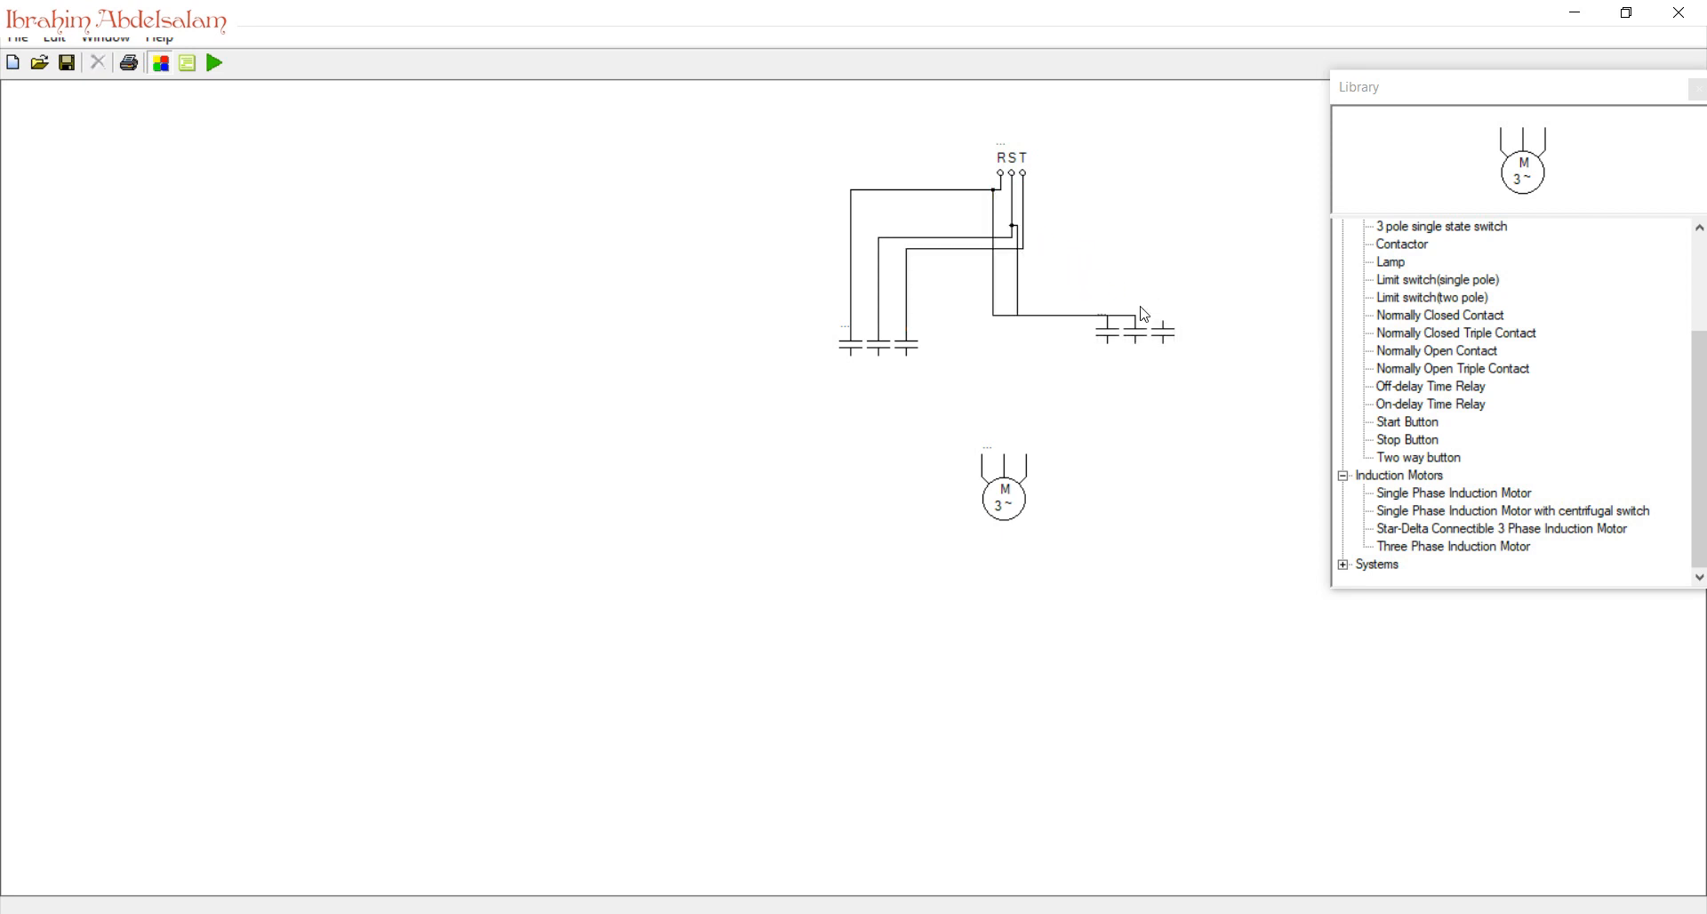
left_click_drag(1065, 247, 1160, 323)
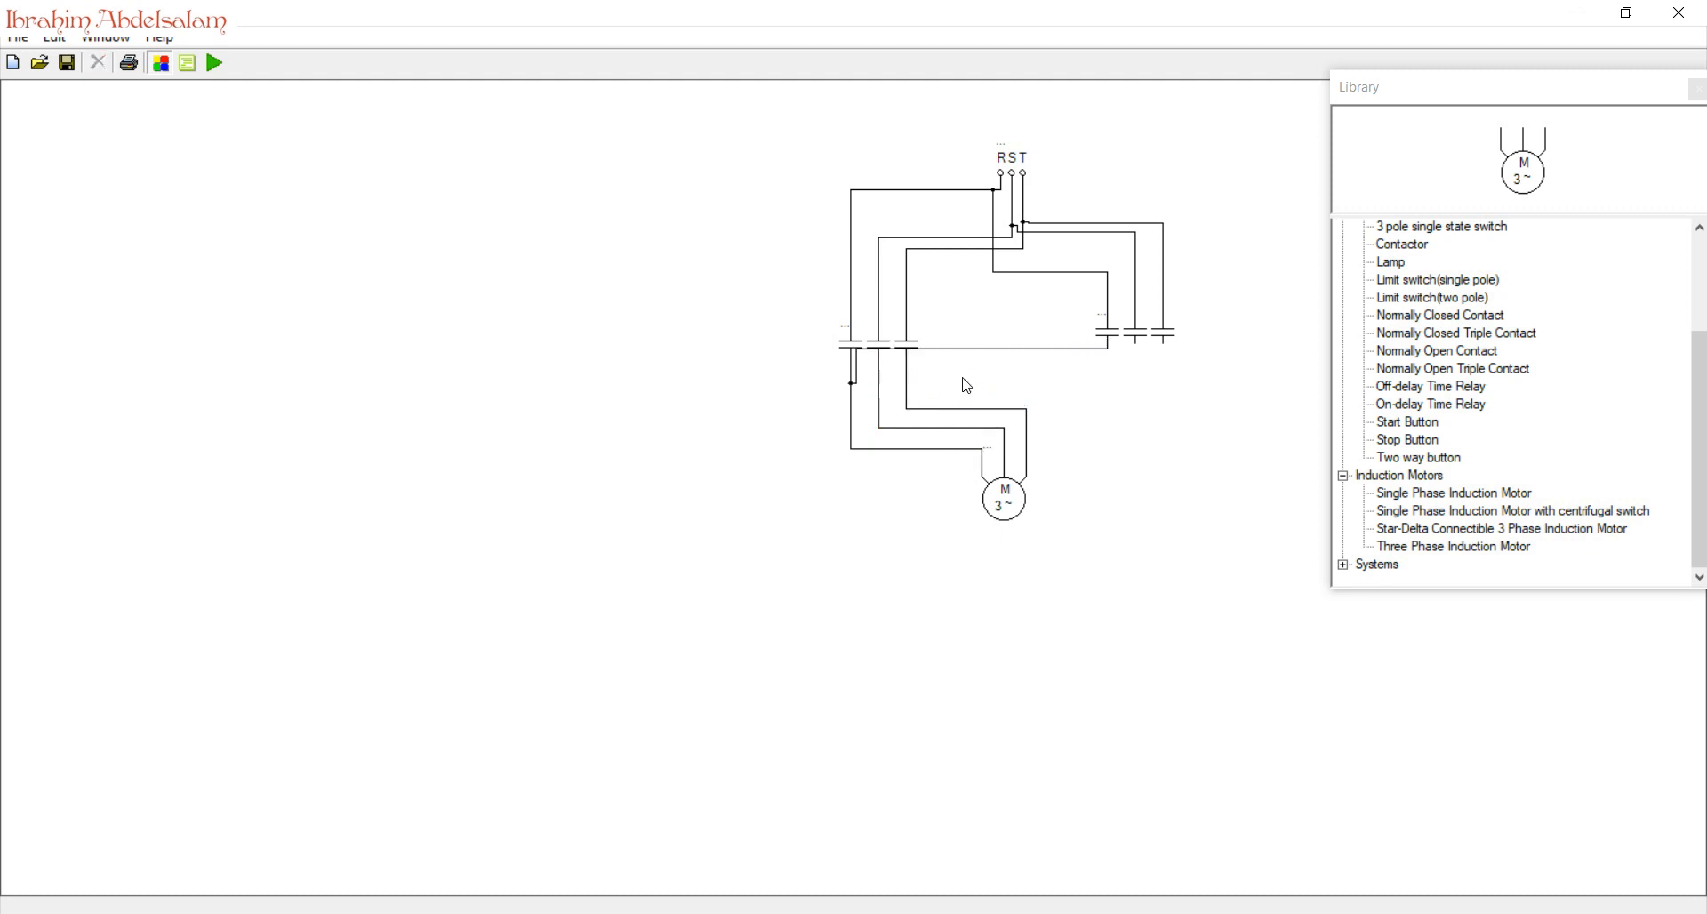
left_click(969, 382)
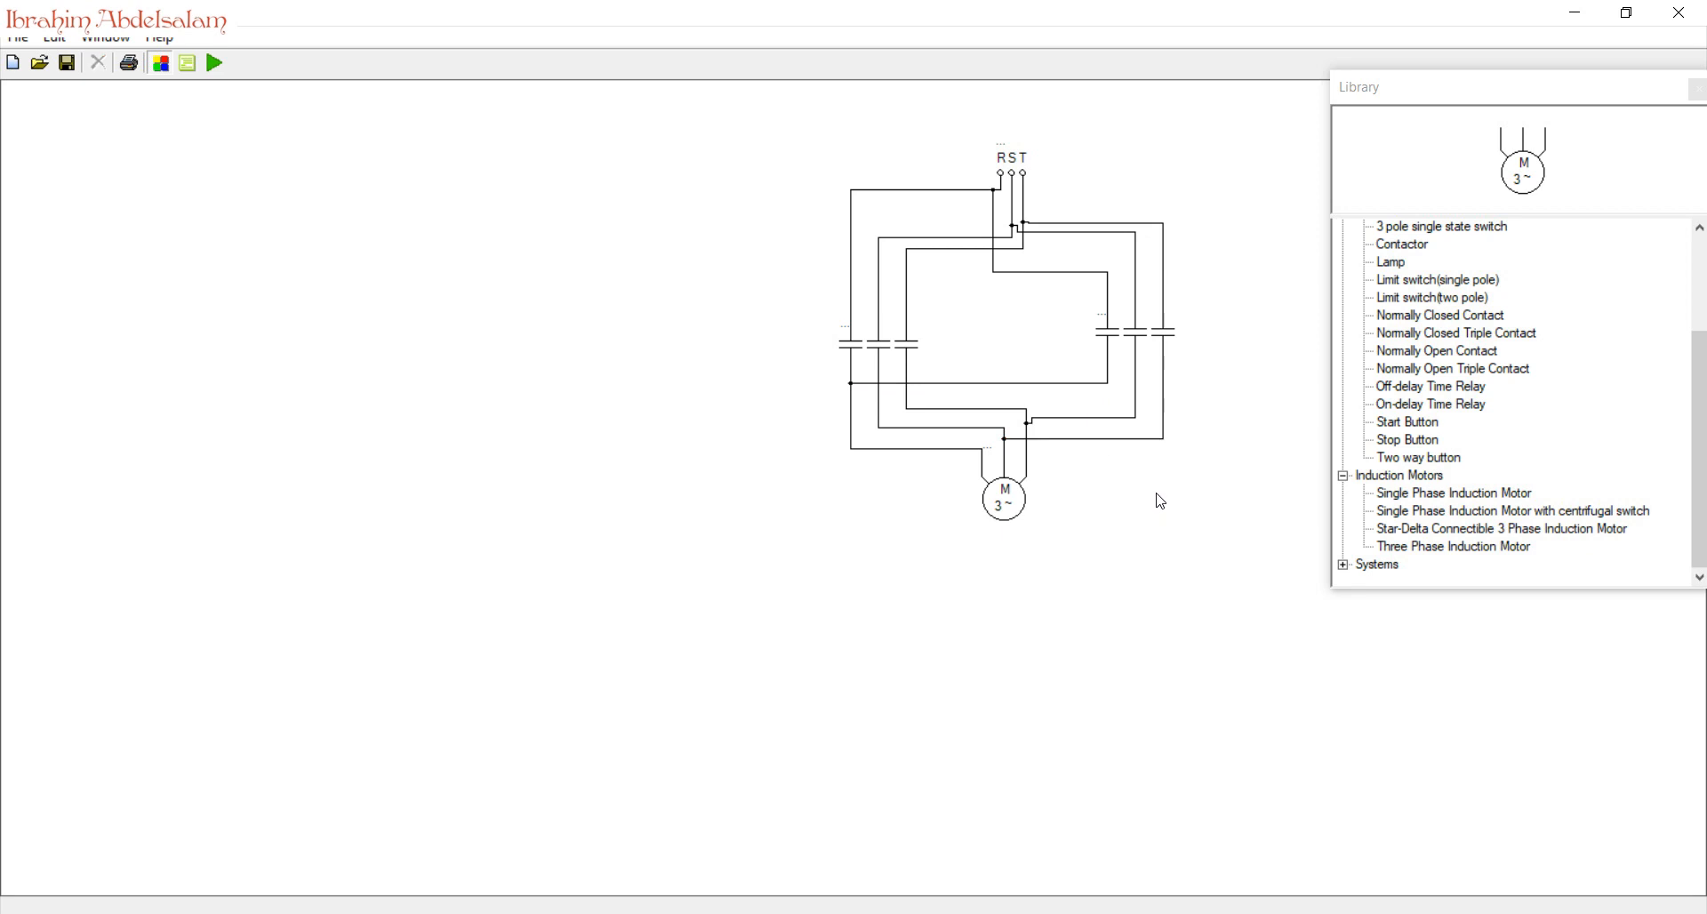
mouse_move(966, 383)
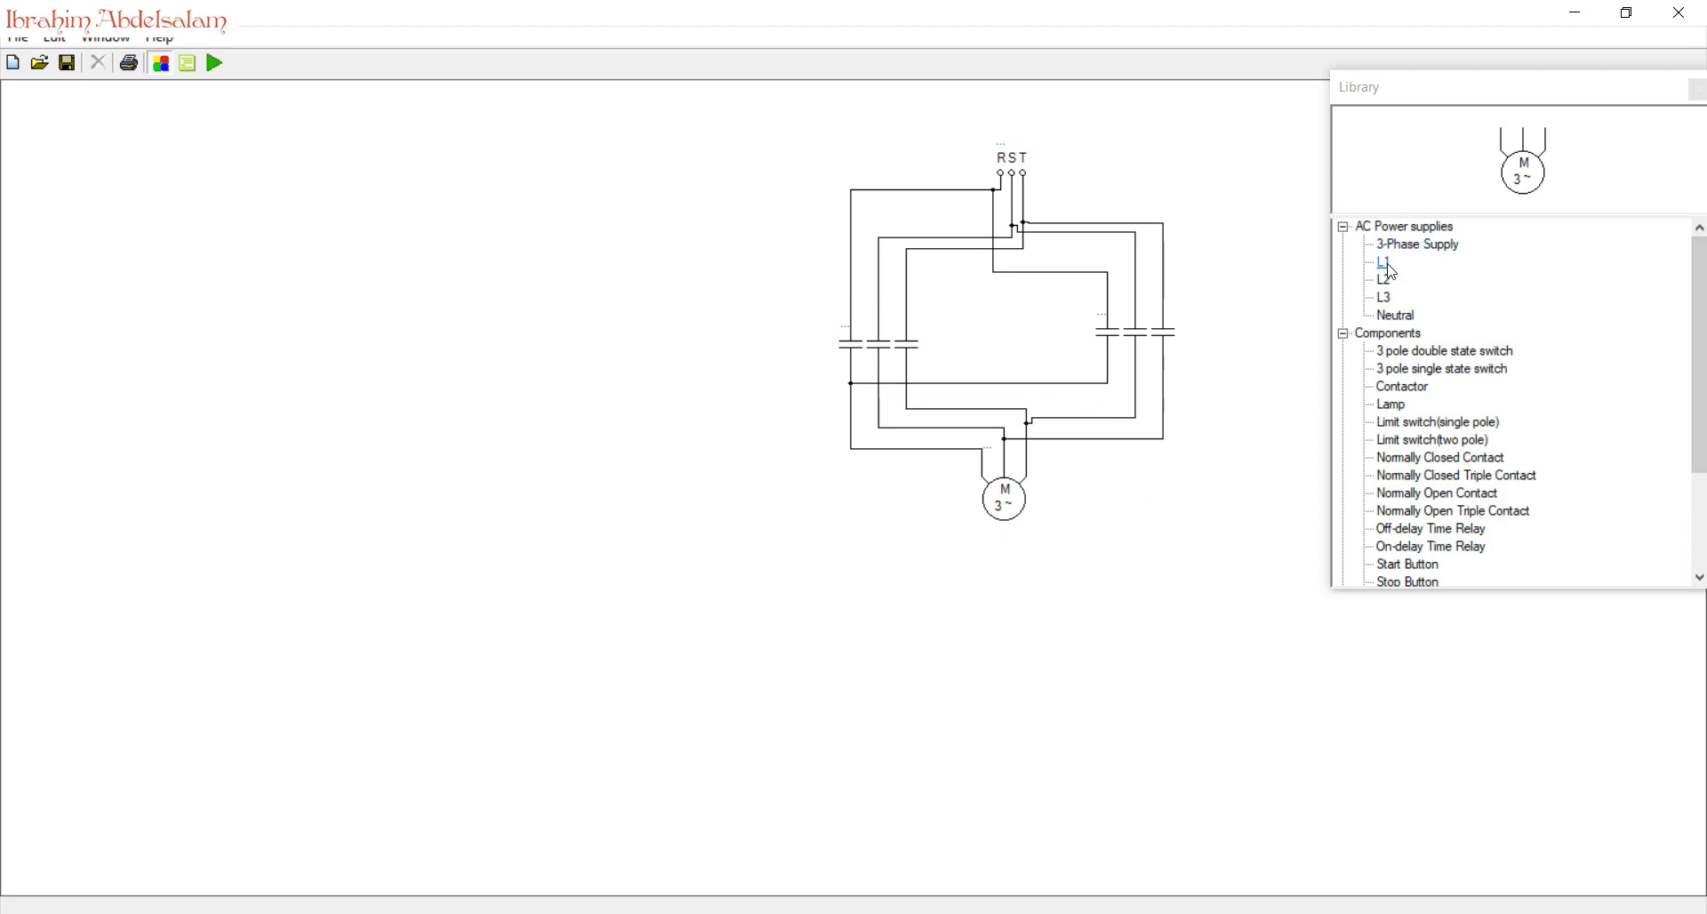
- Place the L1 supply terminal, a contactor coil, stop and start buttons, and NC and NO contacts
left_click(1381, 261)
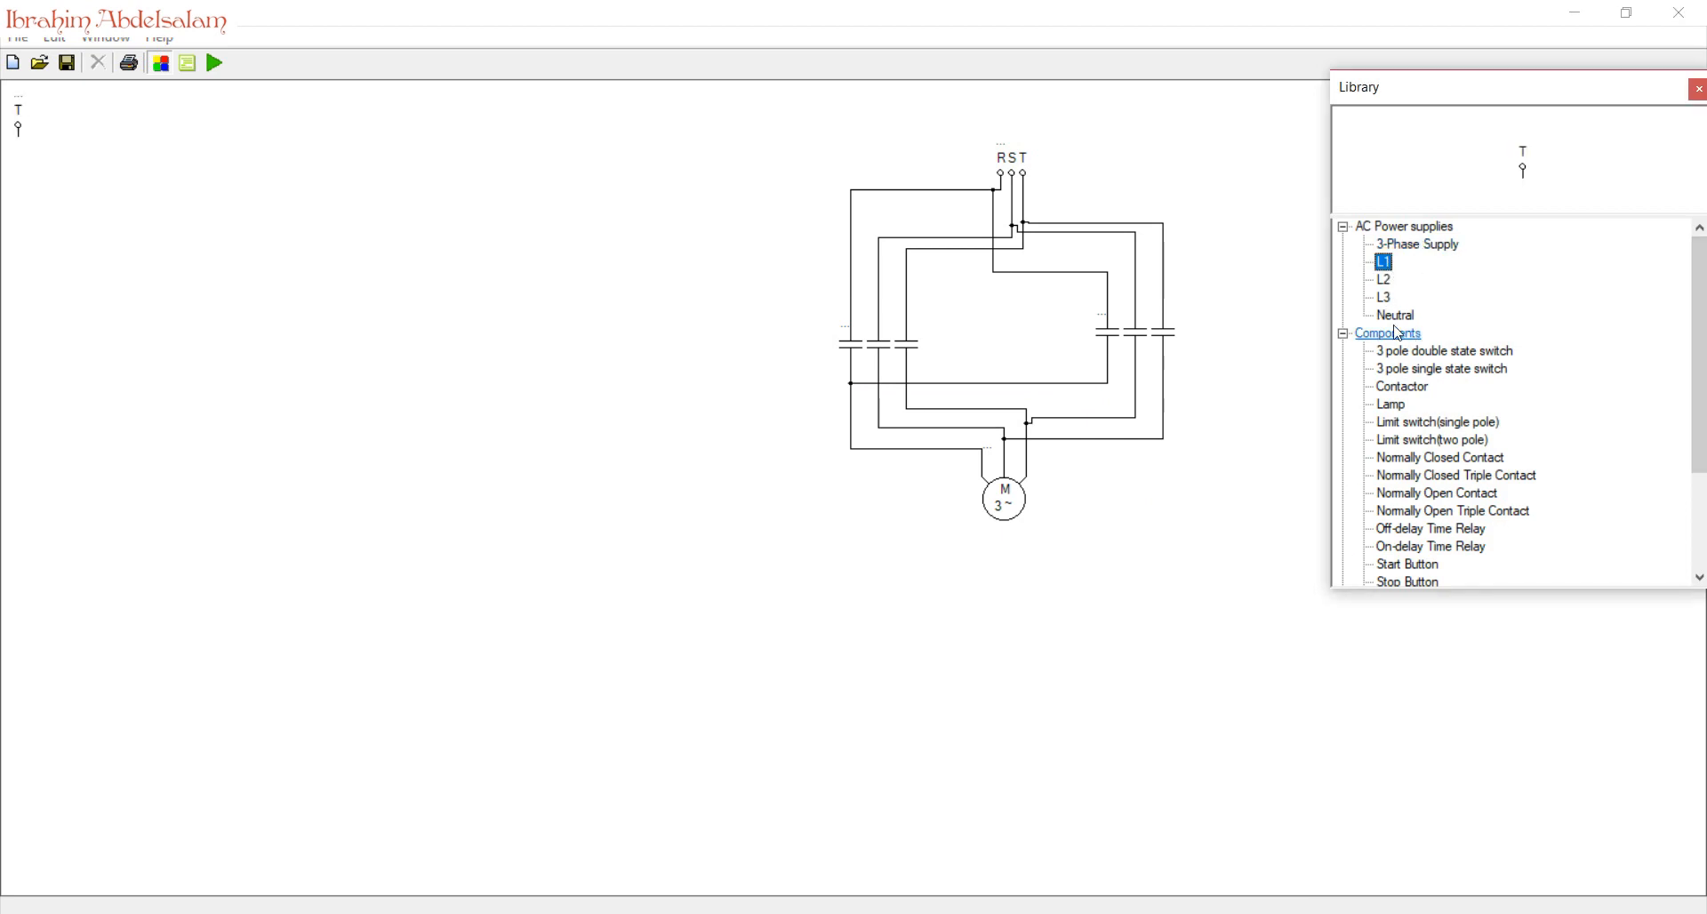
scroll("down", 3)
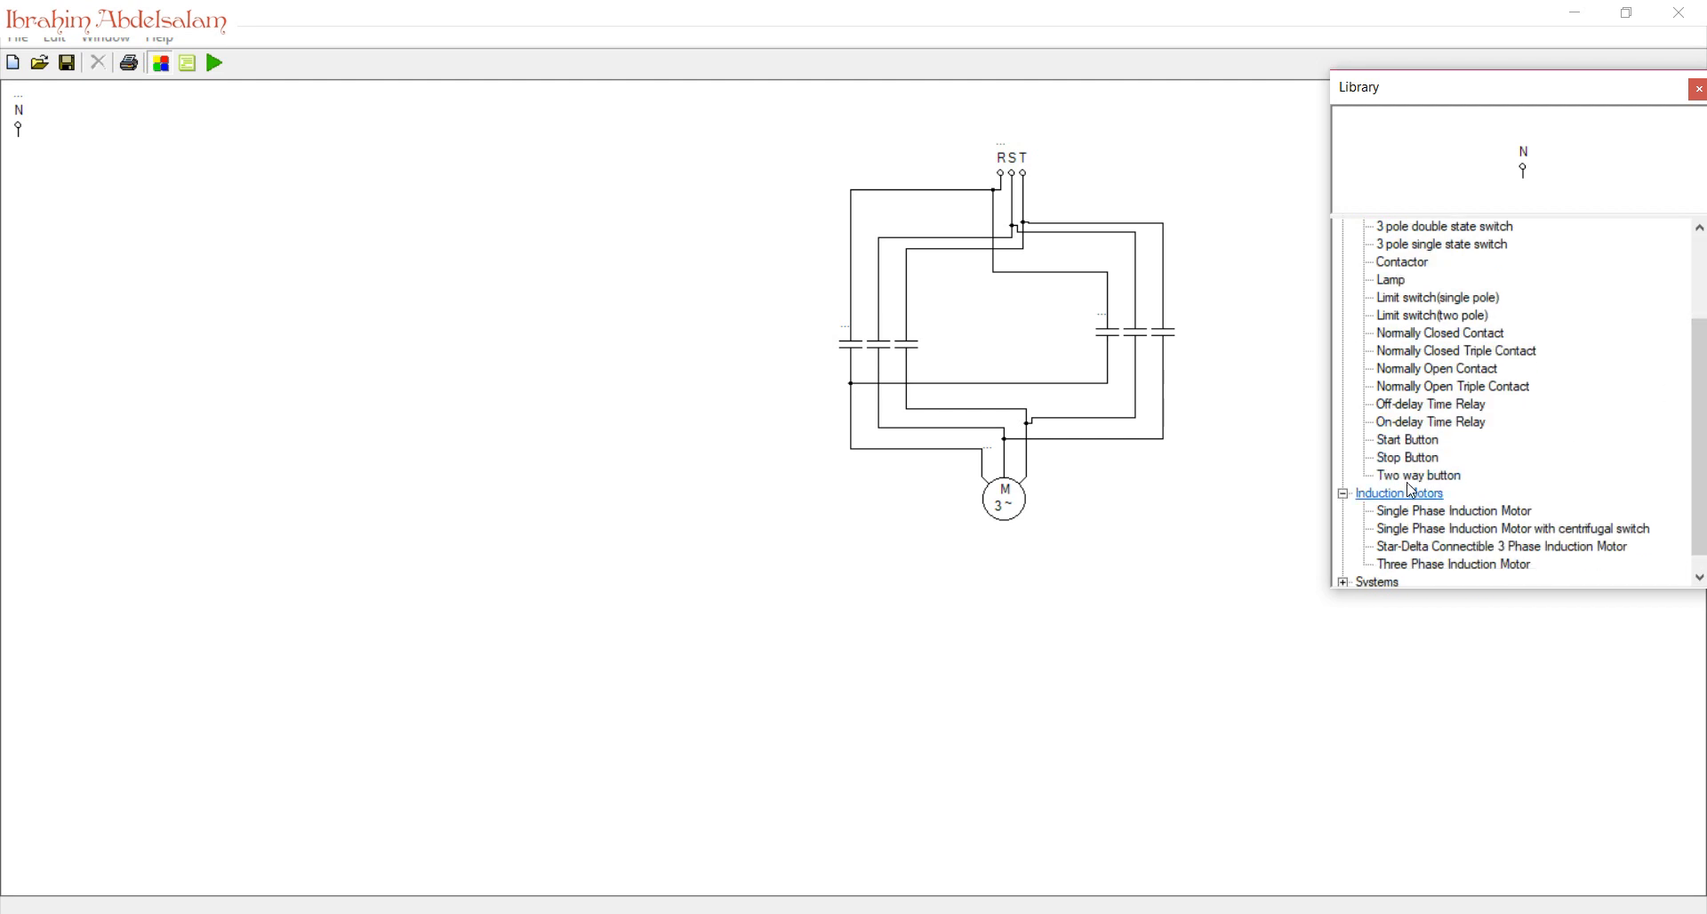
left_click(1400, 261)
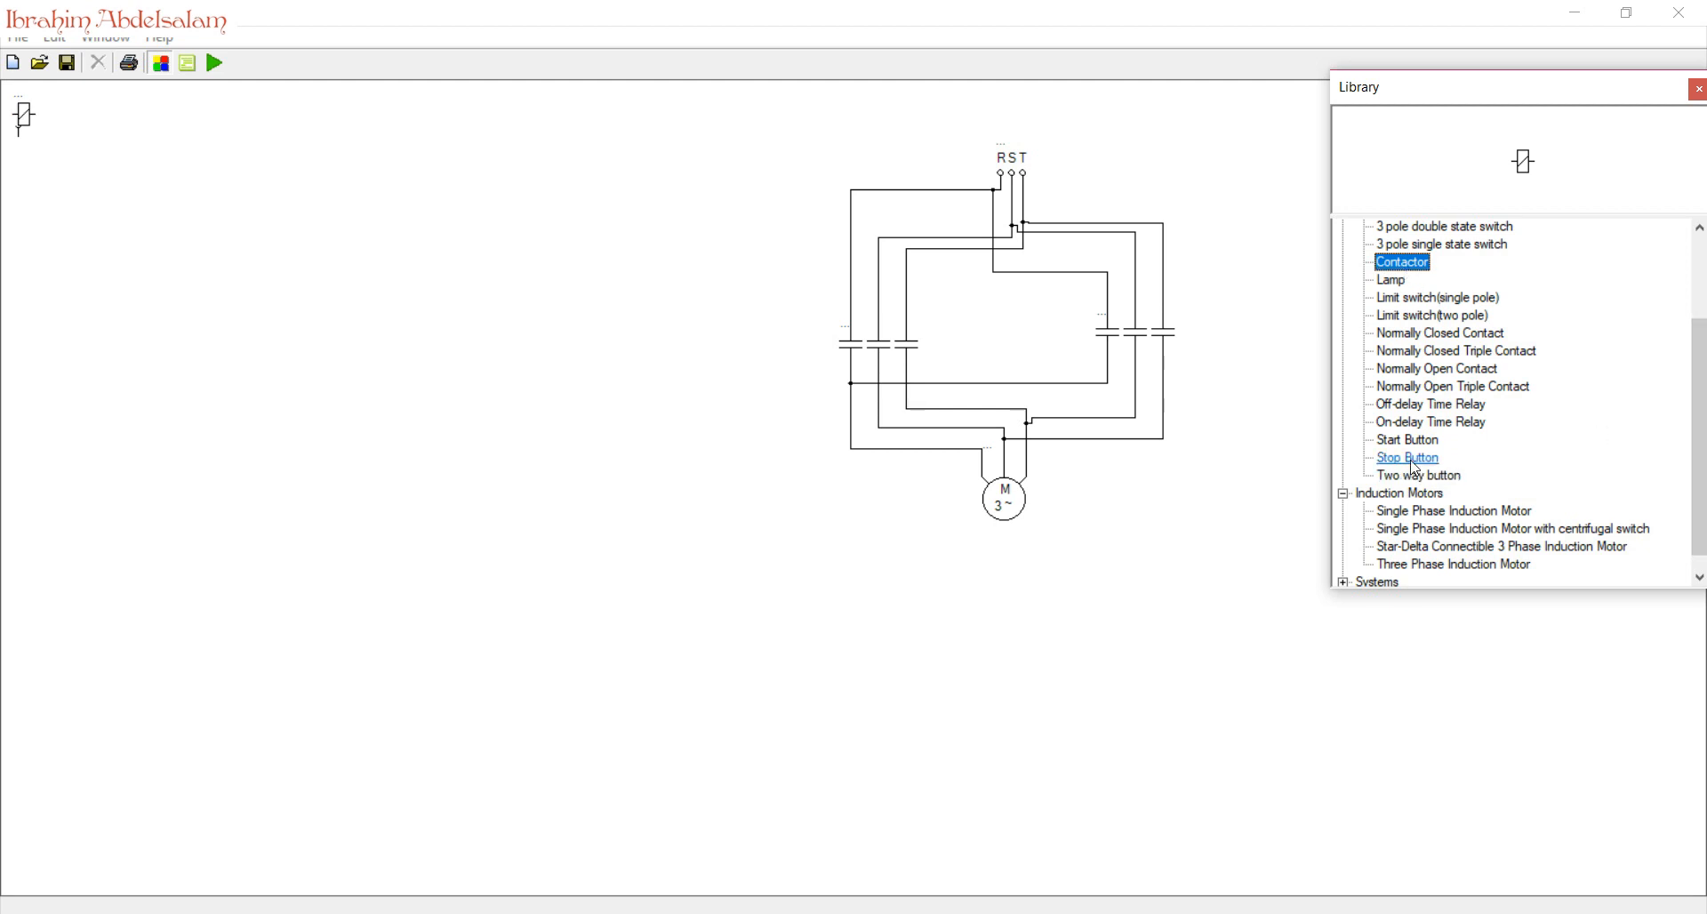
left_click(1406, 457)
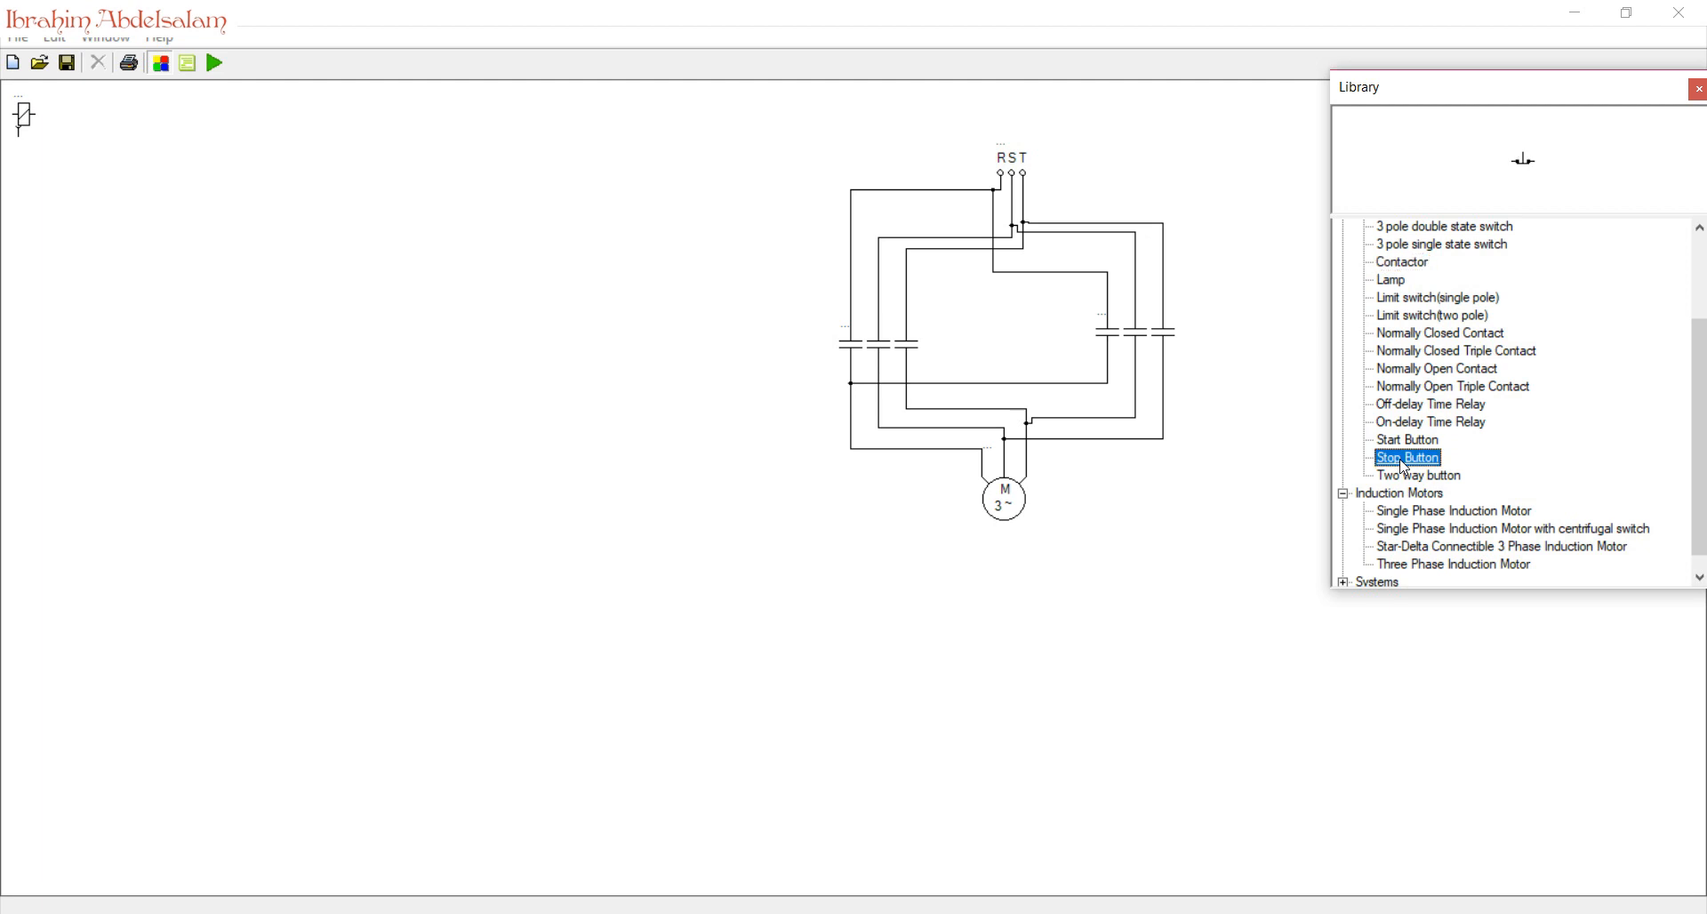
left_click(1405, 438)
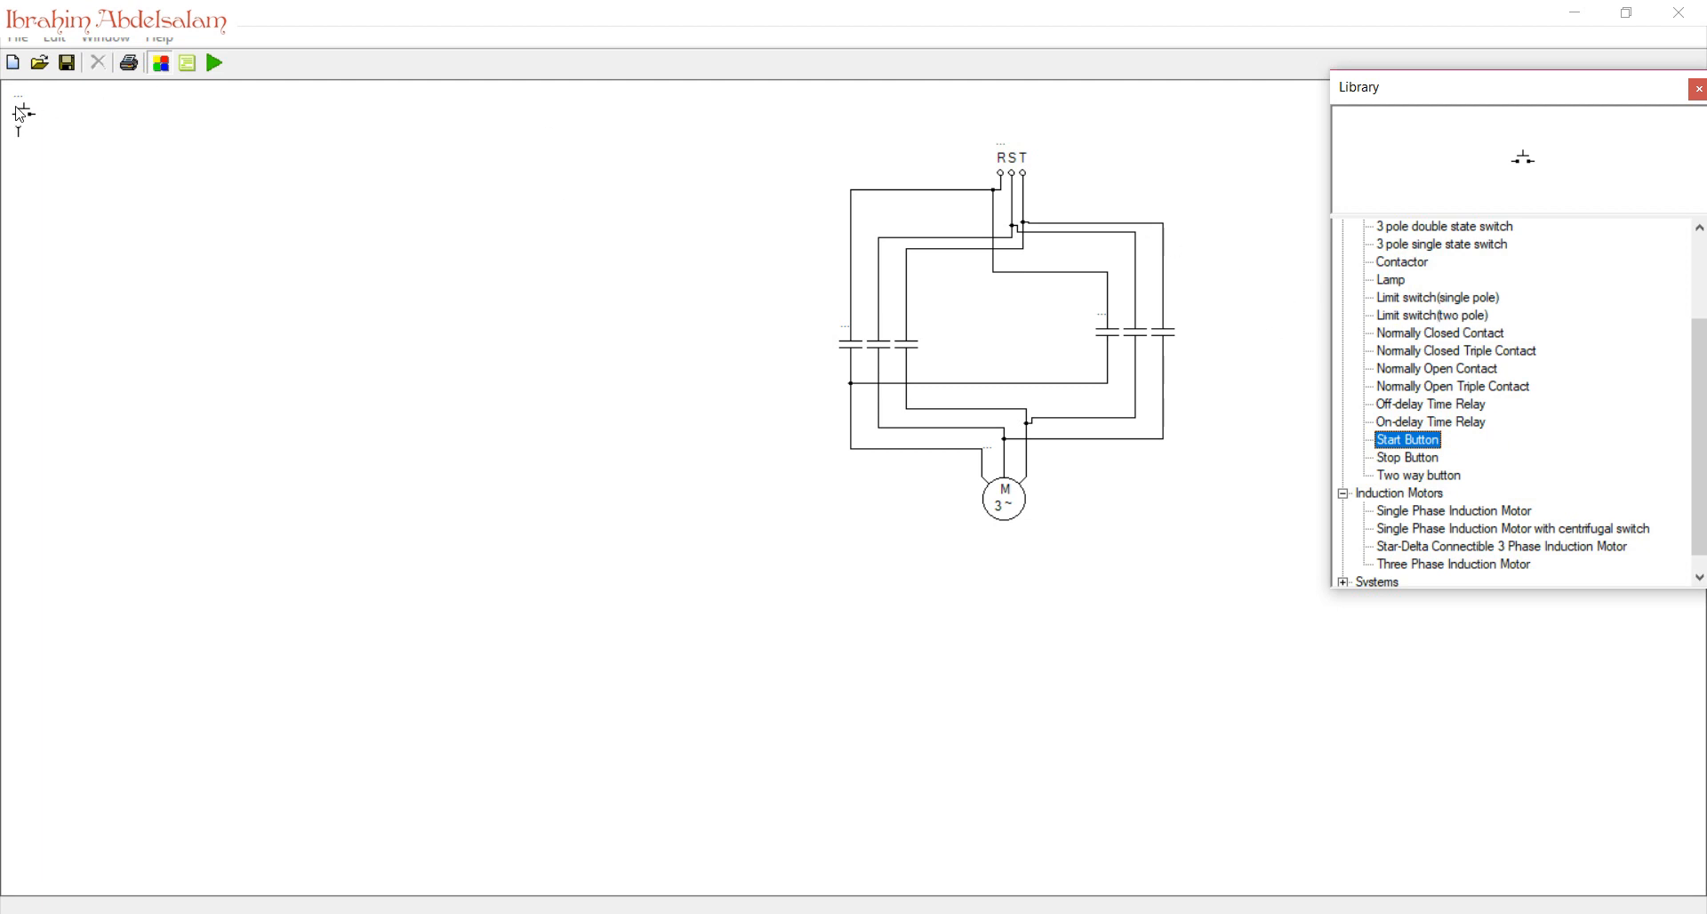
left_click(1439, 332)
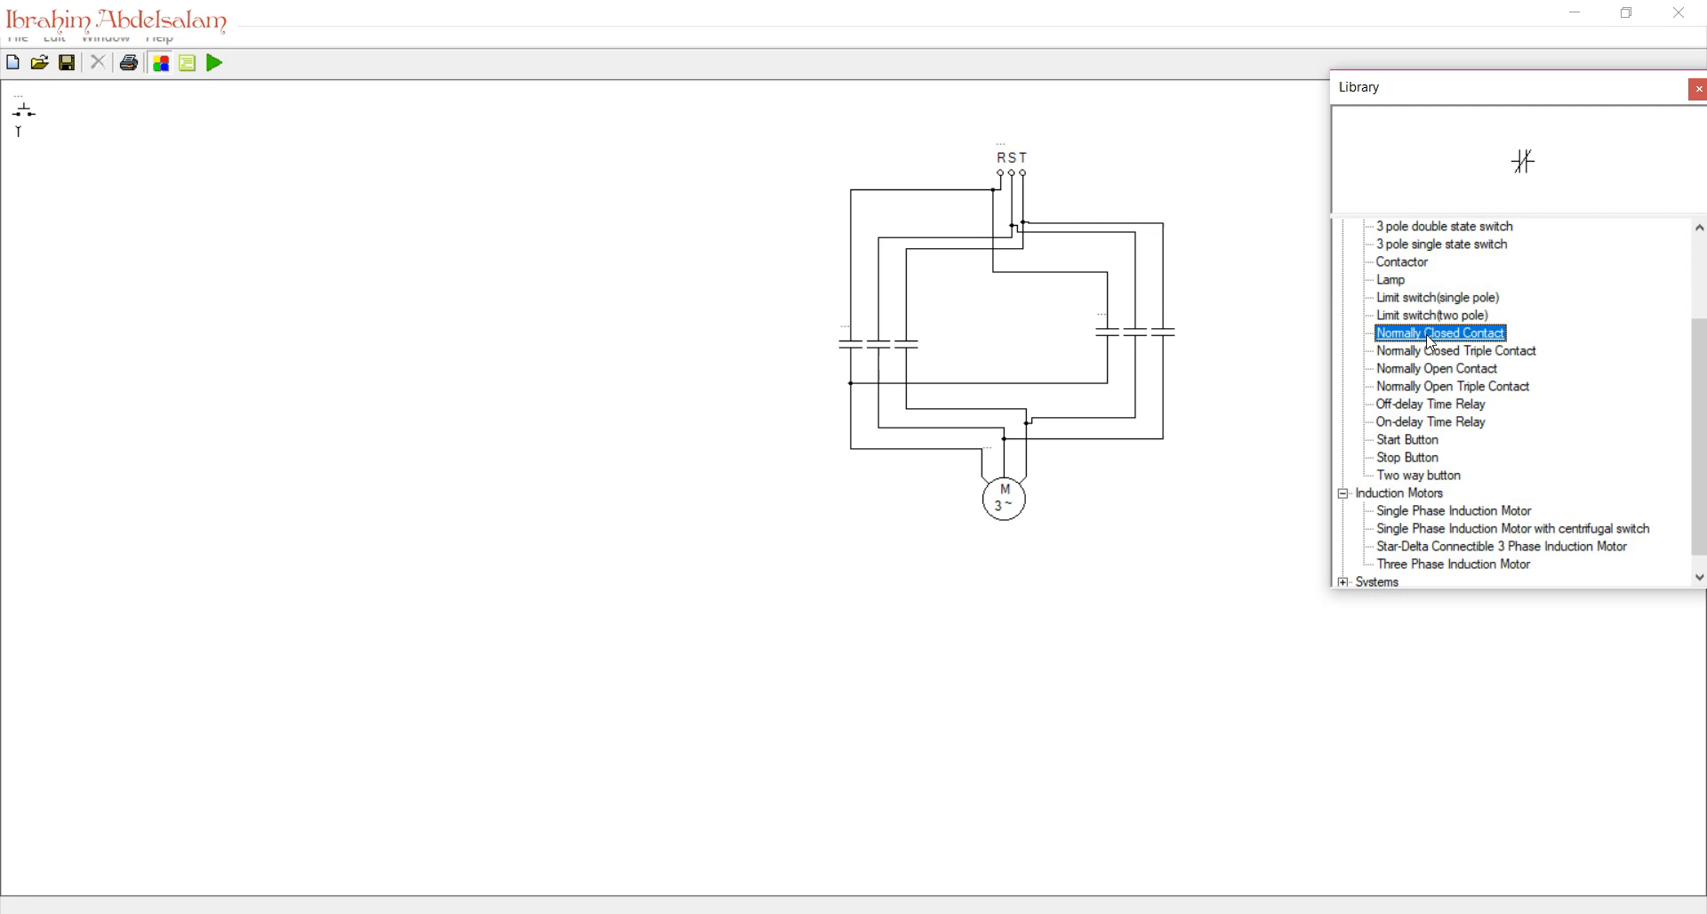
mouse_move(1103, 353)
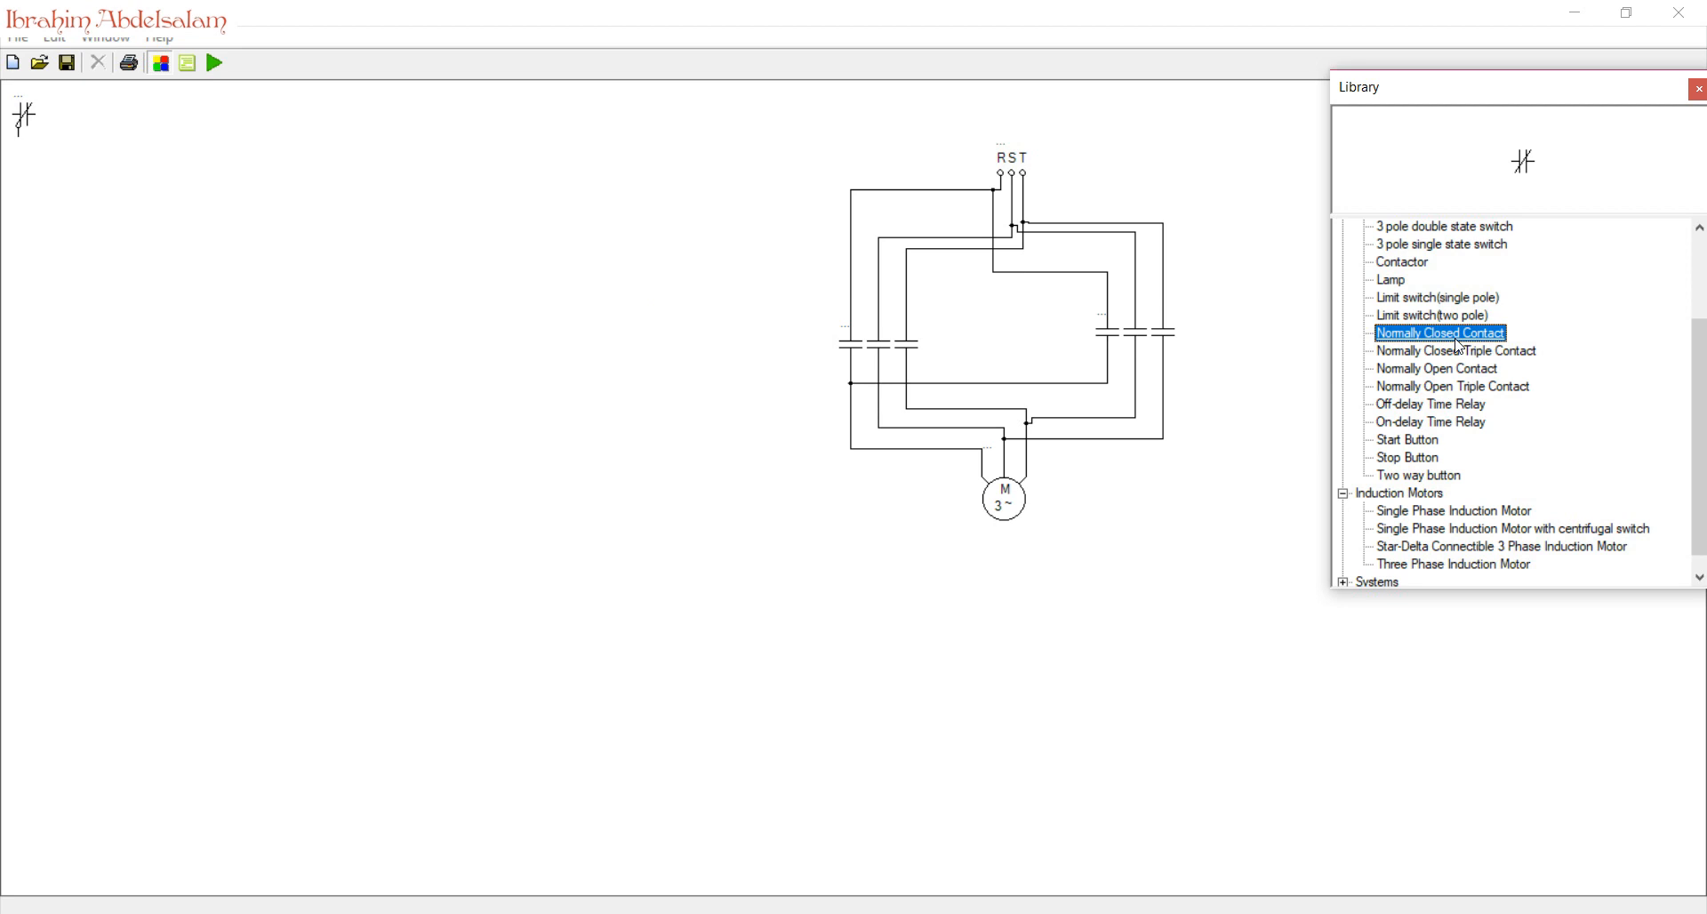
left_click(1435, 368)
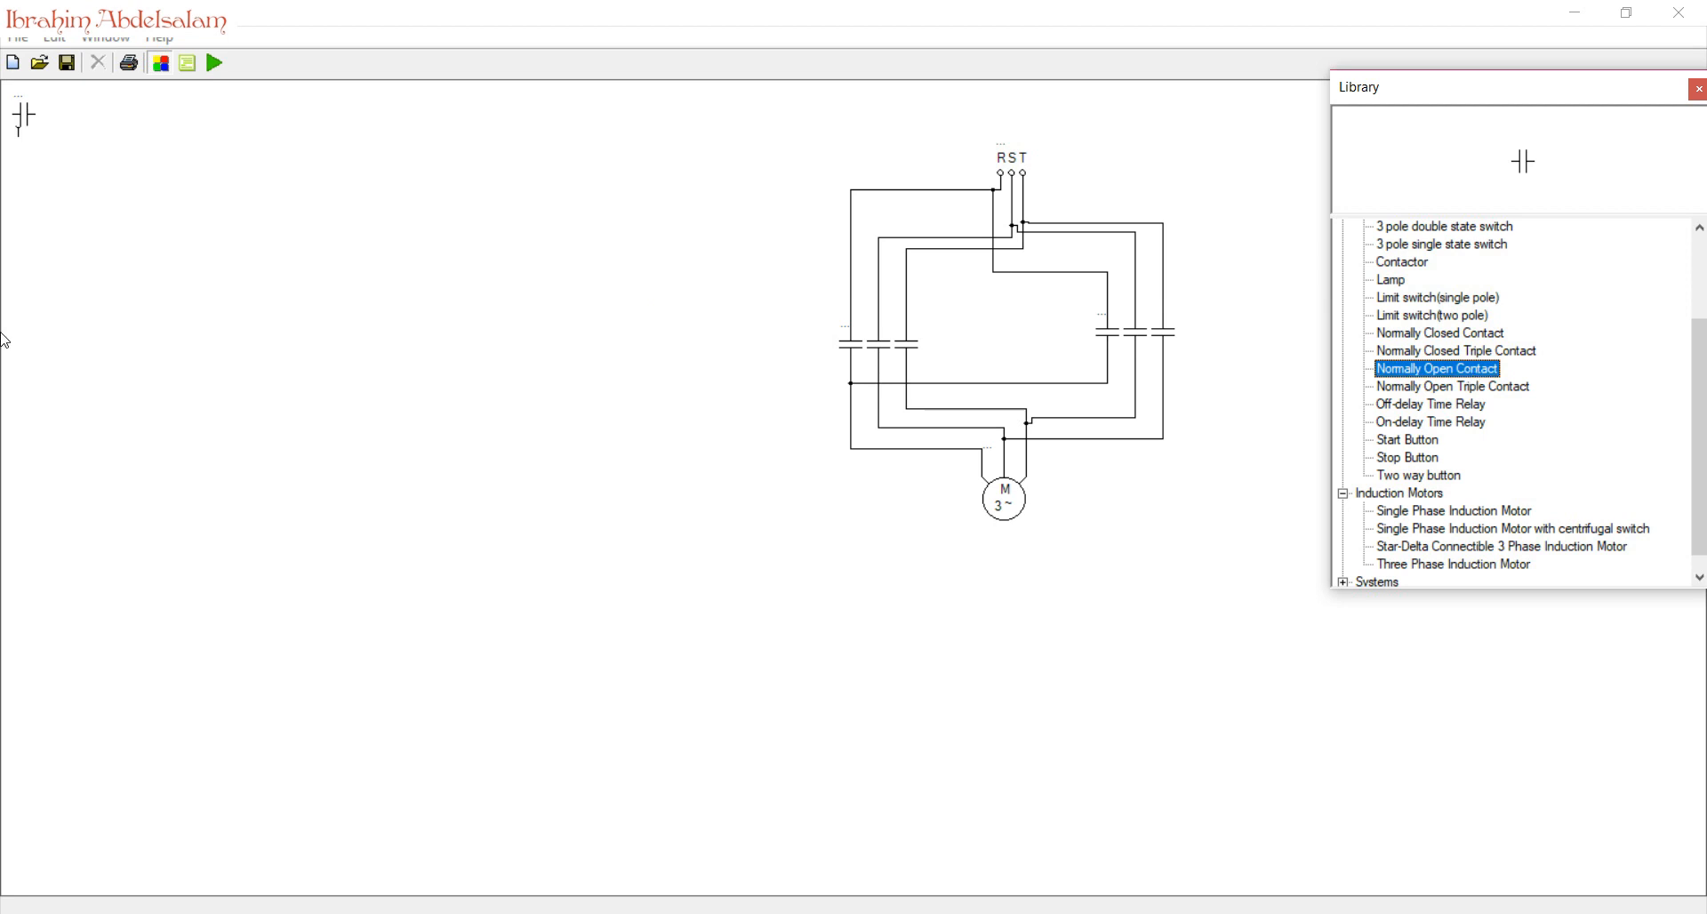
- Rotate the open contact, closed contact and second coil 90 degrees and reposition the closed contact
right_click(164, 353)
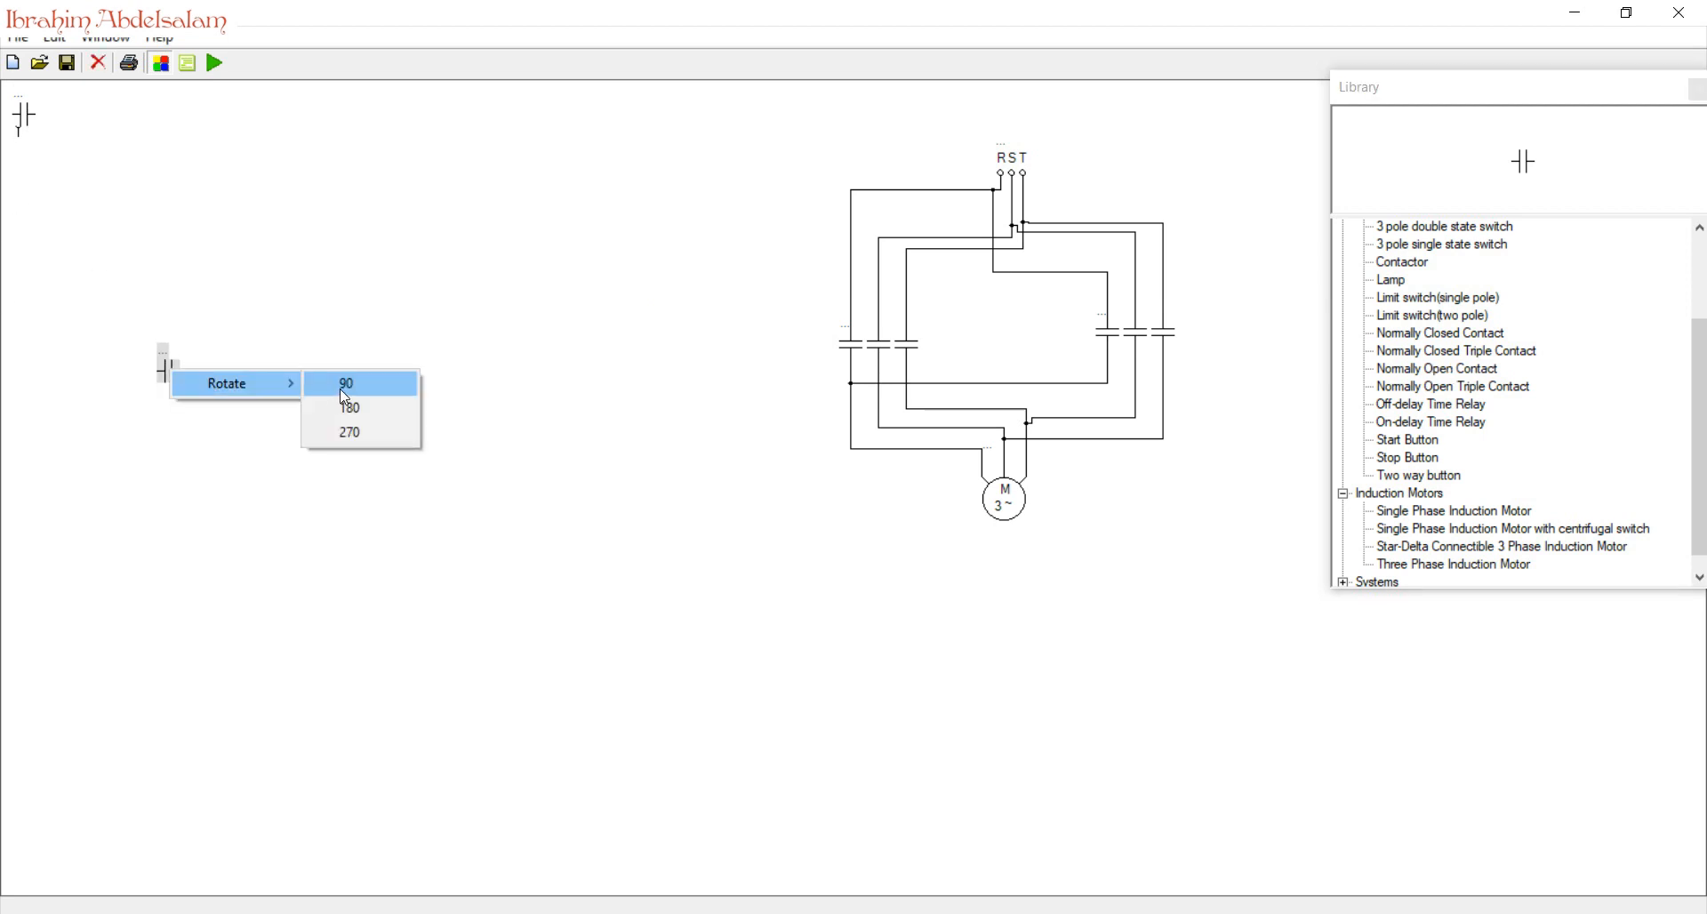
left_click(346, 383)
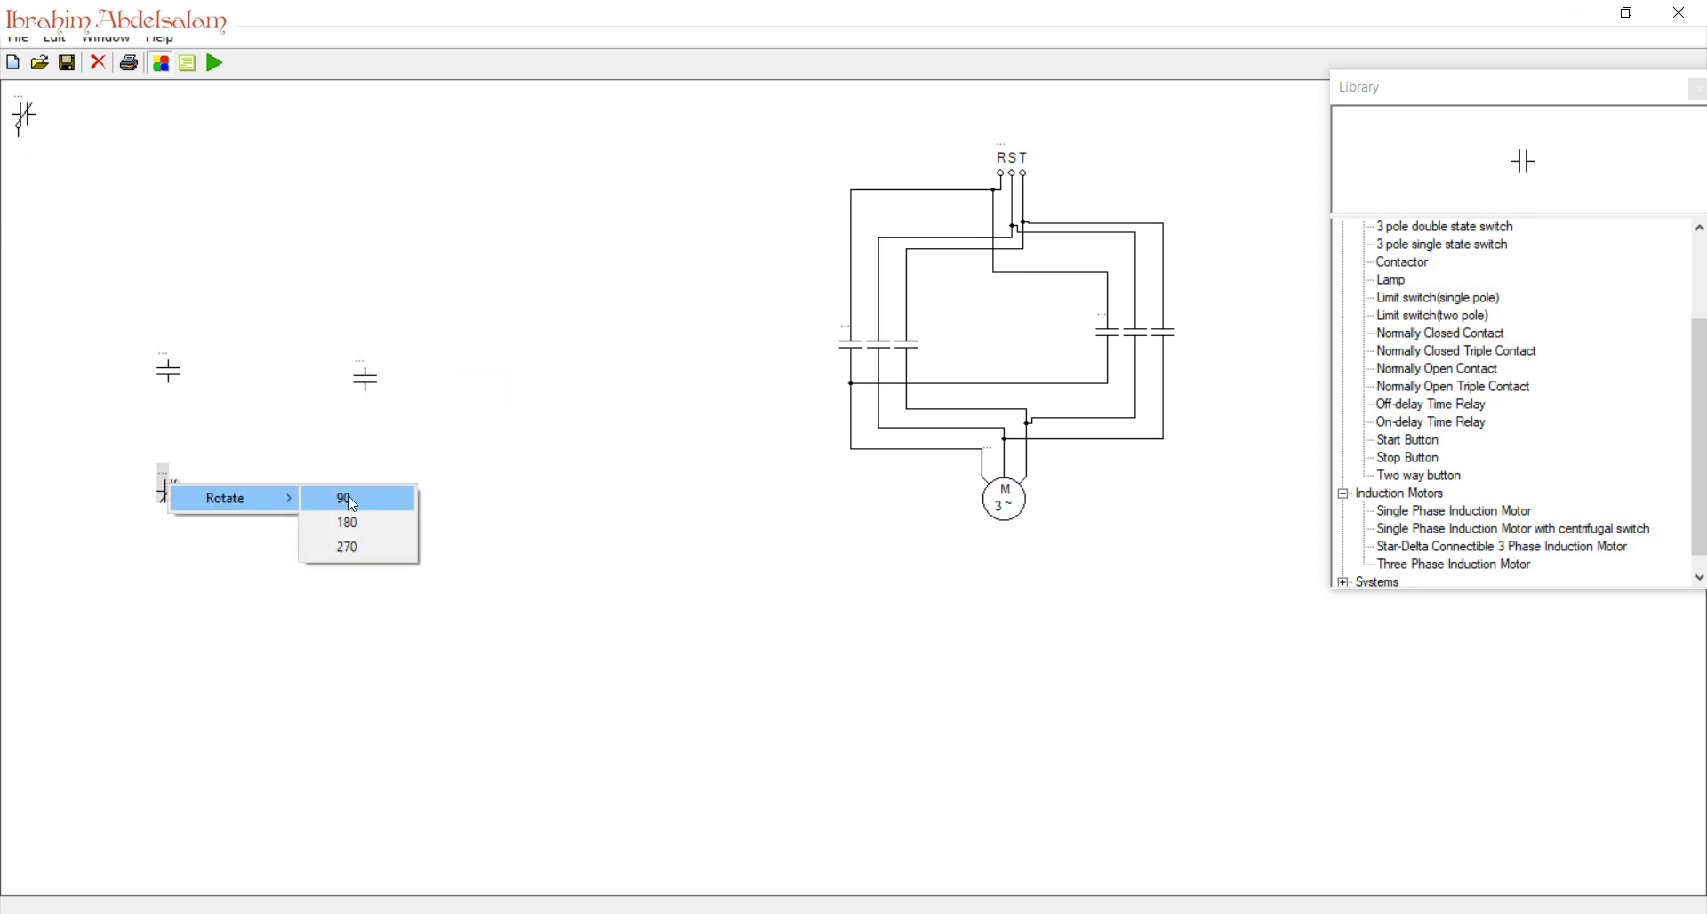
left_click(346, 498)
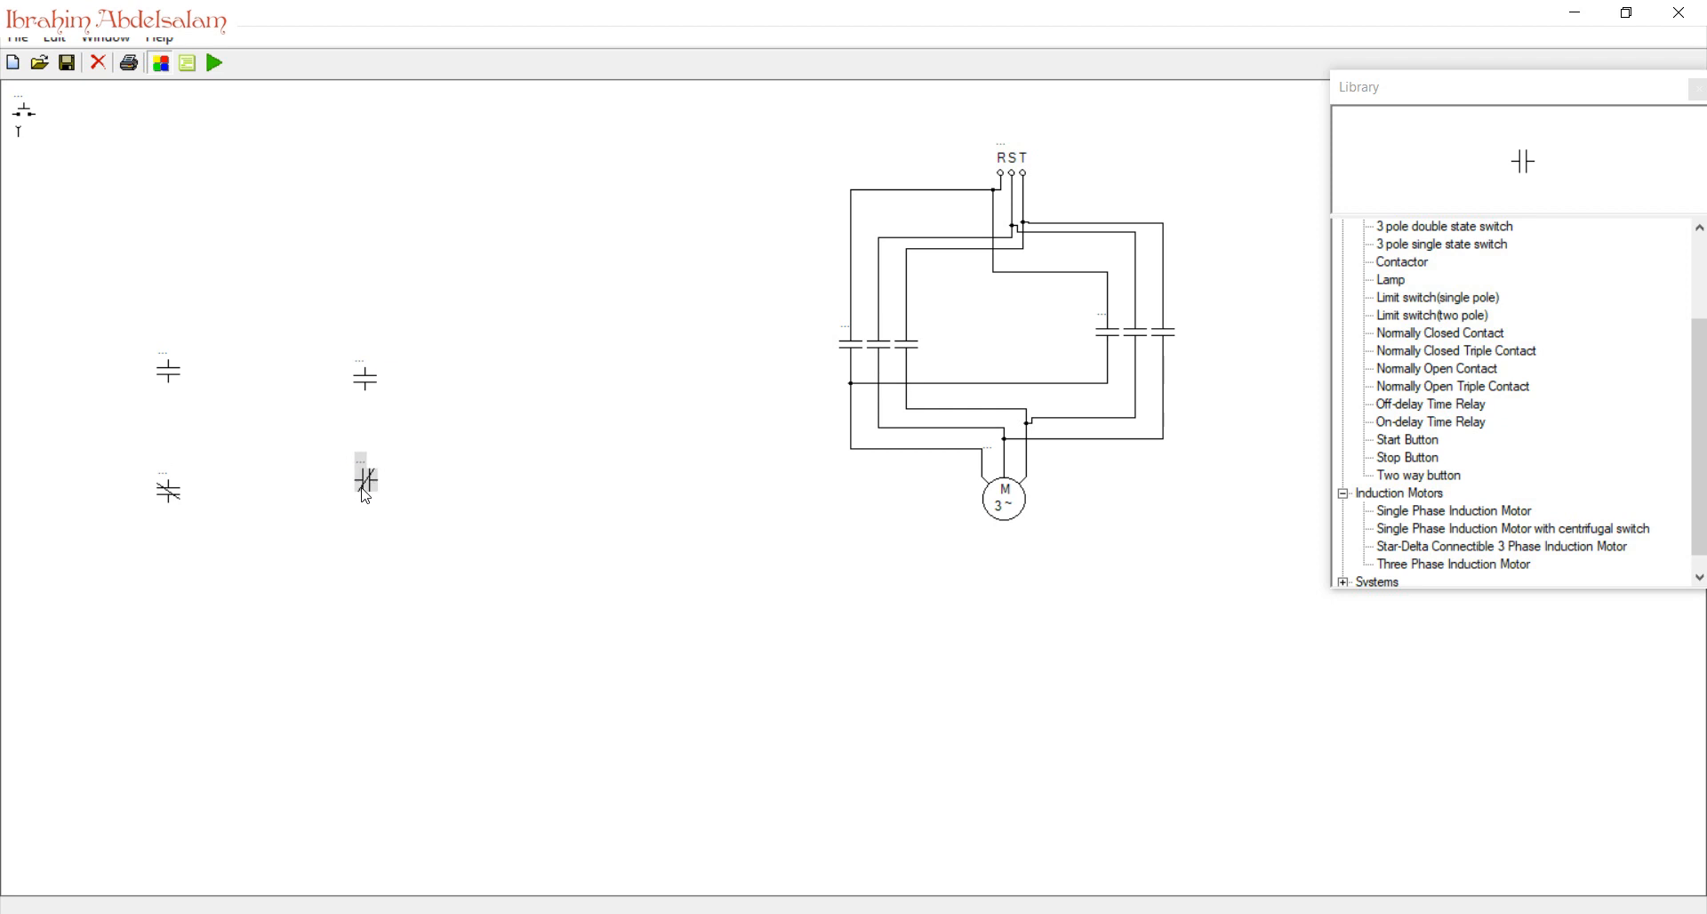
left_click_drag(364, 478, 54, 130)
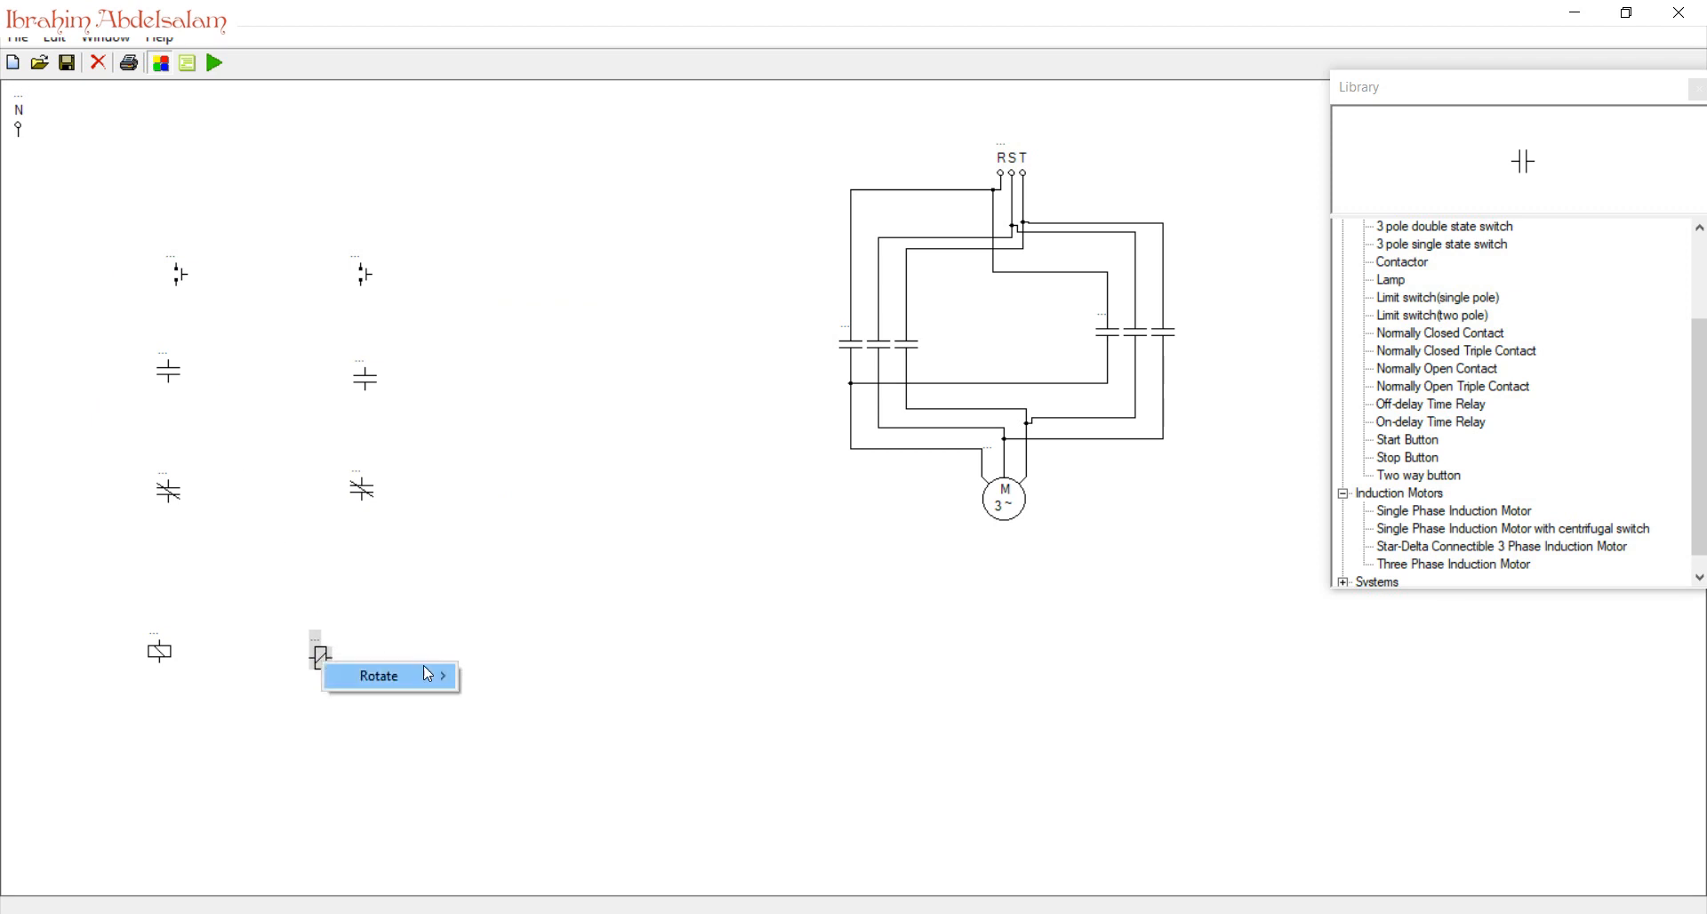
left_click(378, 676)
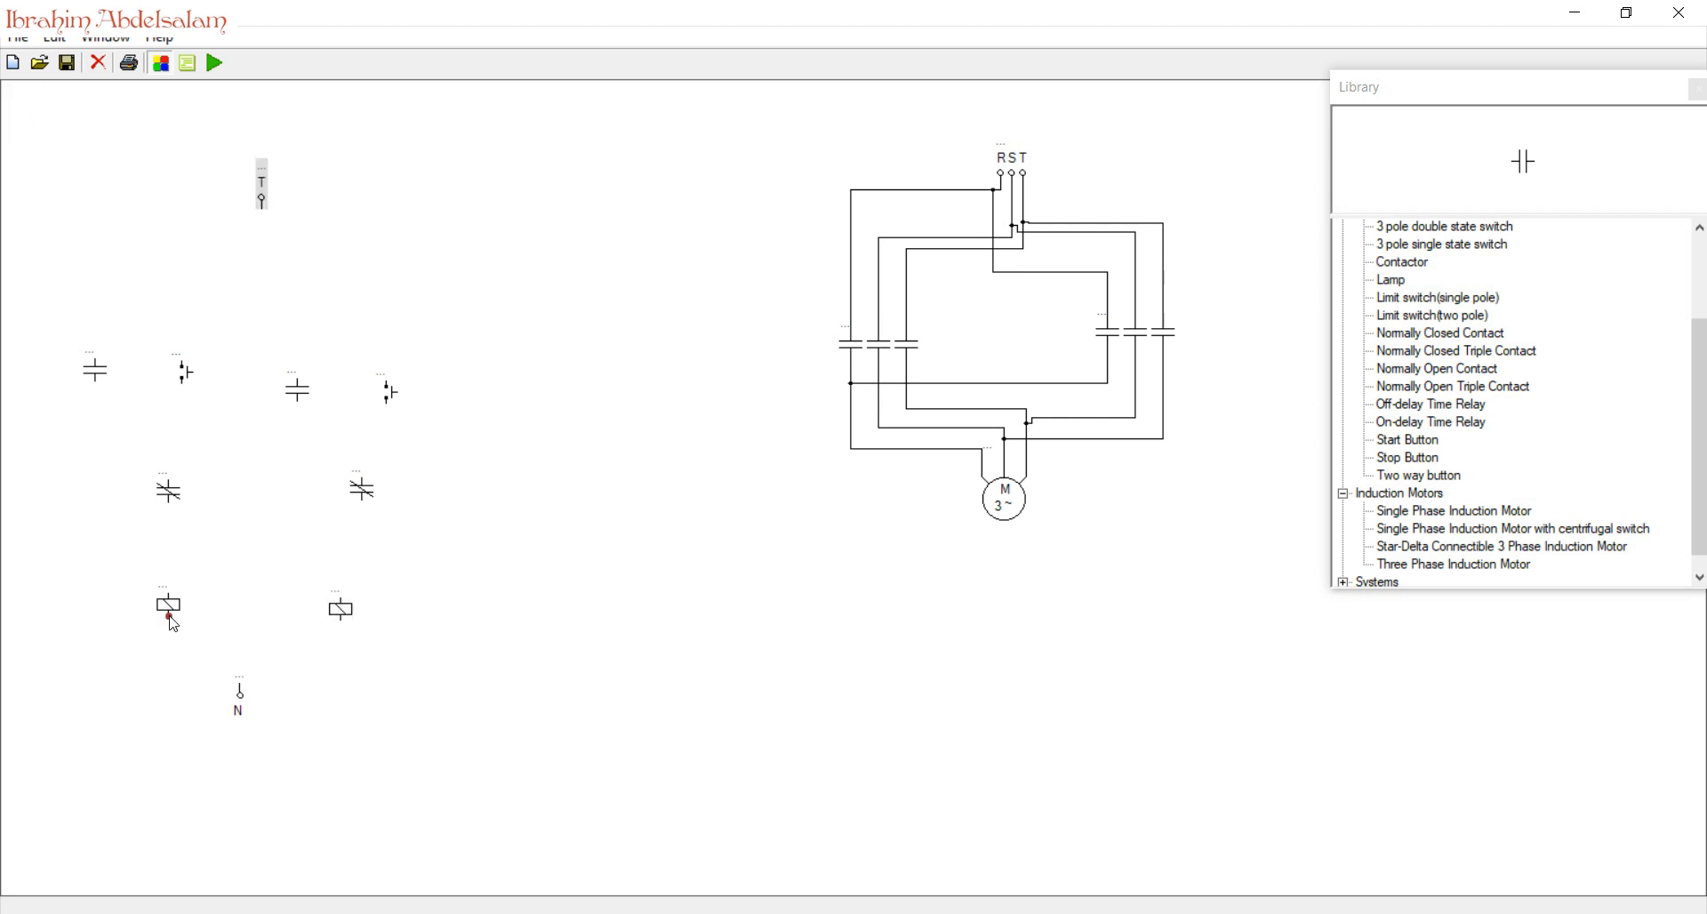
- Wire both contactor coils to the N terminal and label them K_OP and K_CO
left_click_drag(169, 616, 237, 690)
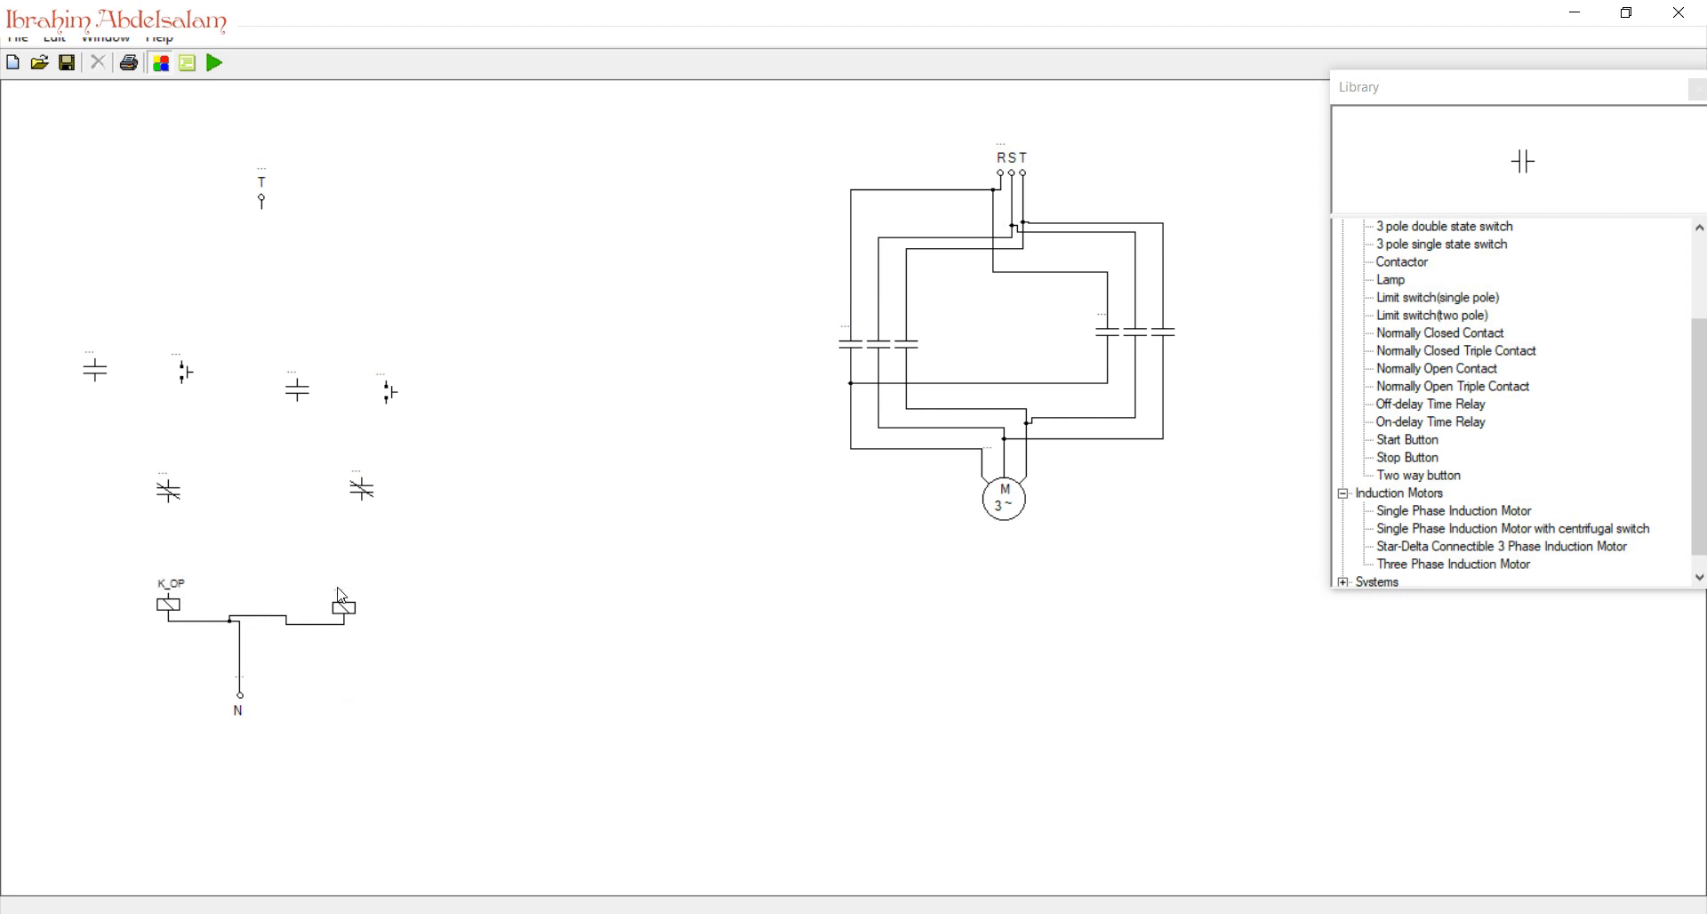
left_click(343, 601)
type("K_CO")
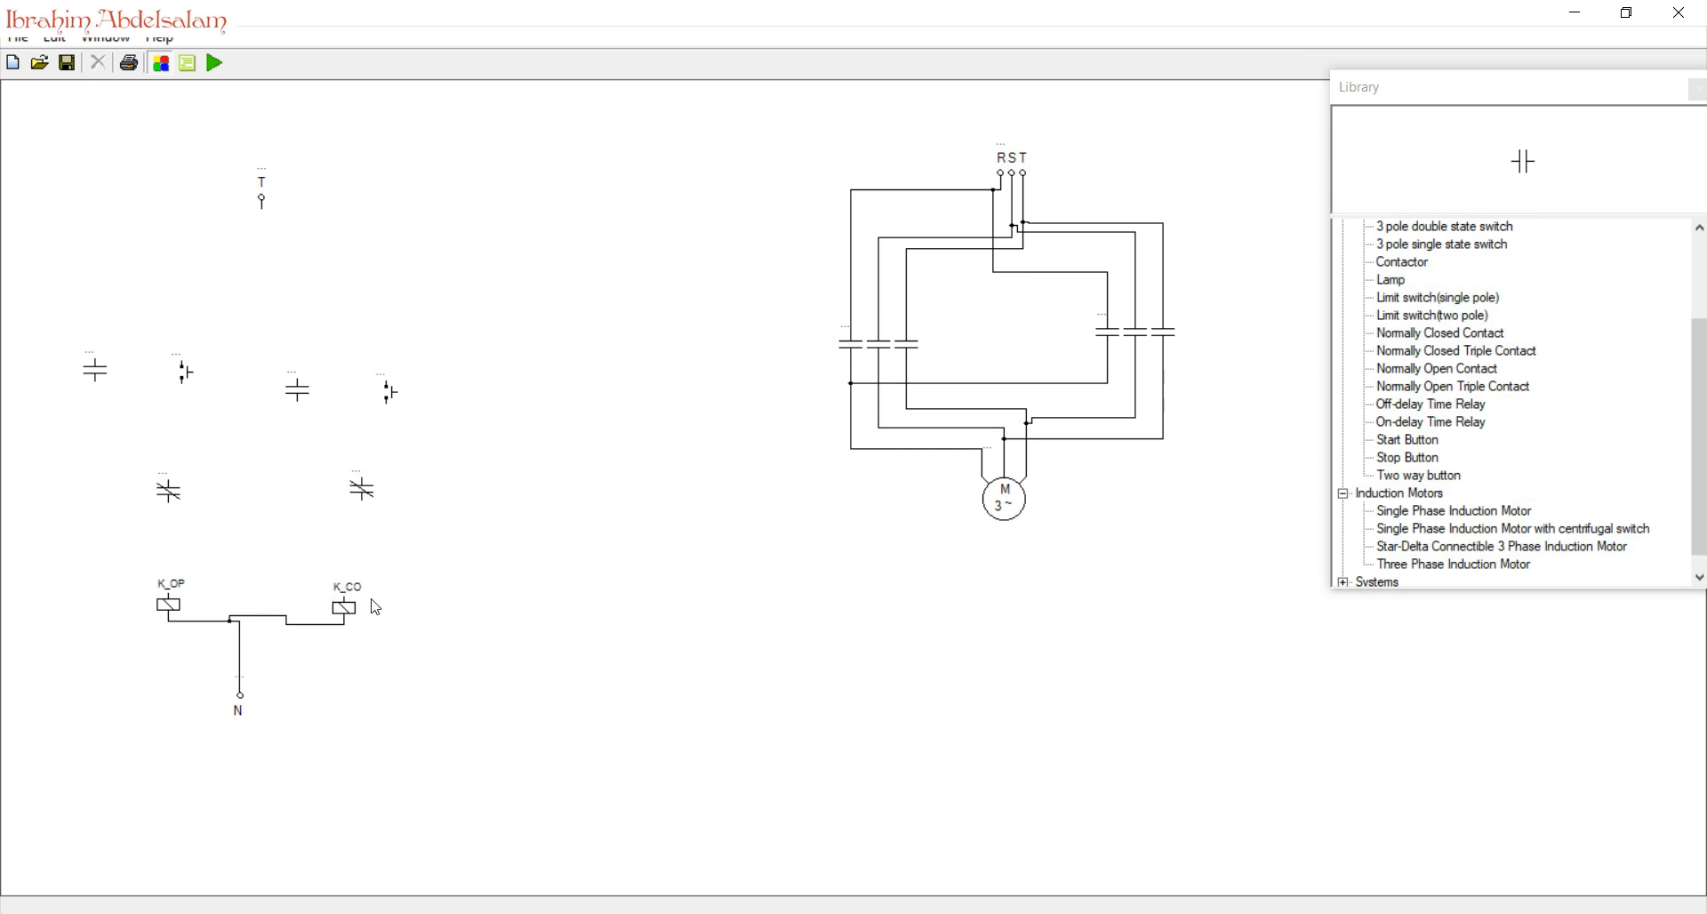
mouse_move(844, 335)
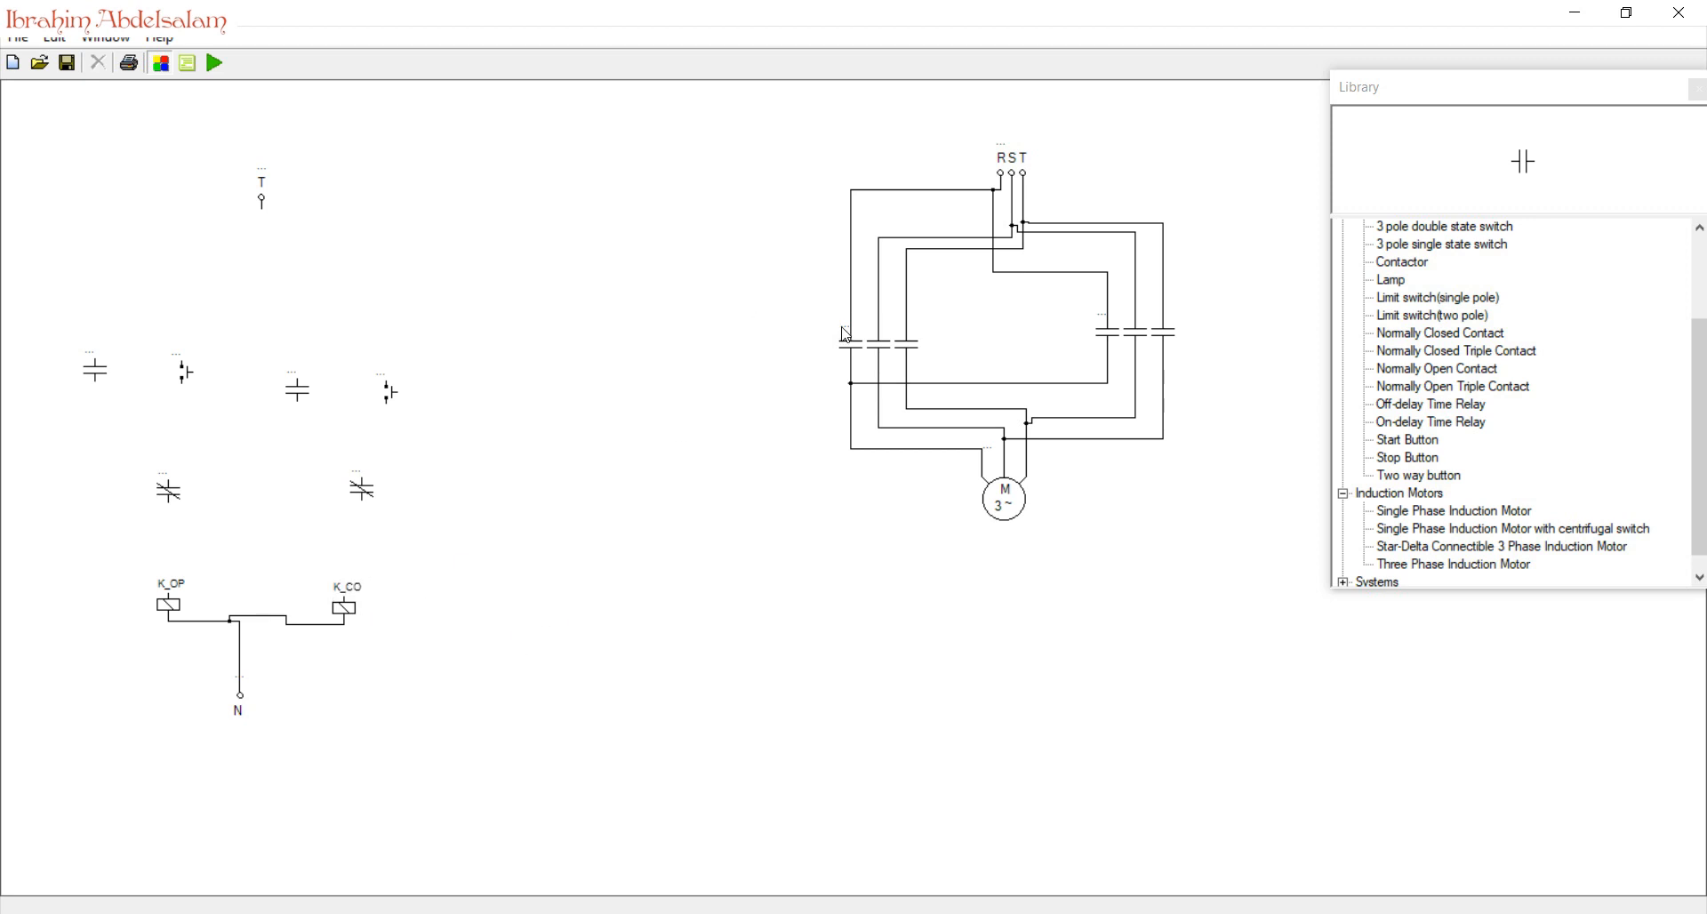
- Name the right triple contact K_OP from its dropdown and add NC interlock contacts above the coils
double_click(854, 345)
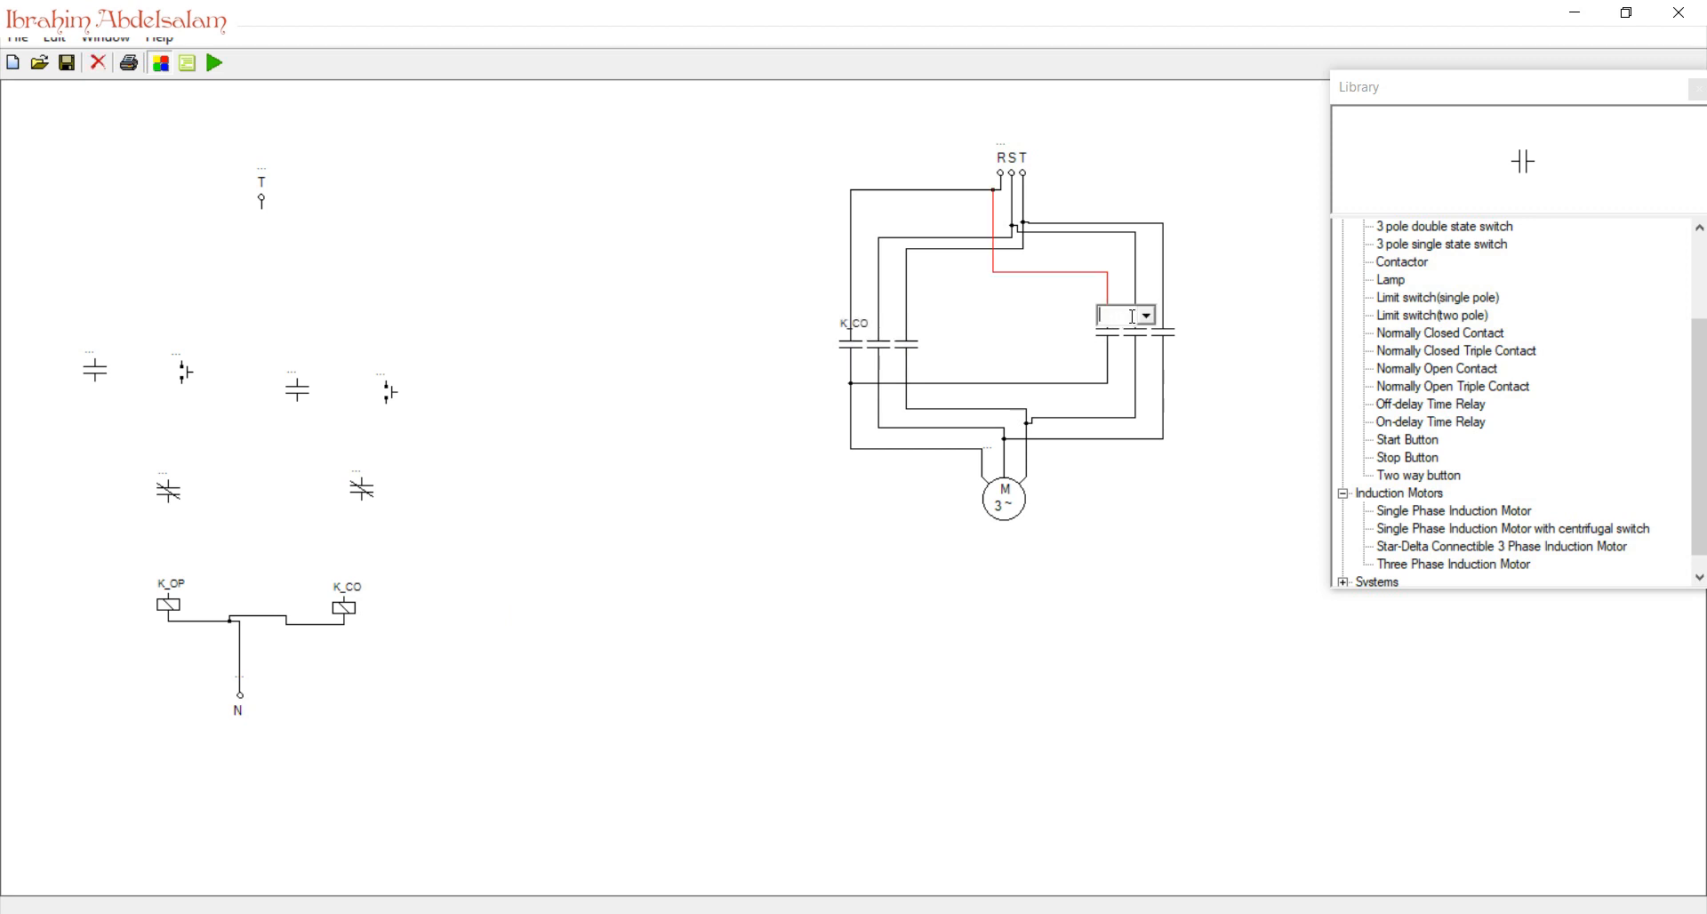
left_click(1144, 316)
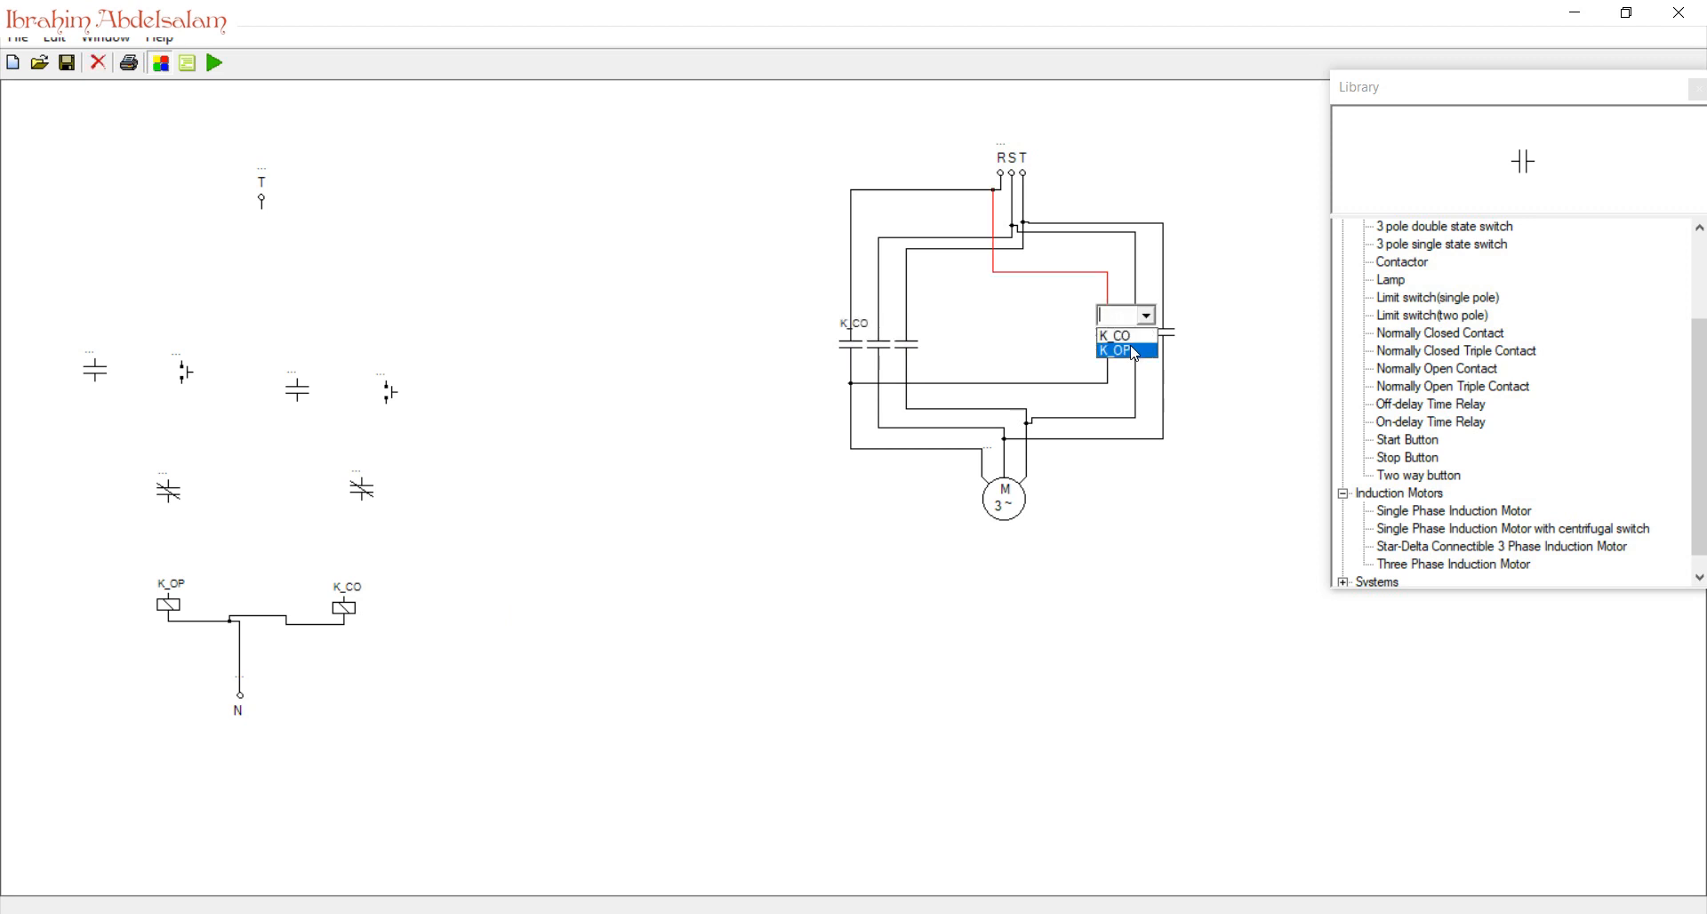
left_click(1113, 351)
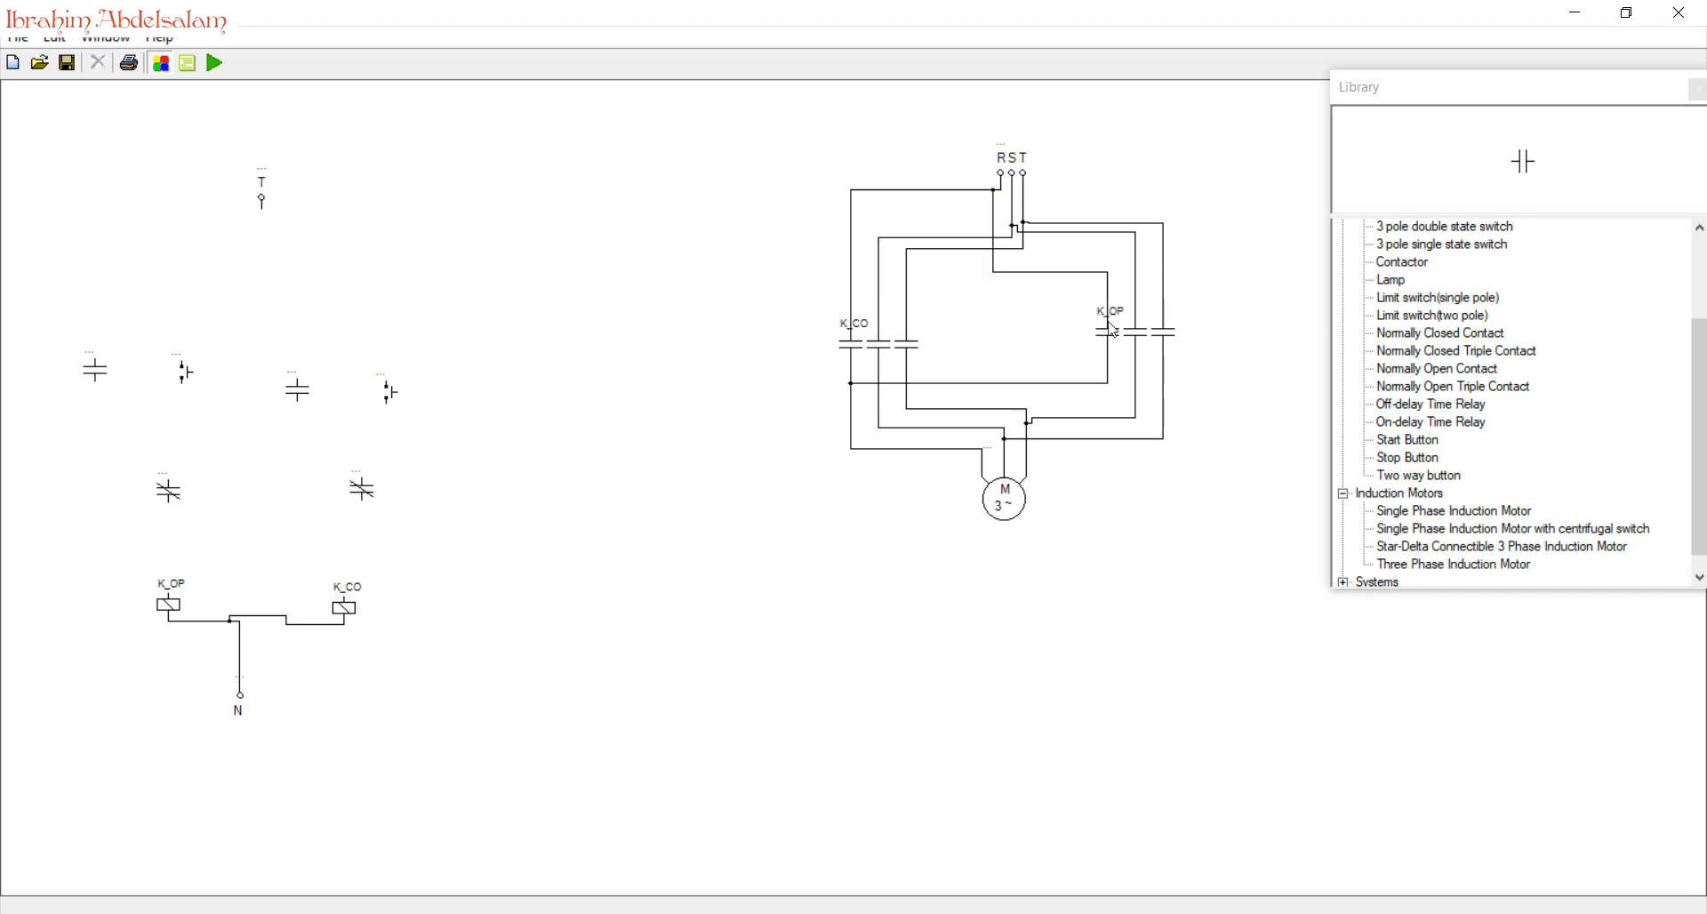
mouse_move(314, 578)
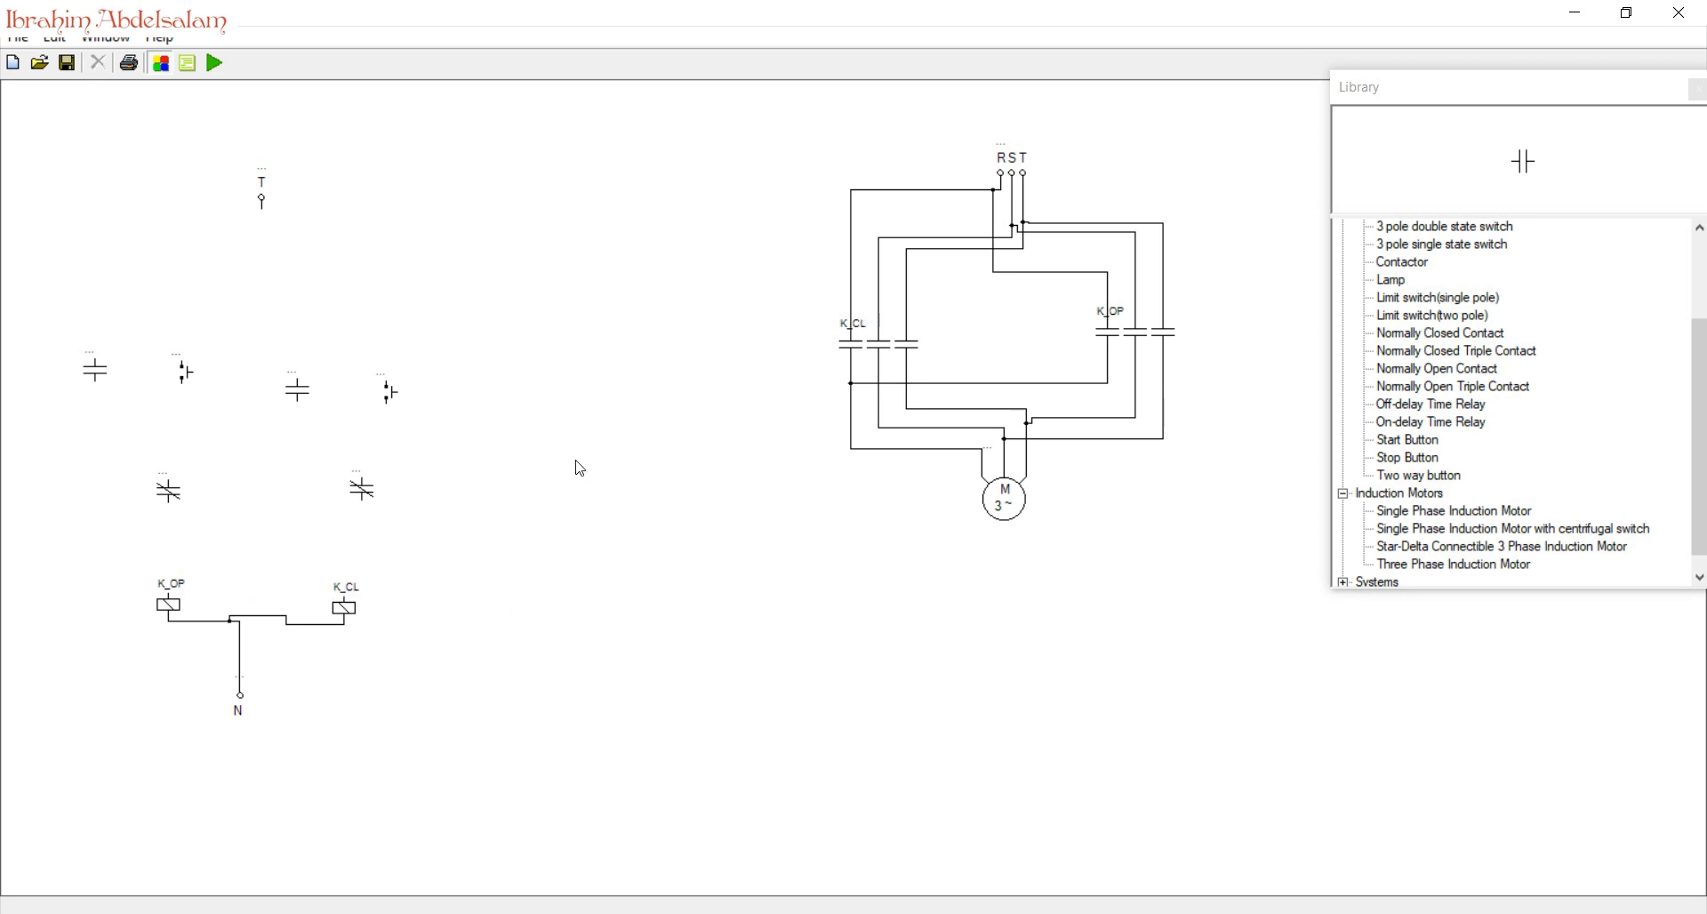
mouse_move(191, 531)
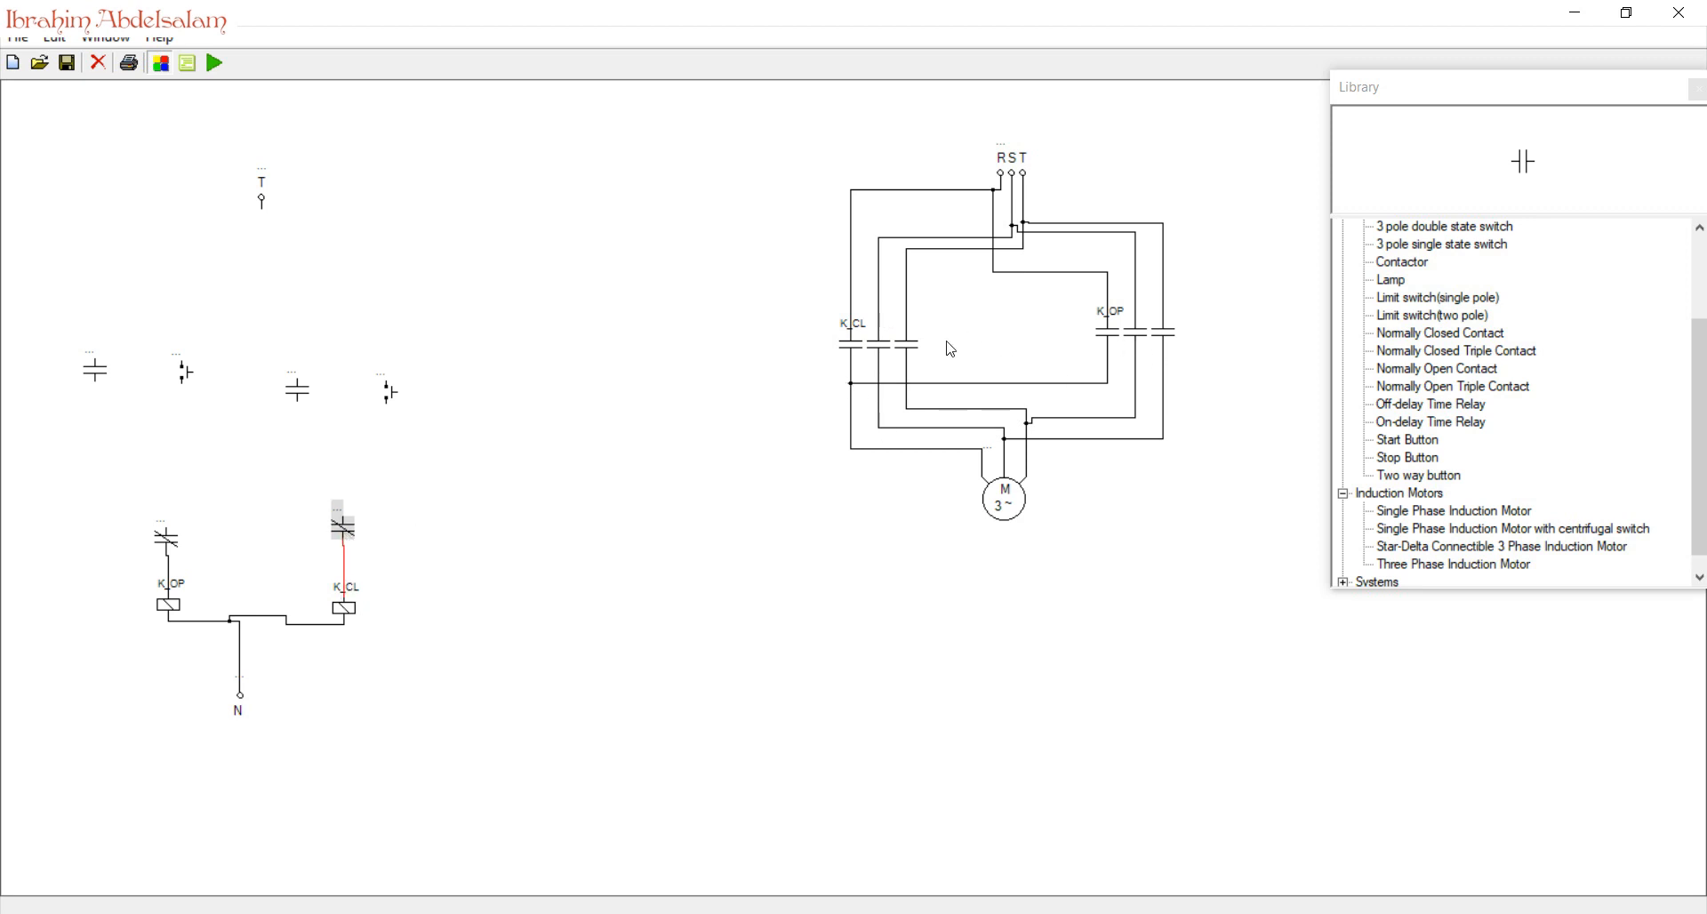
mouse_move(296, 421)
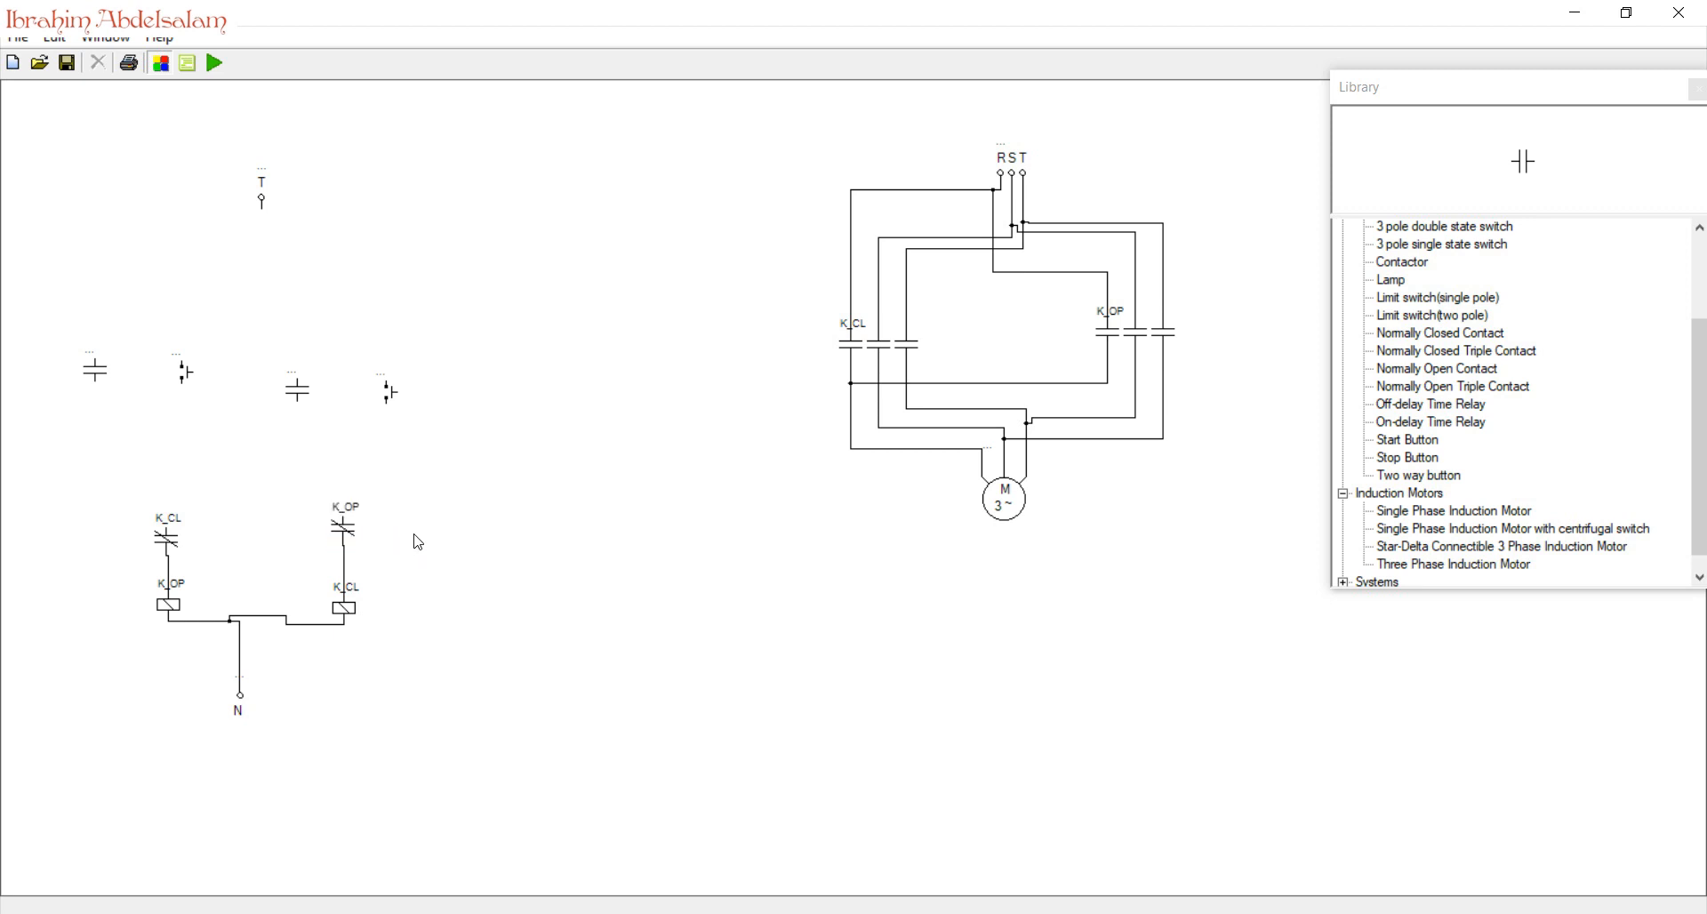
left_click(384, 378)
type("O")
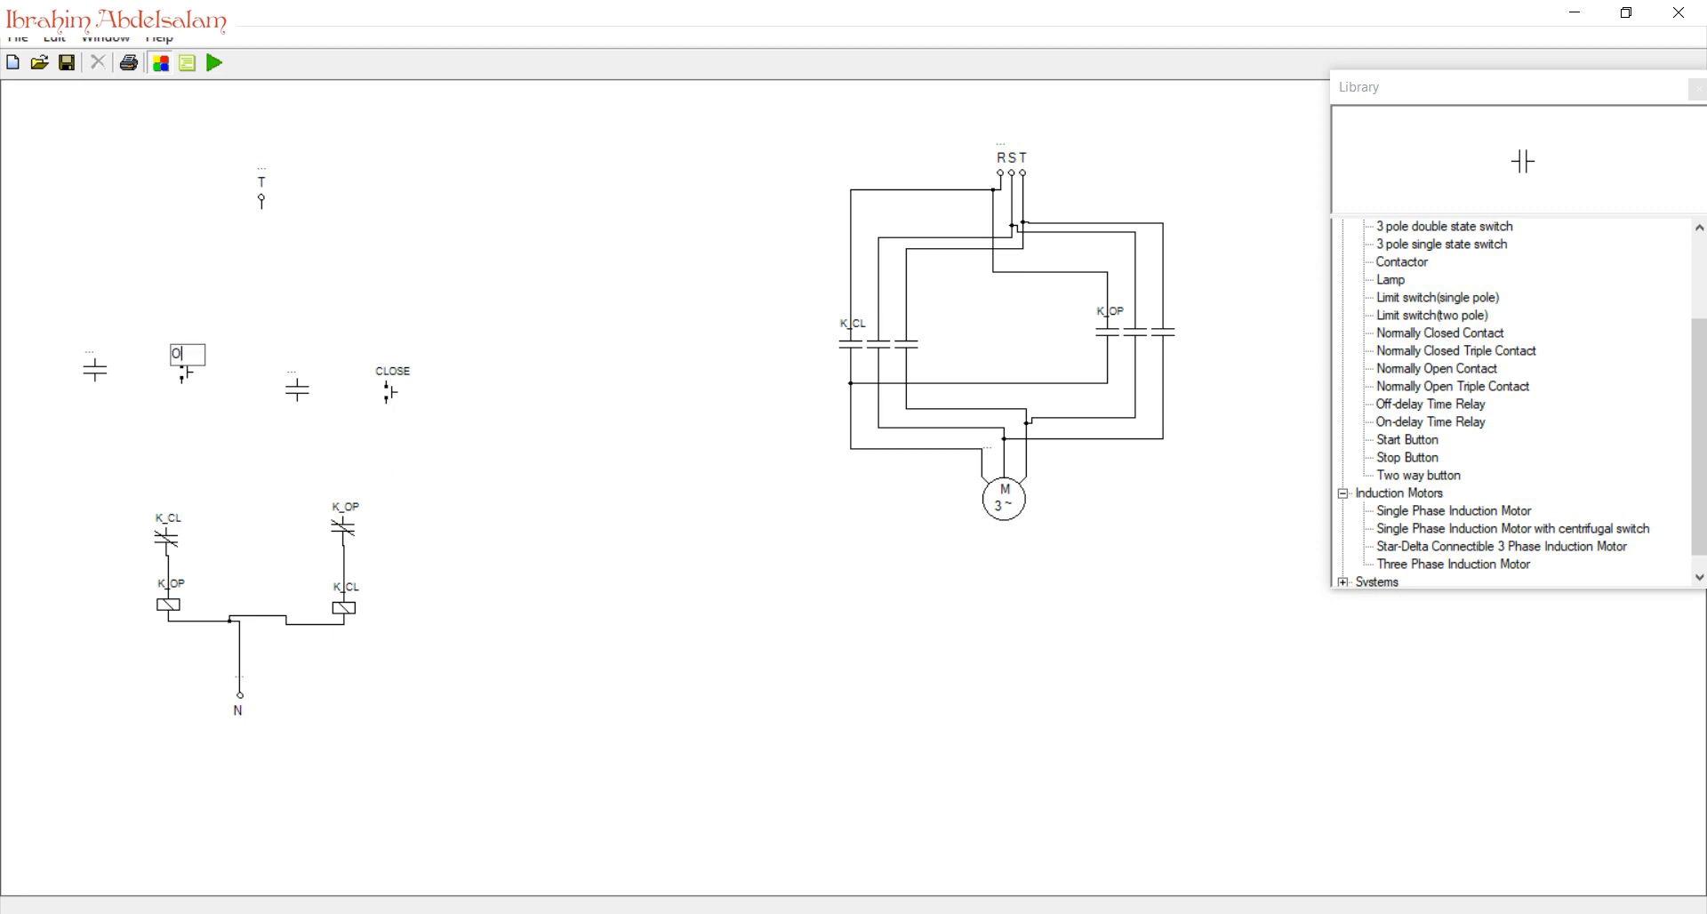
- Label the second button OPEN; wire CLOSE to the K_OP contact and OPEN to K_CL
type("PEN")
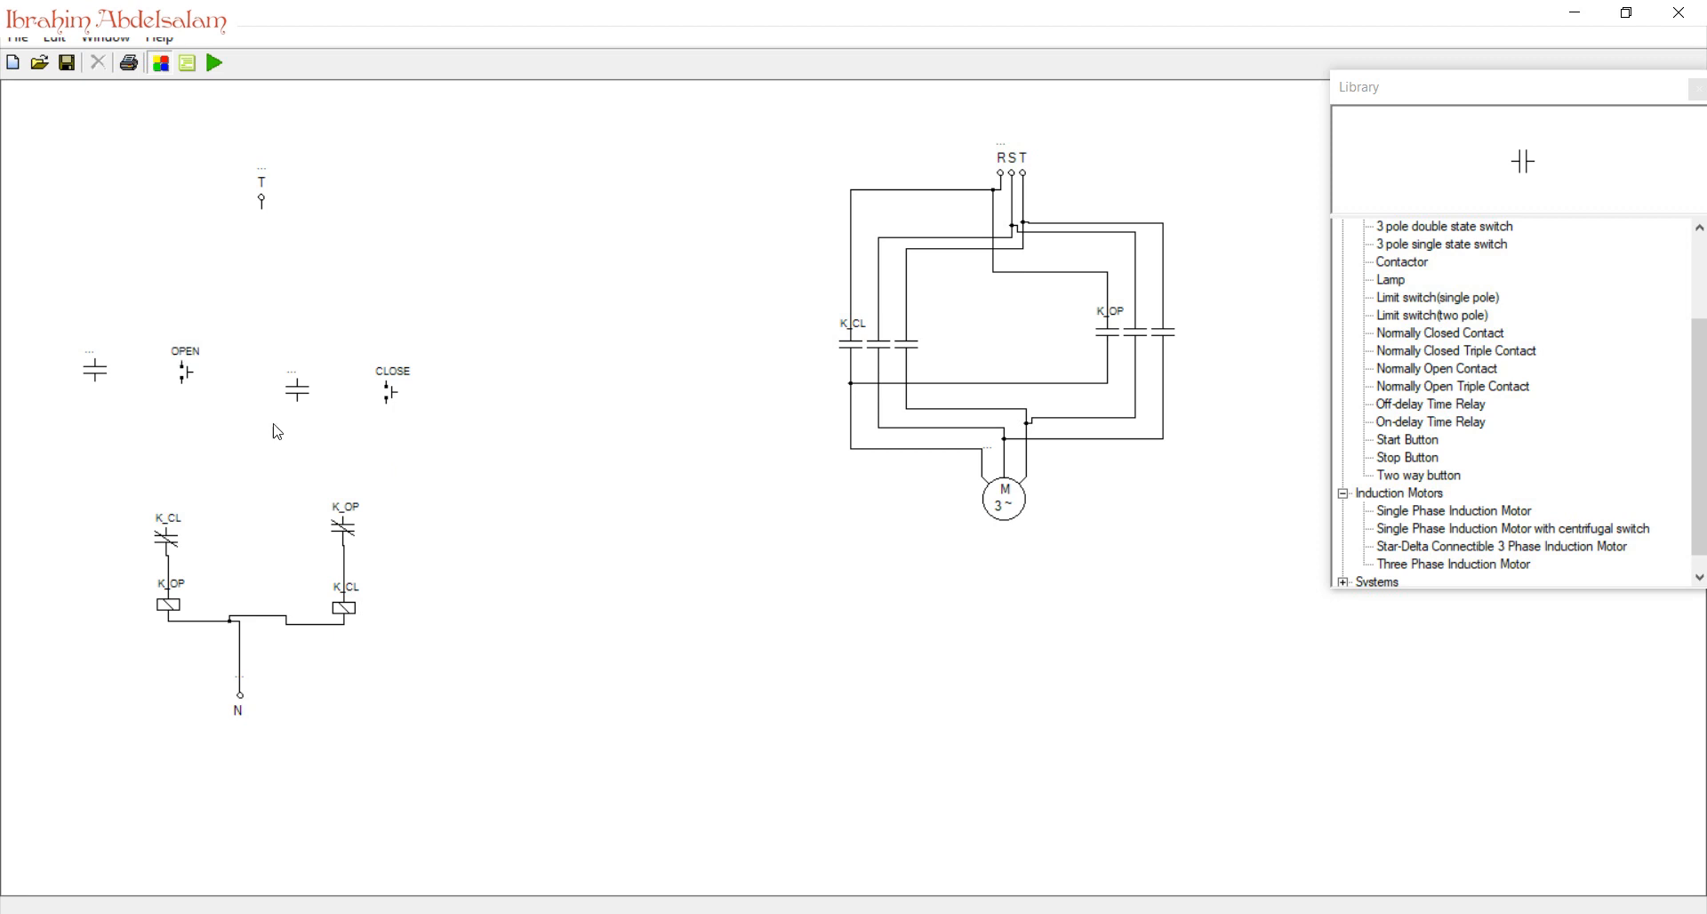
left_click_drag(389, 402, 344, 521)
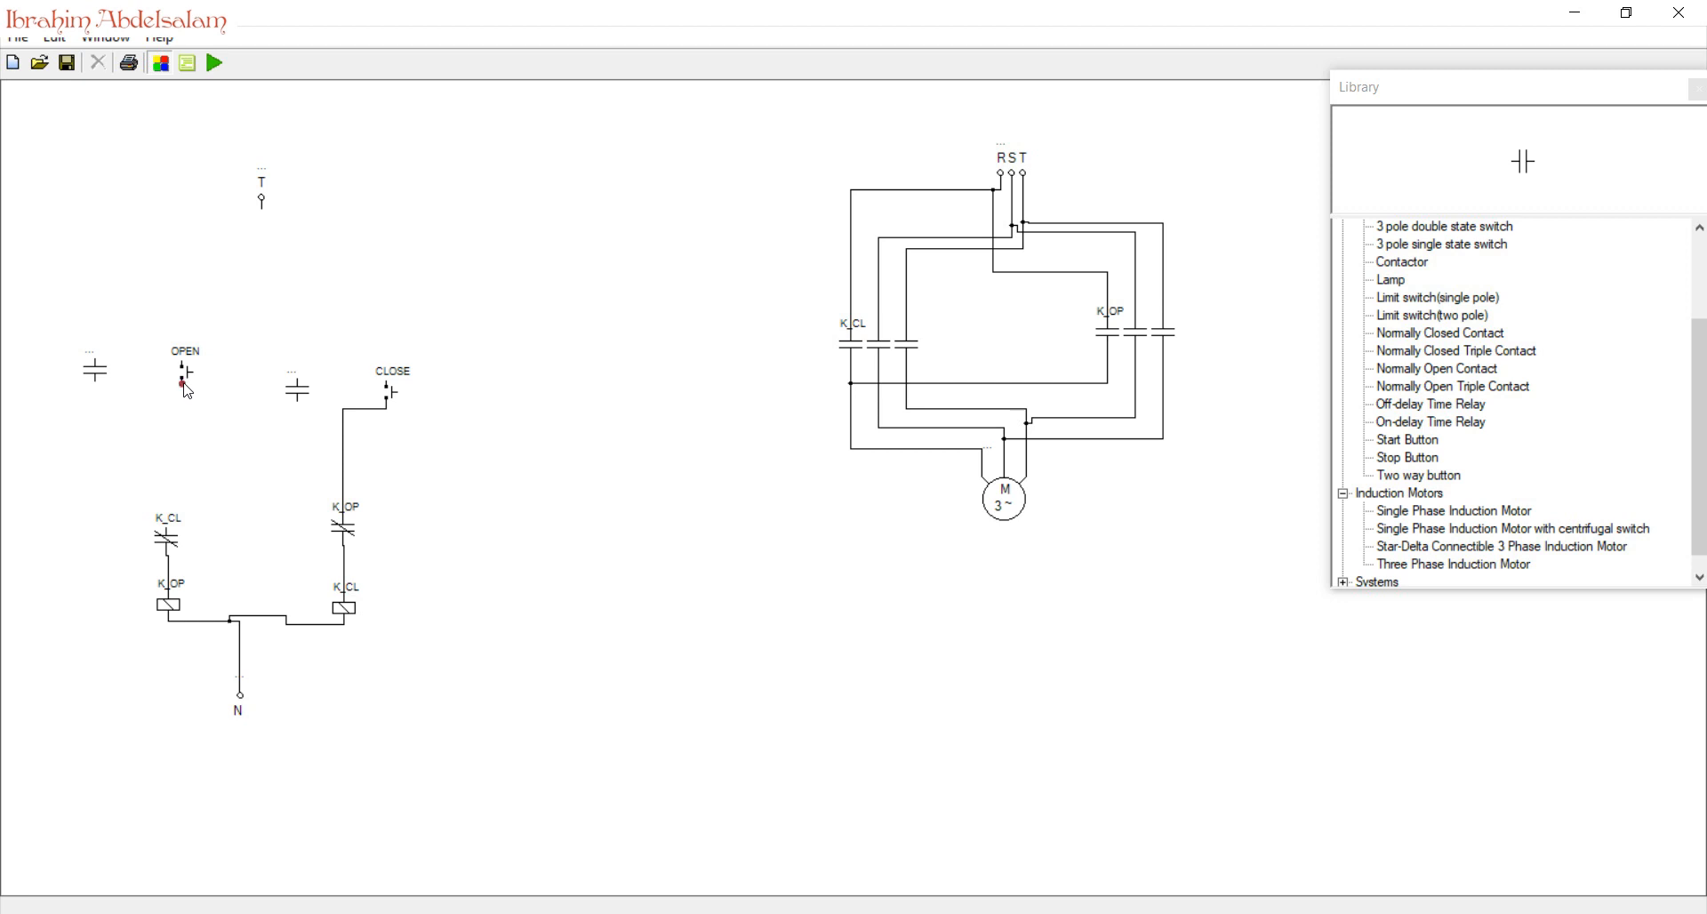
left_click_drag(183, 386, 171, 519)
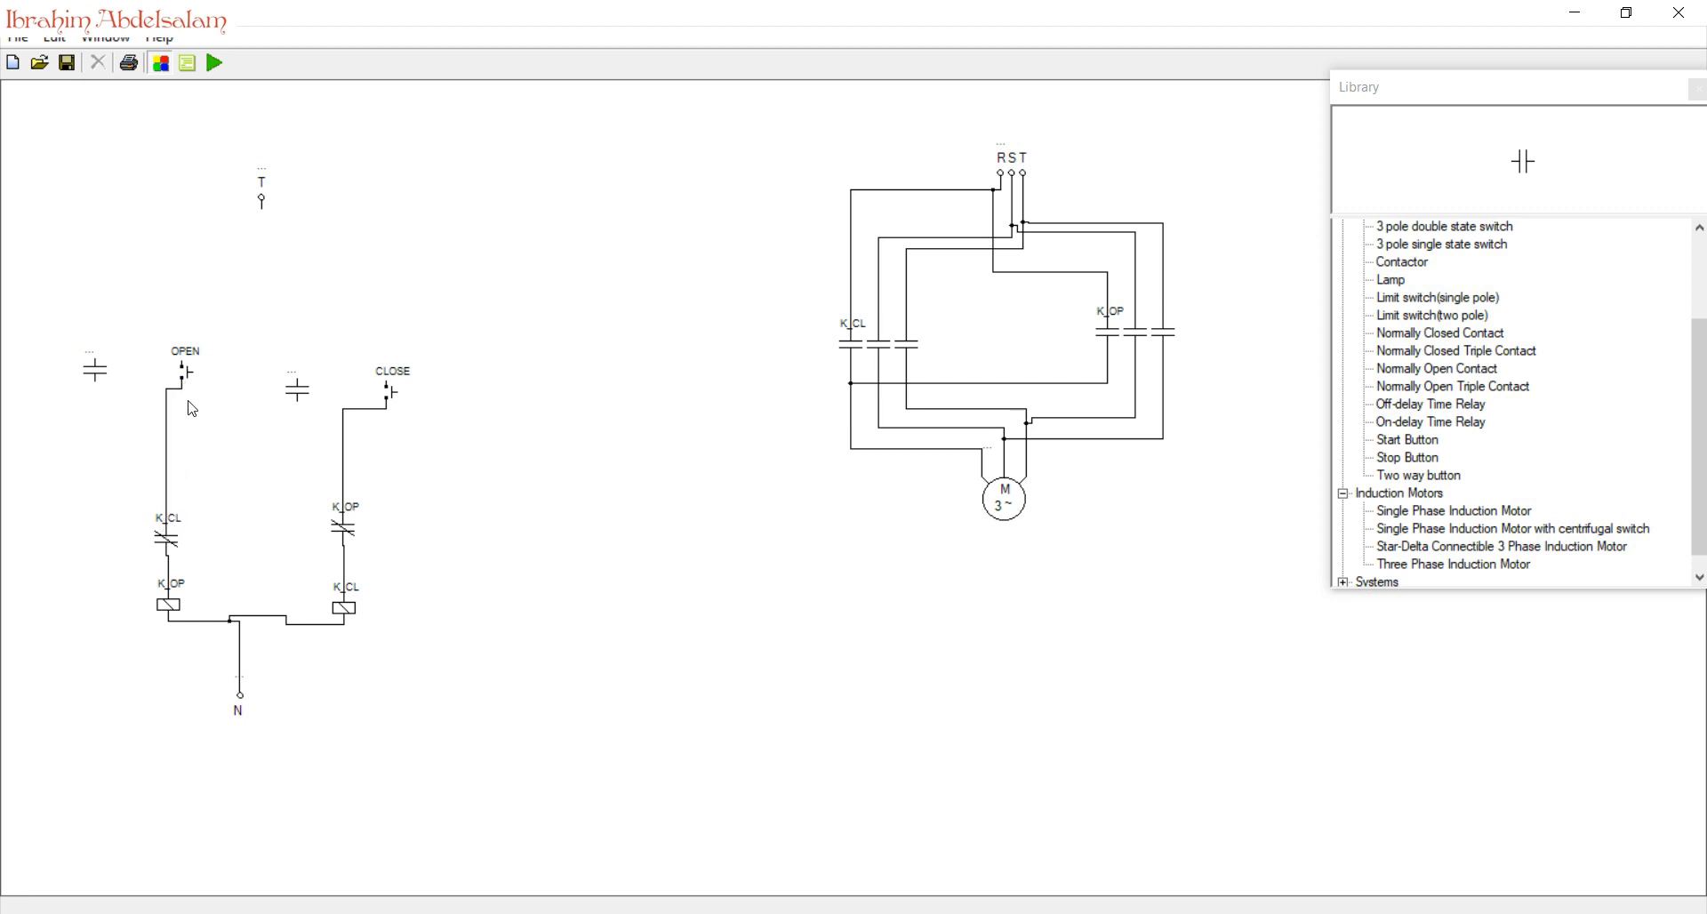
left_click(180, 370)
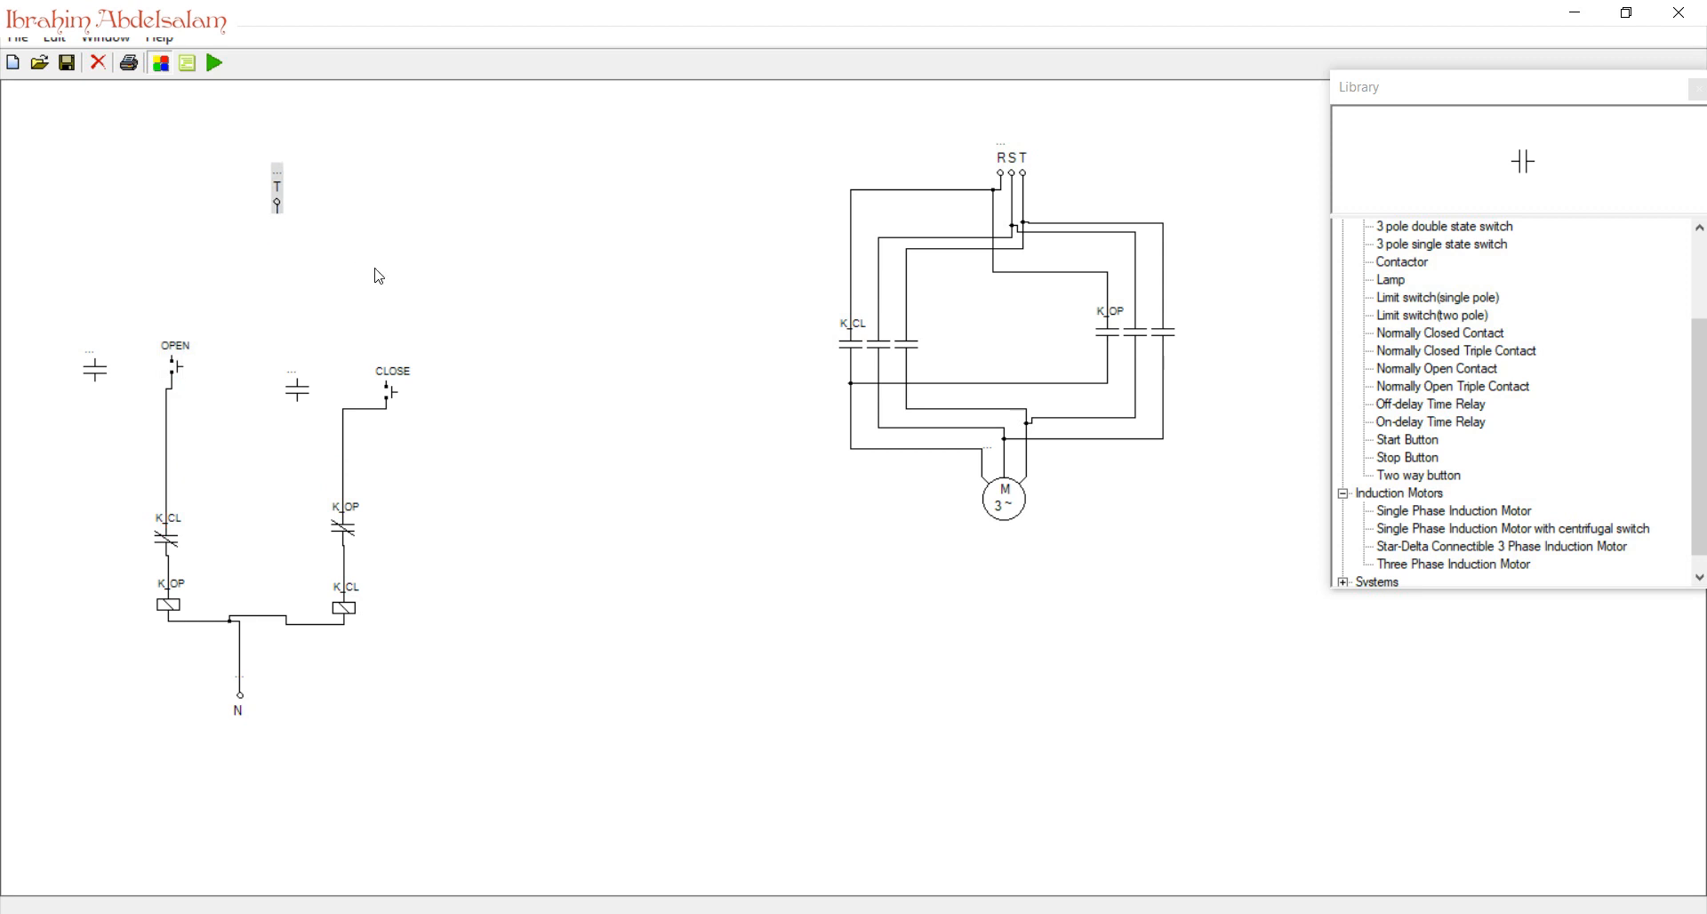
- Place a STOP button under terminal T, wire it to CLOSE and connect a holding contact
left_click(1436, 297)
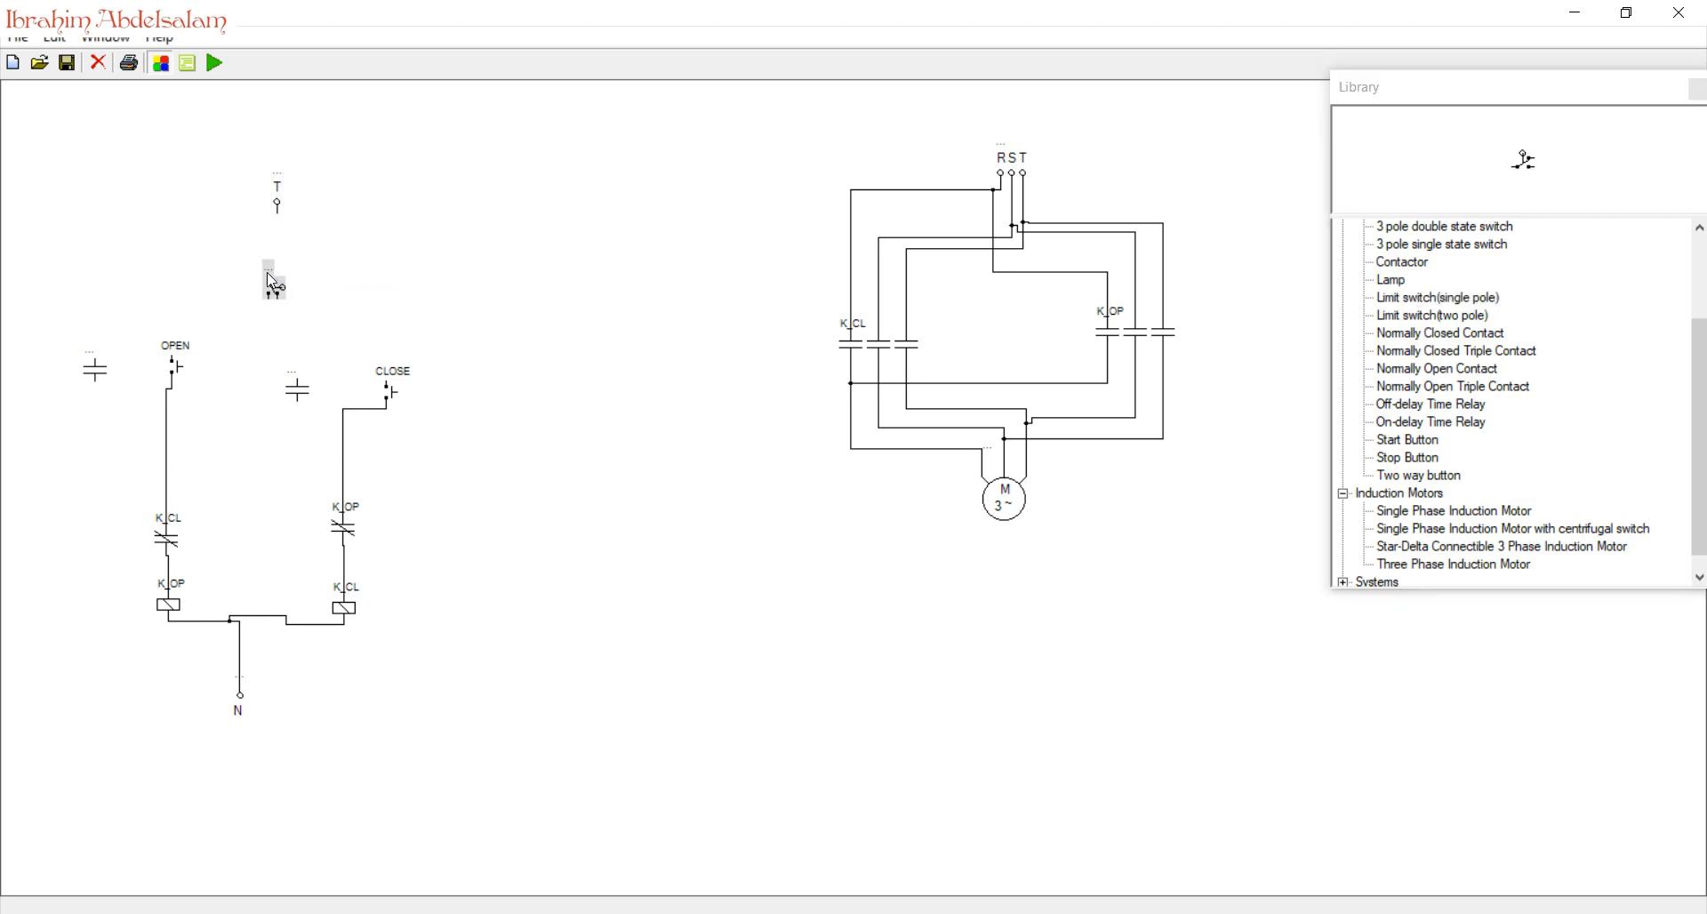
type("St")
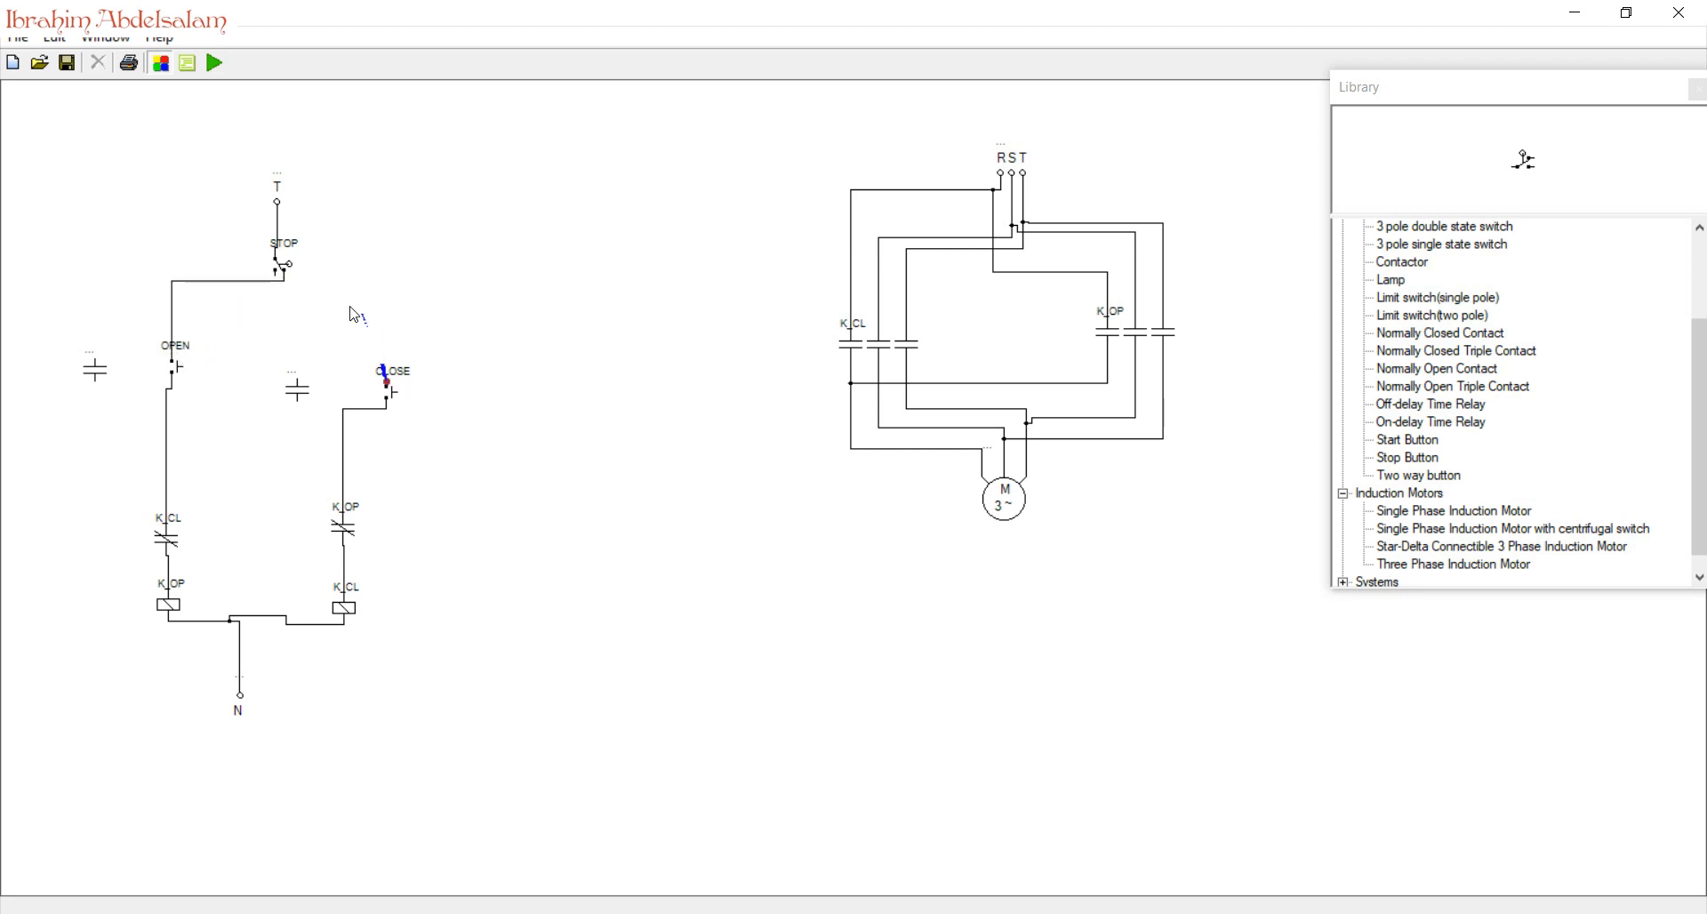
left_click_drag(277, 281, 386, 384)
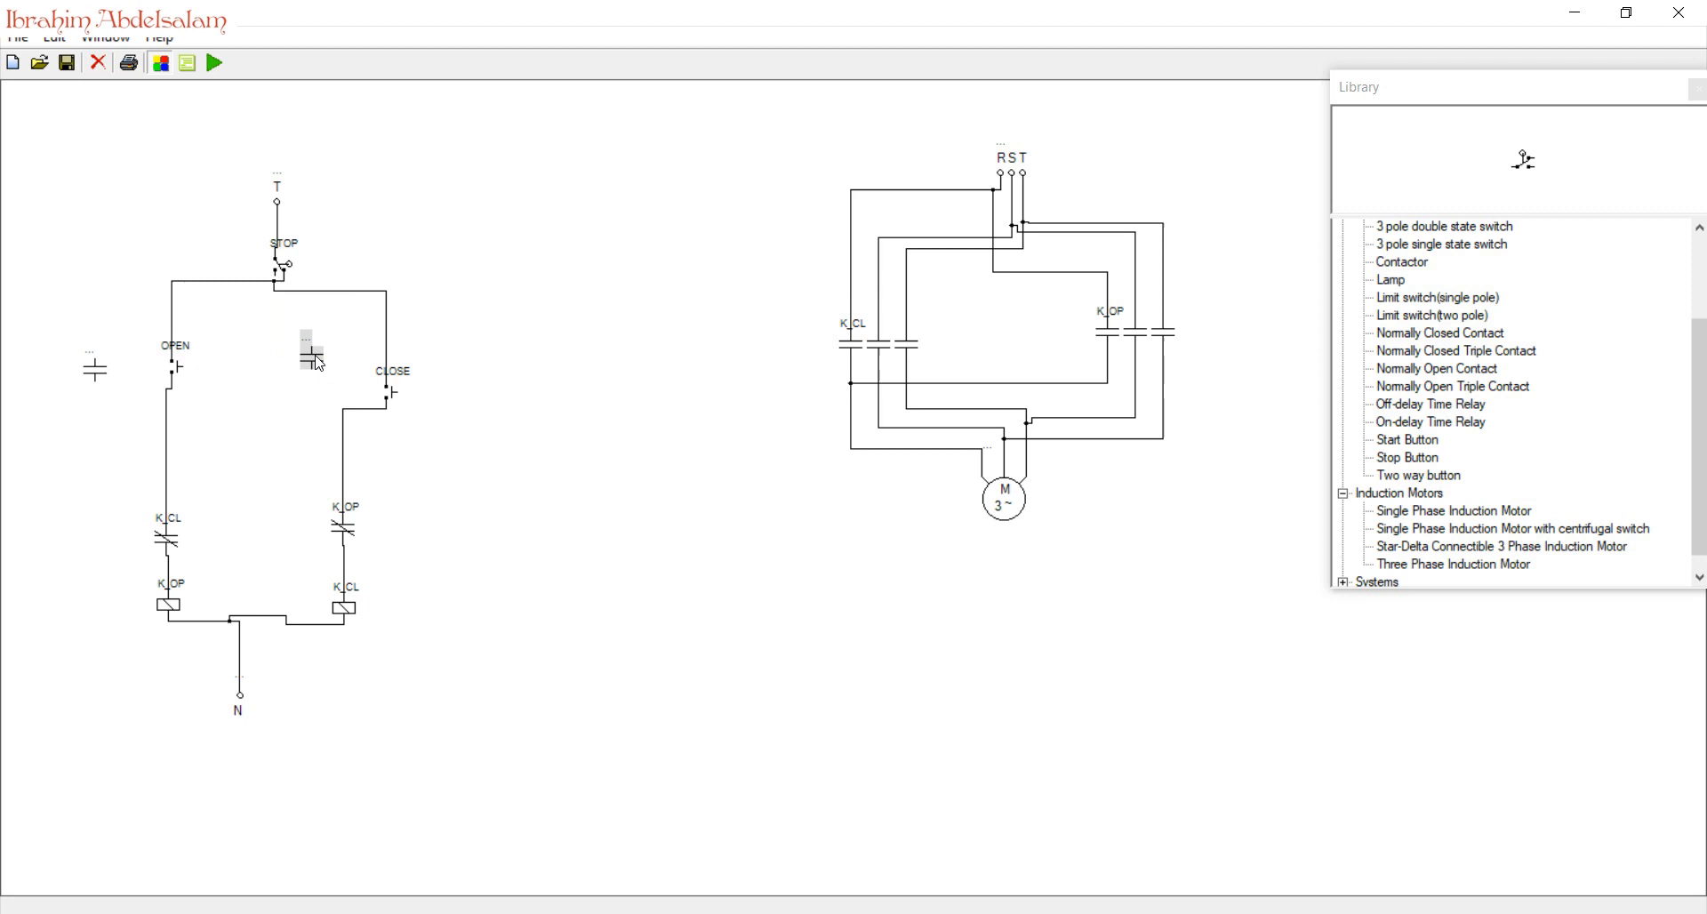
left_click_drag(316, 343, 387, 325)
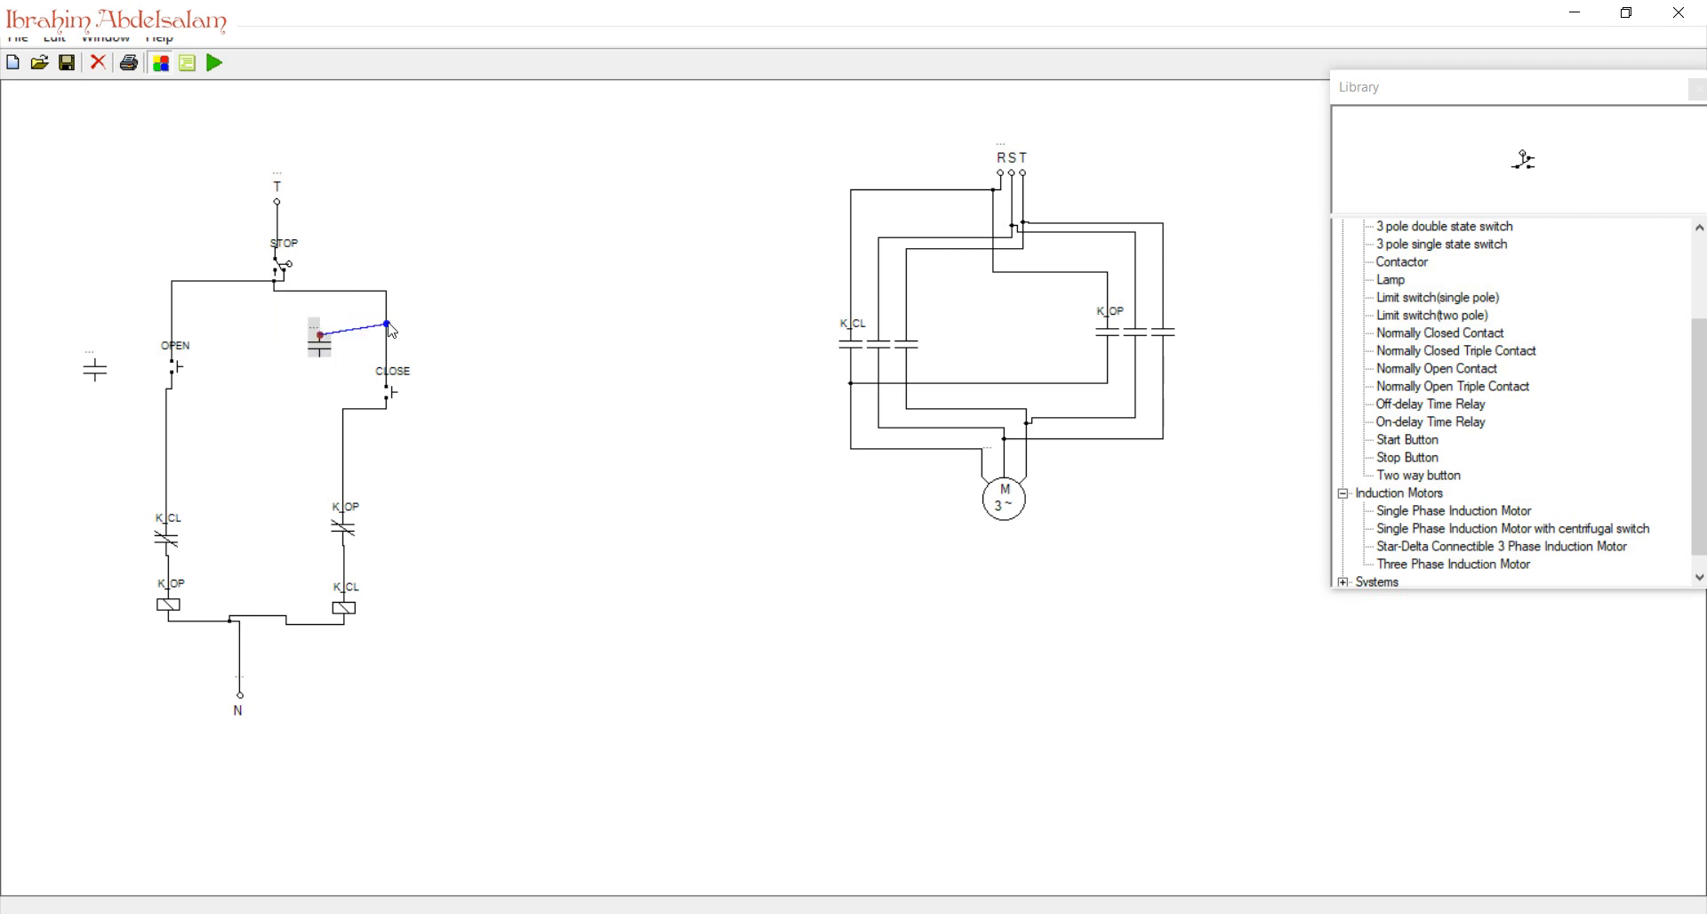
- Wire holding contacts across the OPEN and CLOSE buttons, tagging the one beside CLOSE as K_OP
left_click_drag(387, 324, 346, 435)
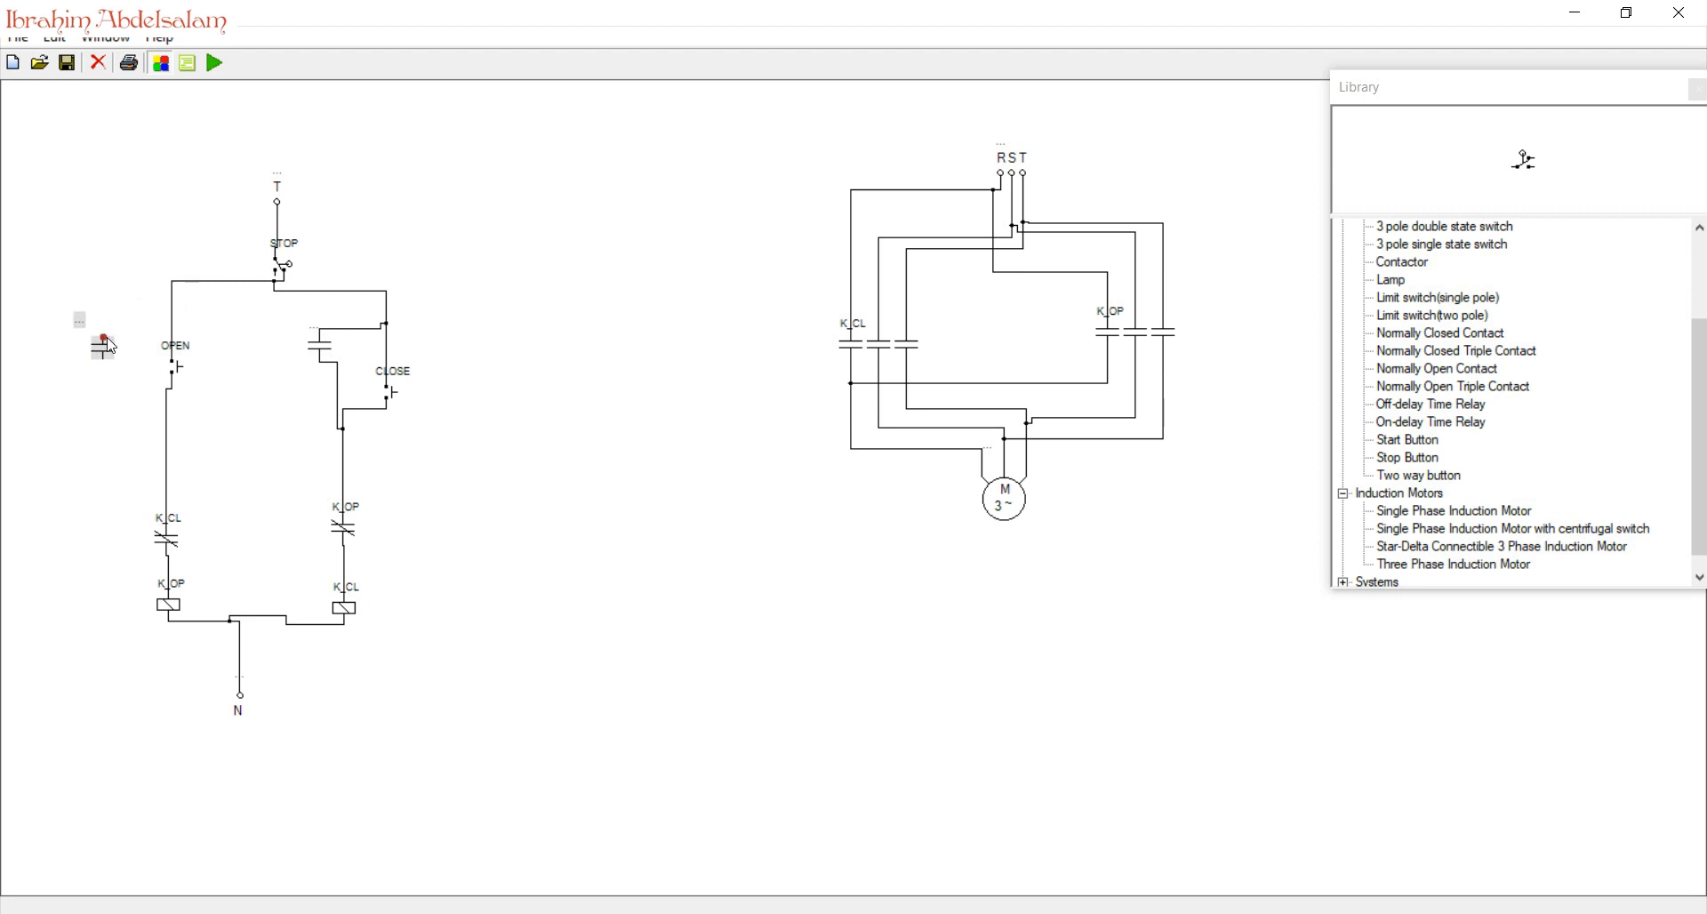
left_click_drag(102, 348, 171, 306)
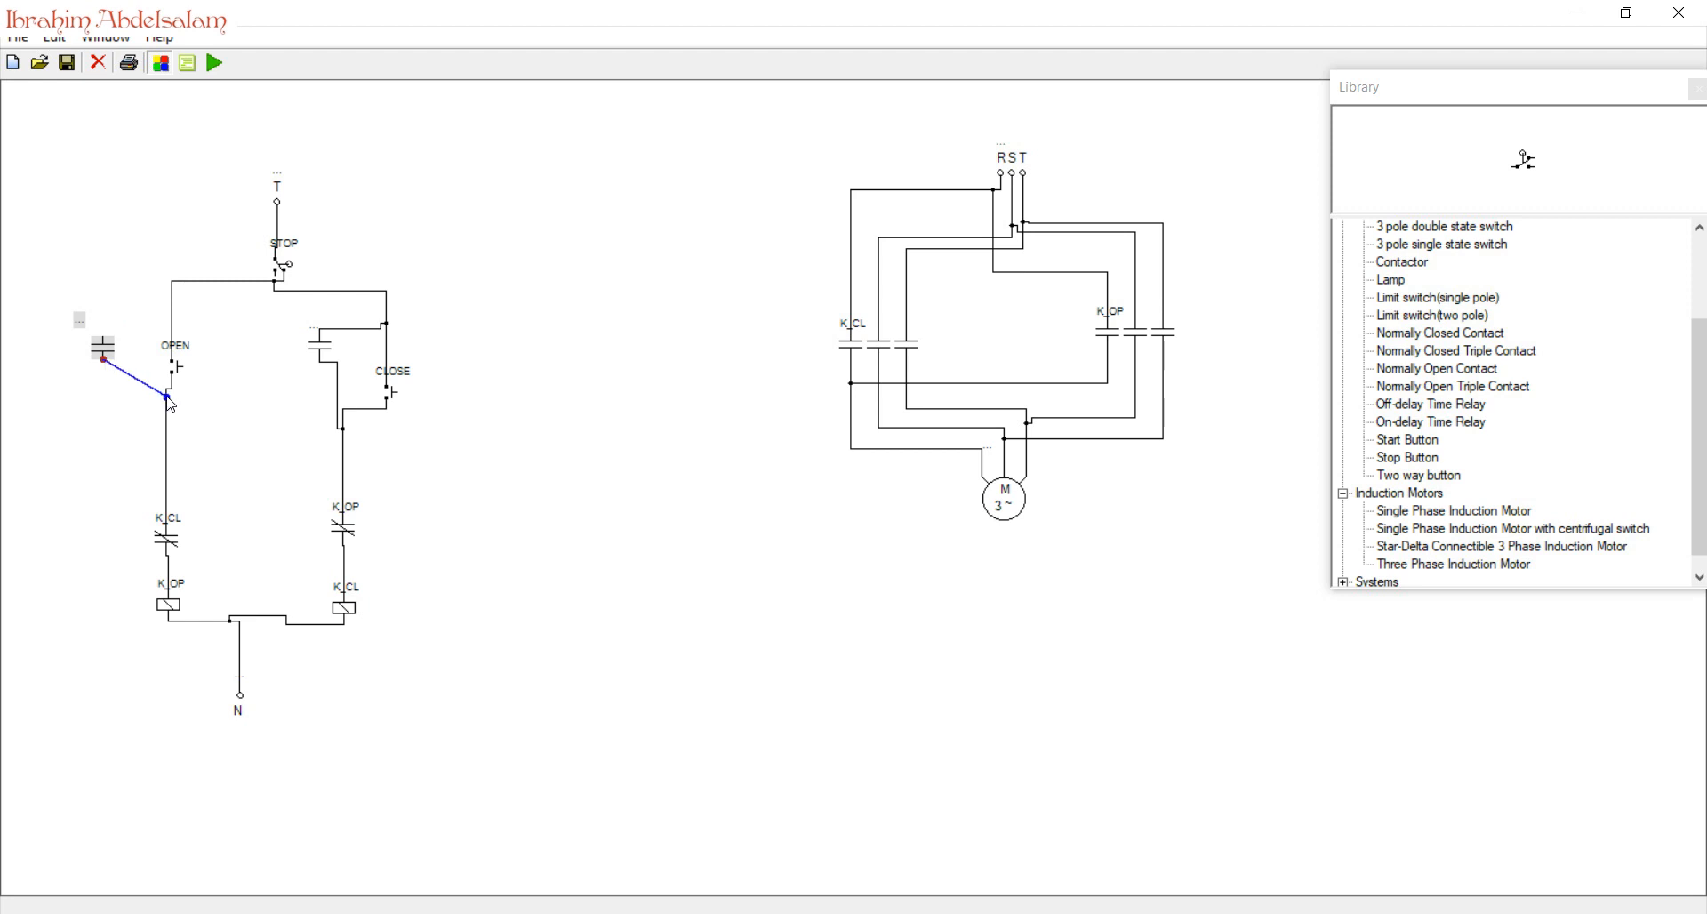
left_click_drag(169, 386, 174, 315)
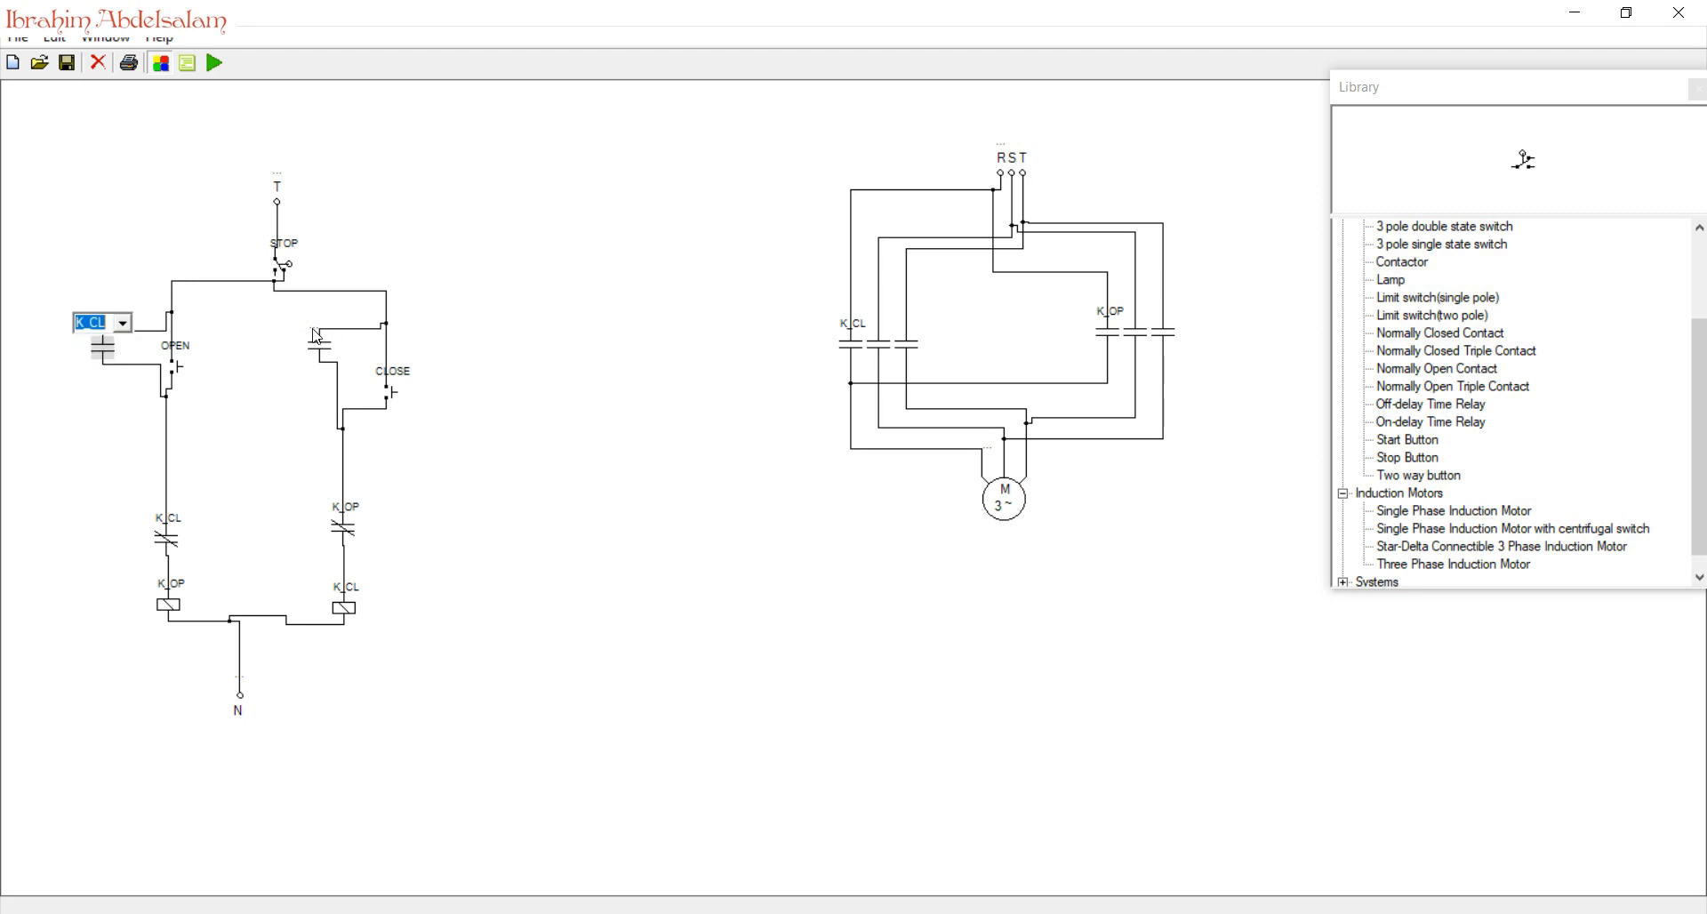
left_click(356, 327)
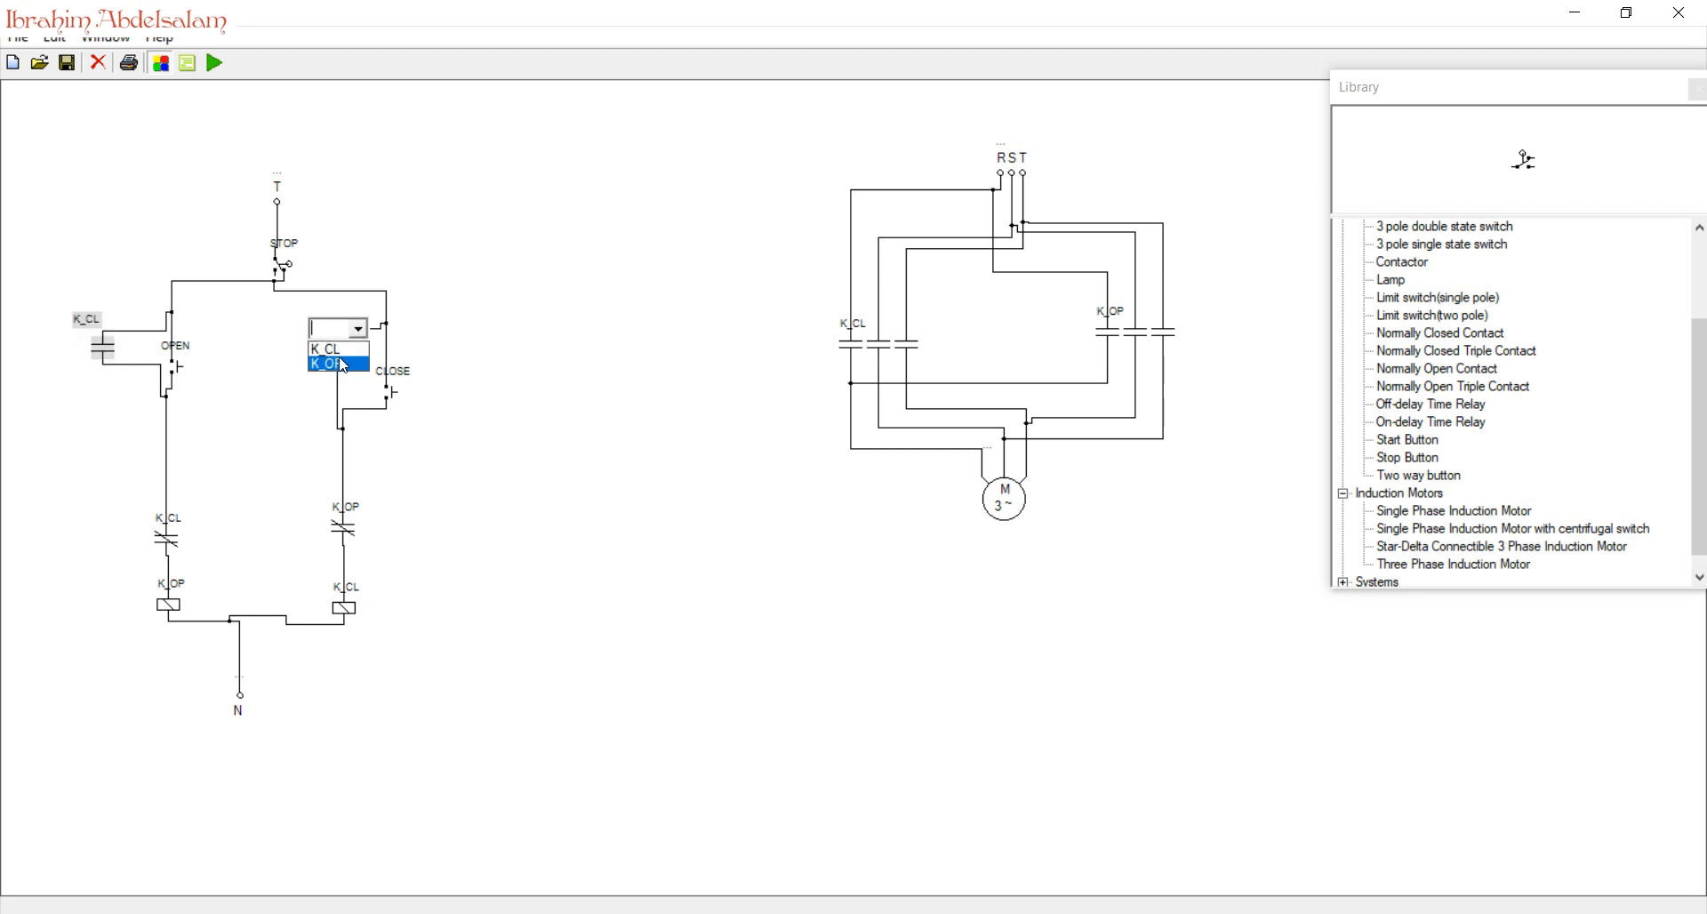
left_click(326, 364)
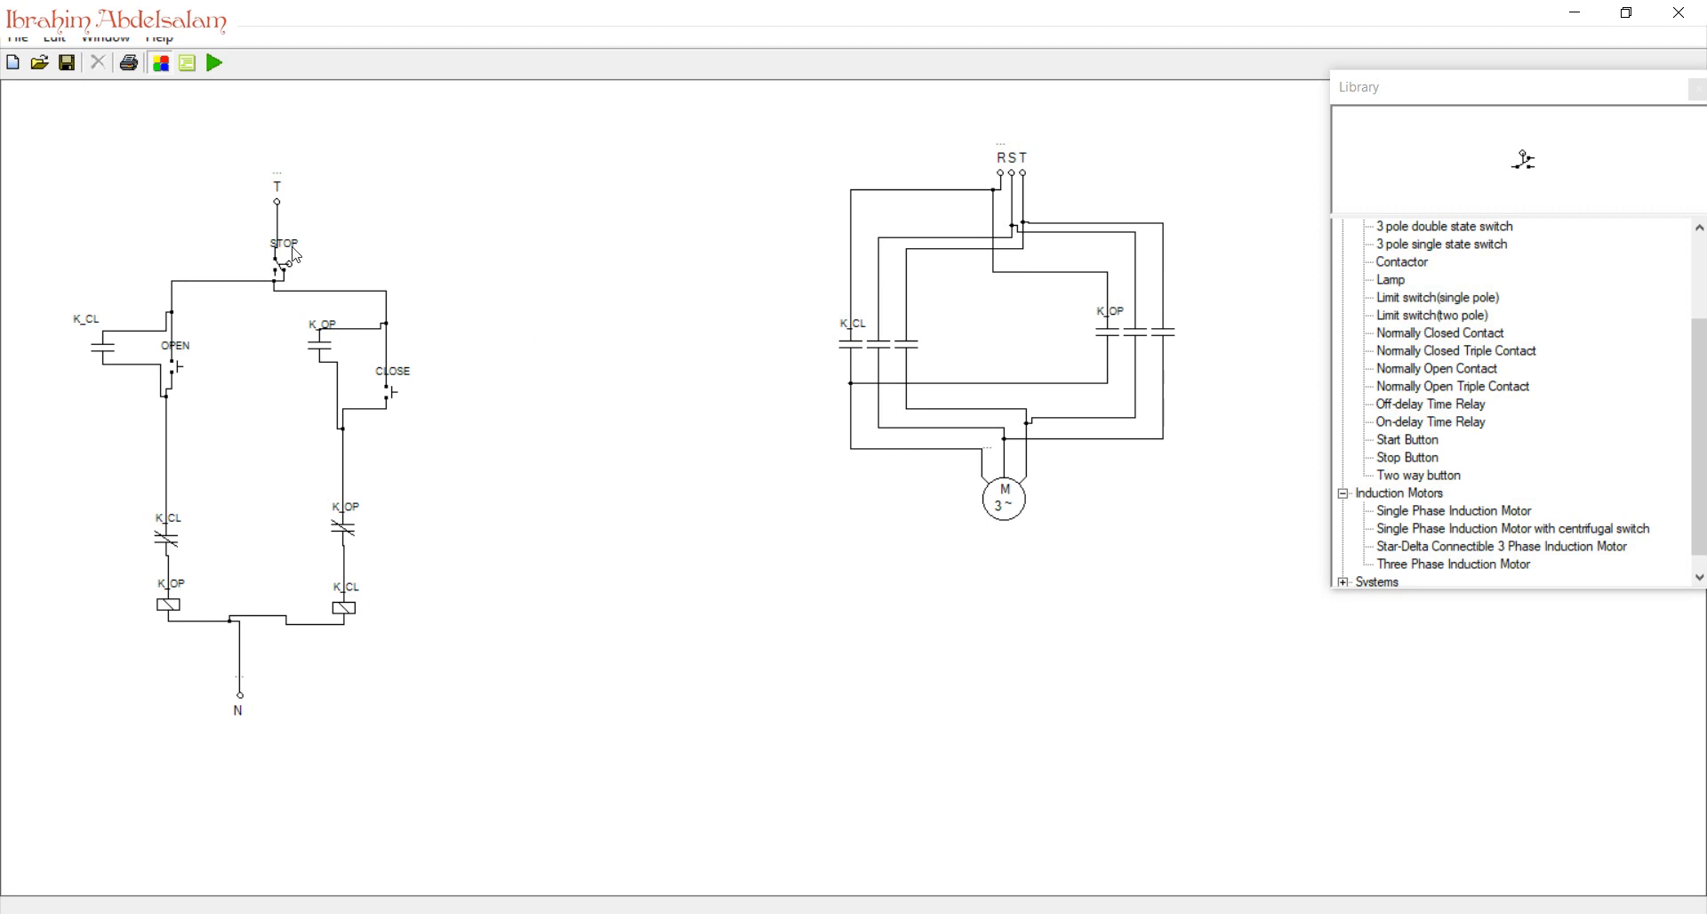
left_click(277, 250)
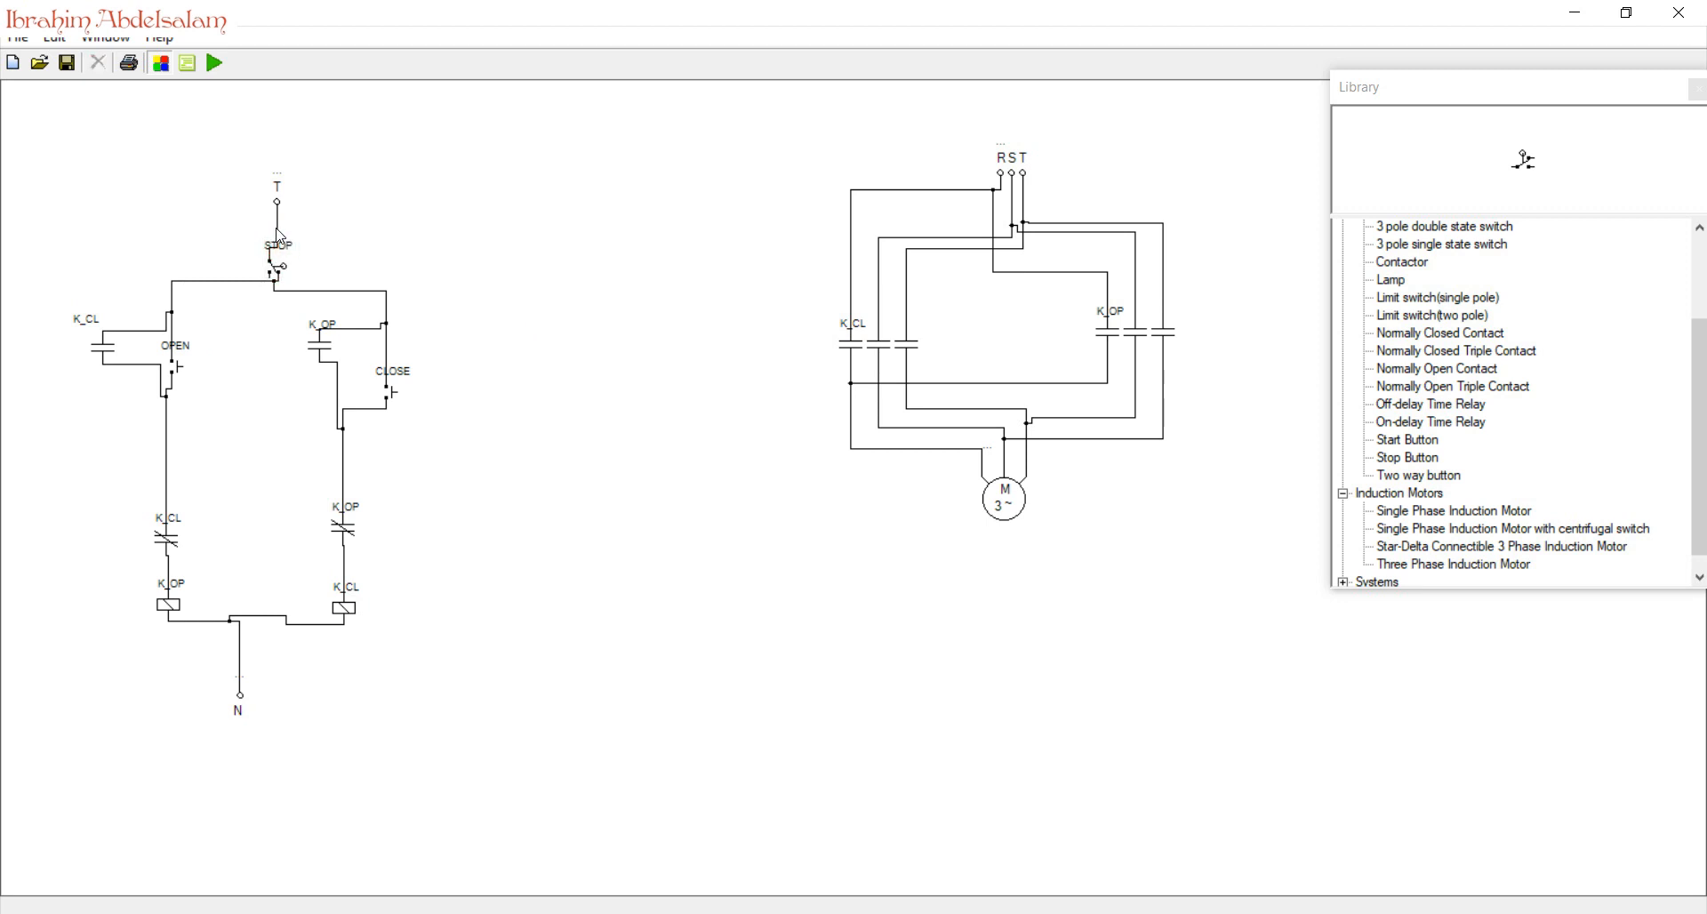
- Simulate, retag holding contacts K_OP beside OPEN and K_CL beside CLOSE, then retest
left_click(214, 62)
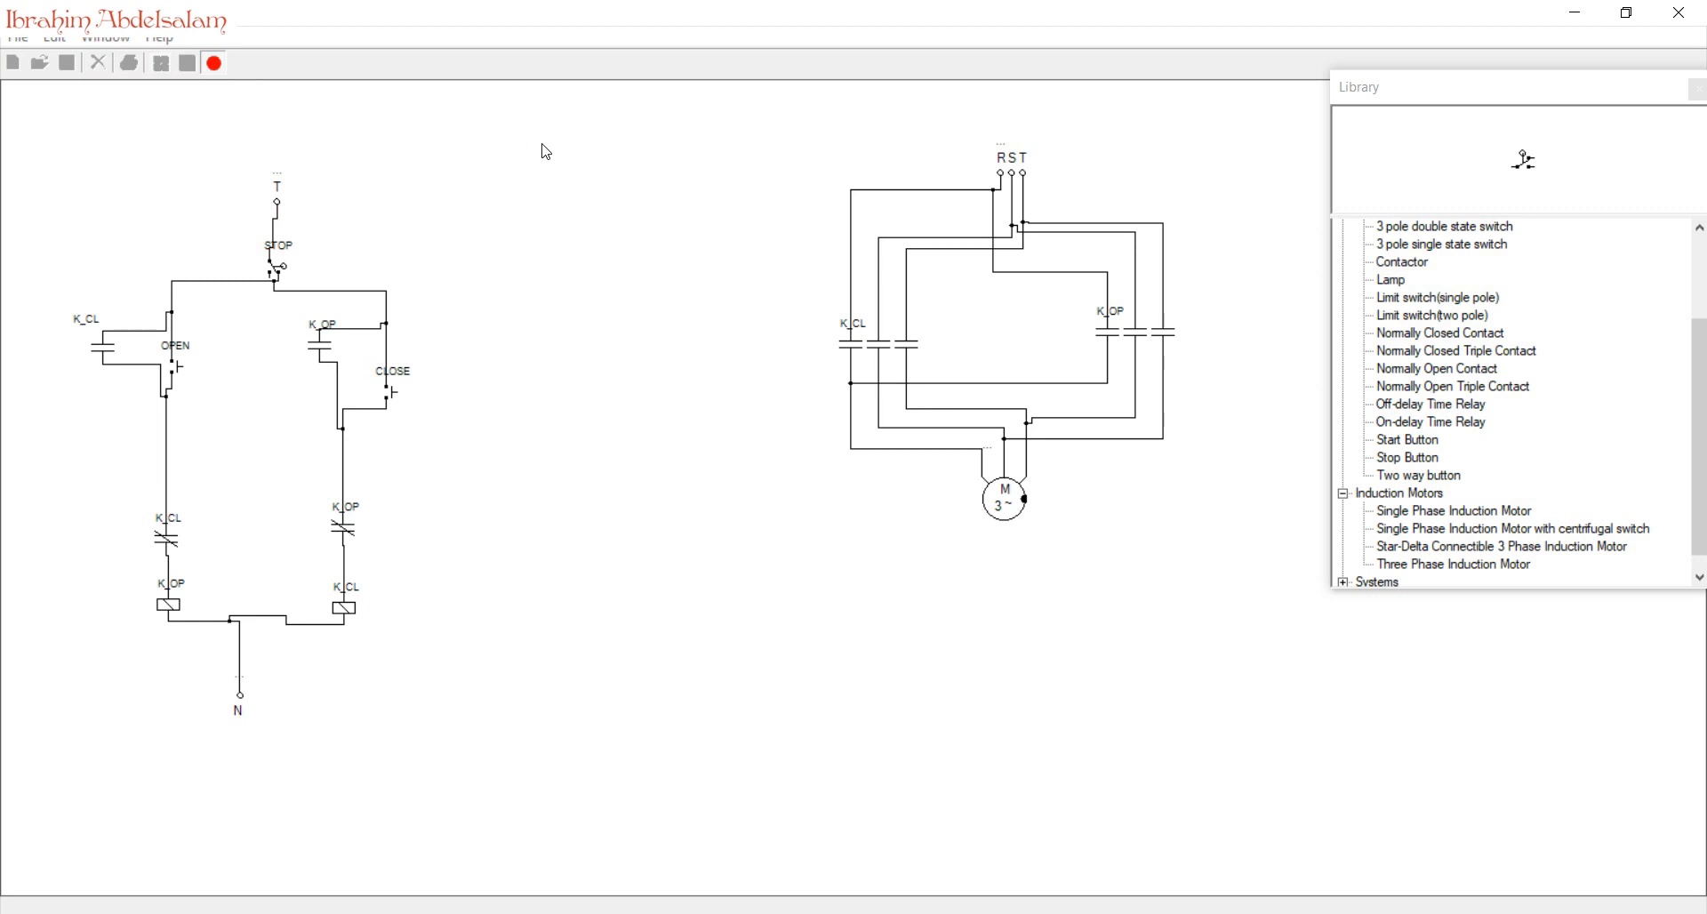
mouse_move(184, 371)
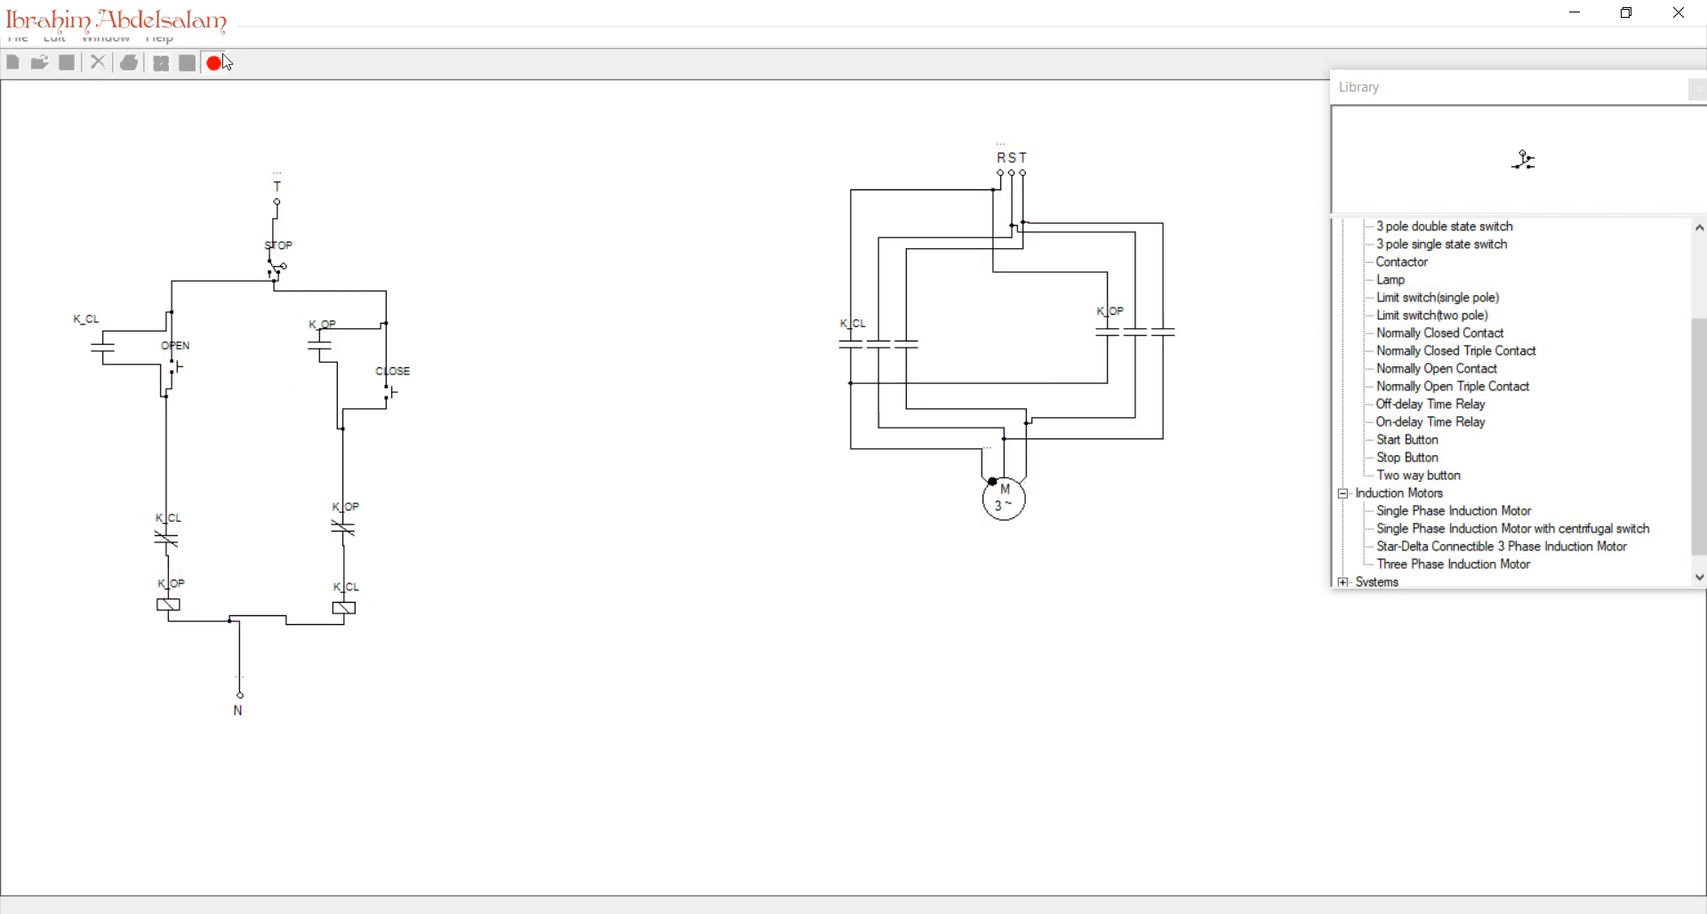
left_click(122, 321)
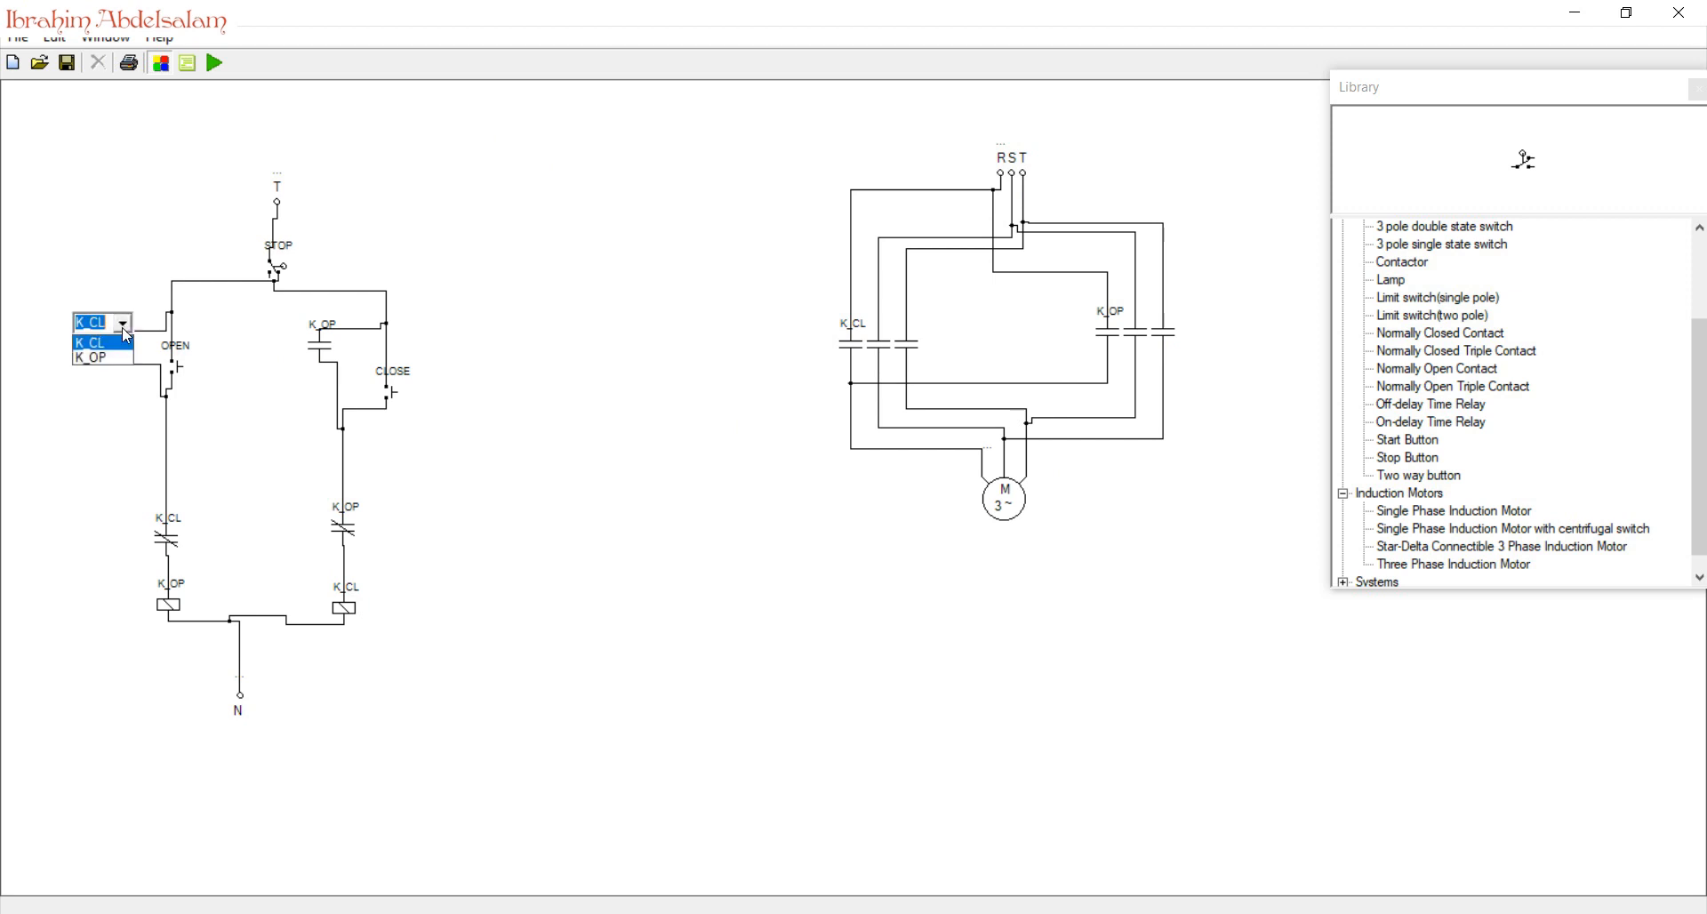
left_click(91, 357)
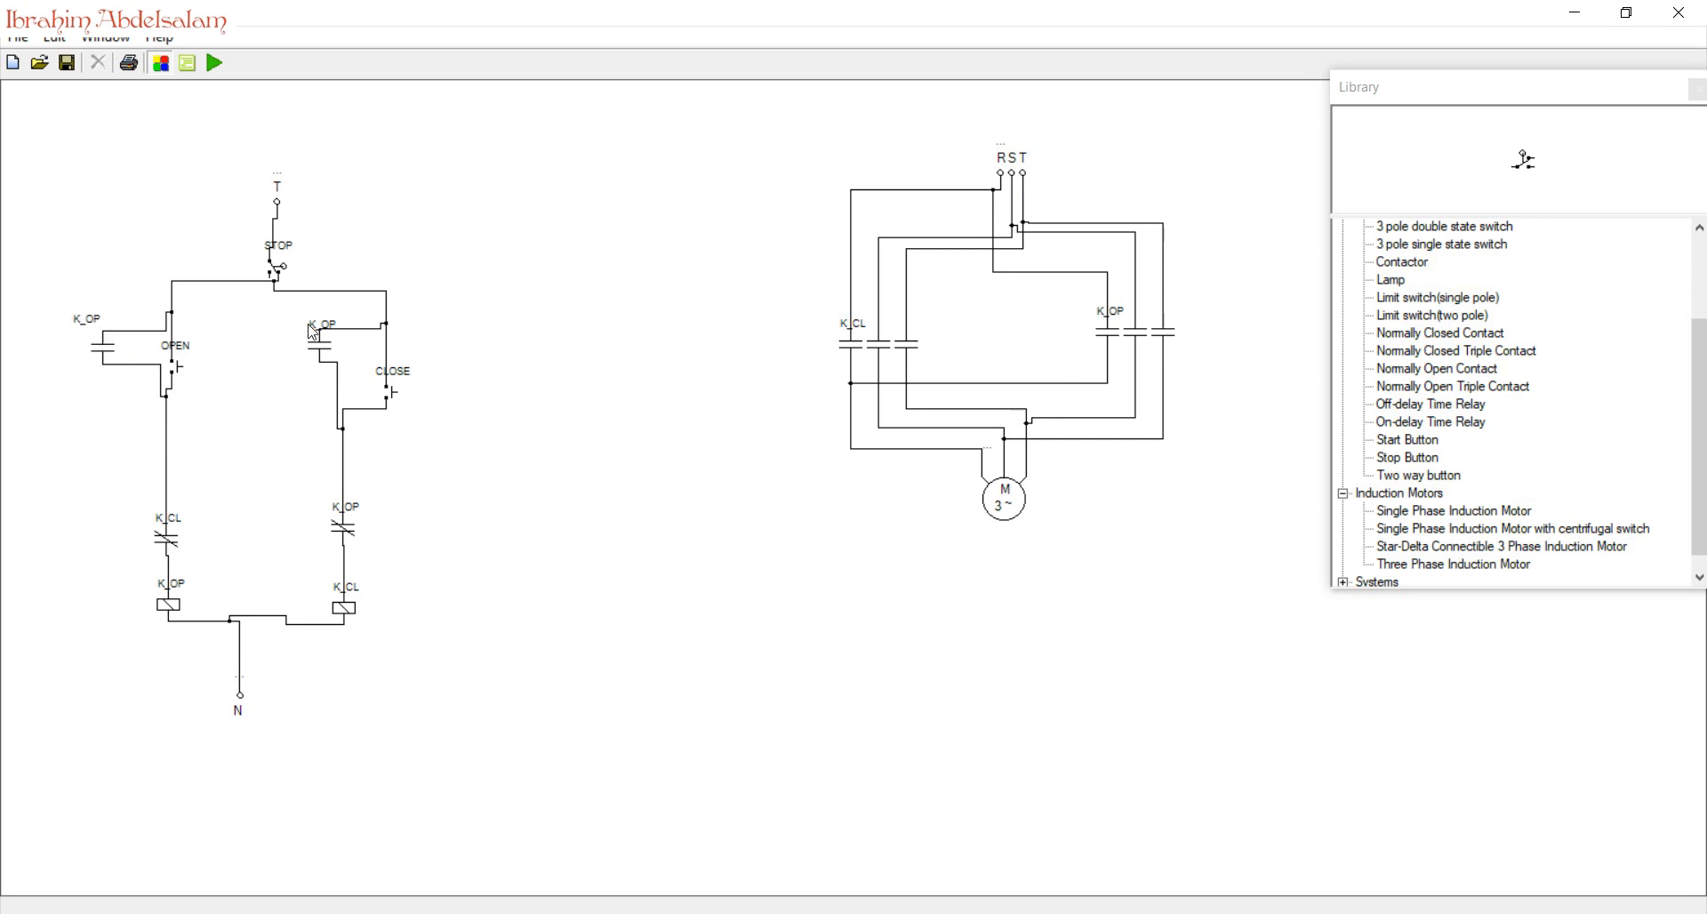
left_click(326, 327)
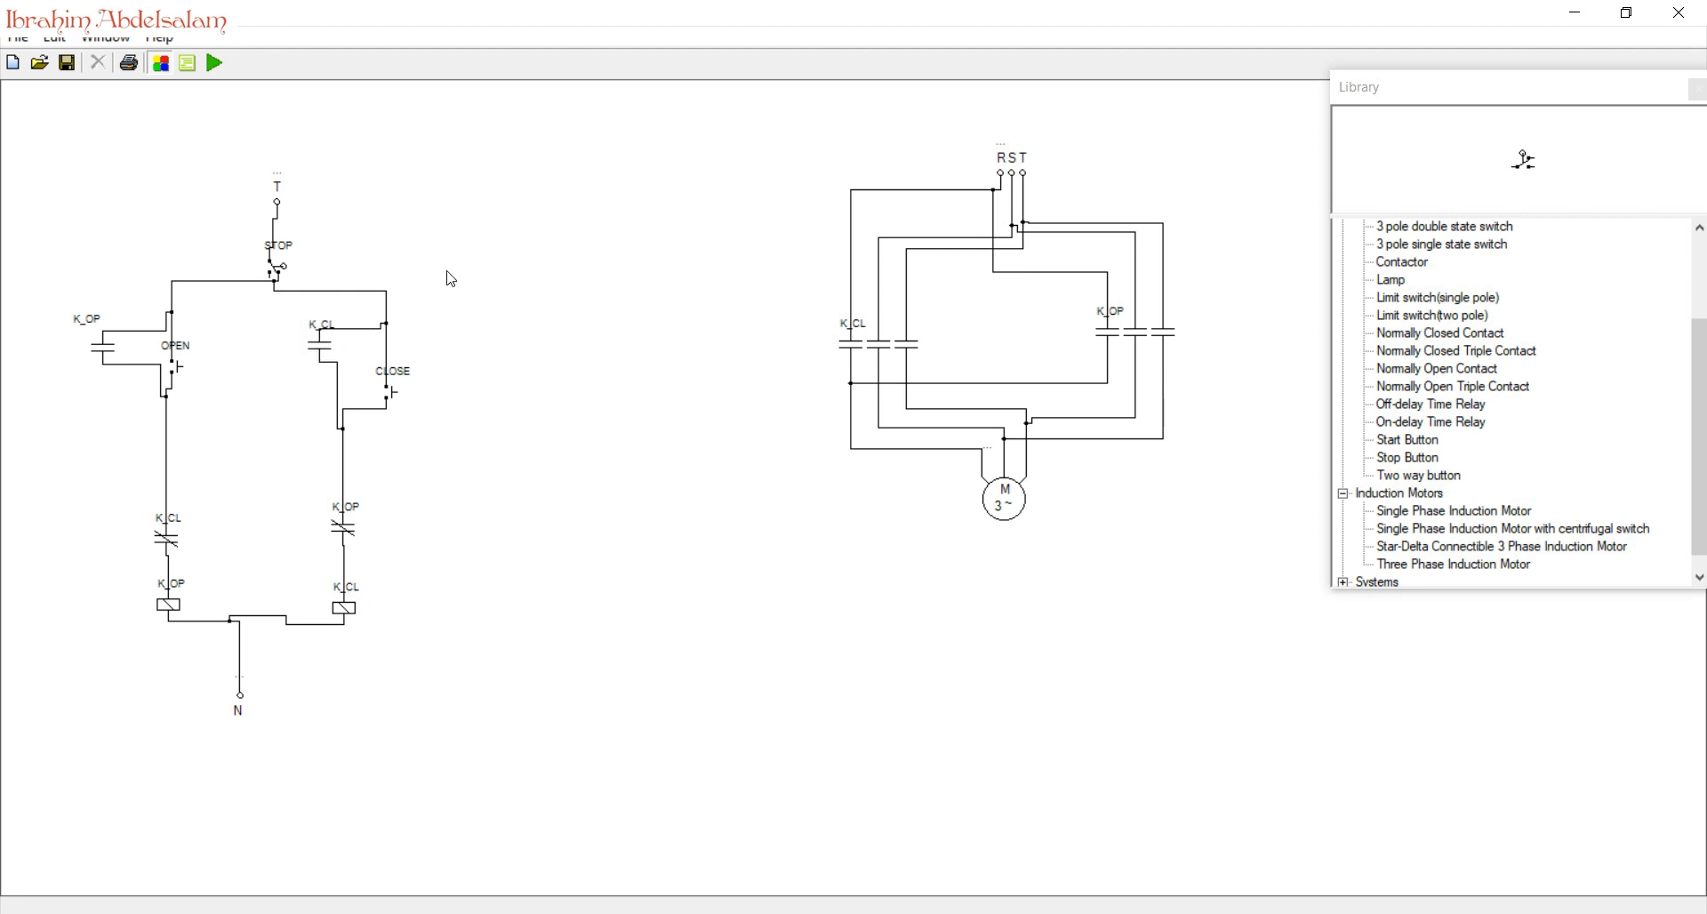
left_click(215, 62)
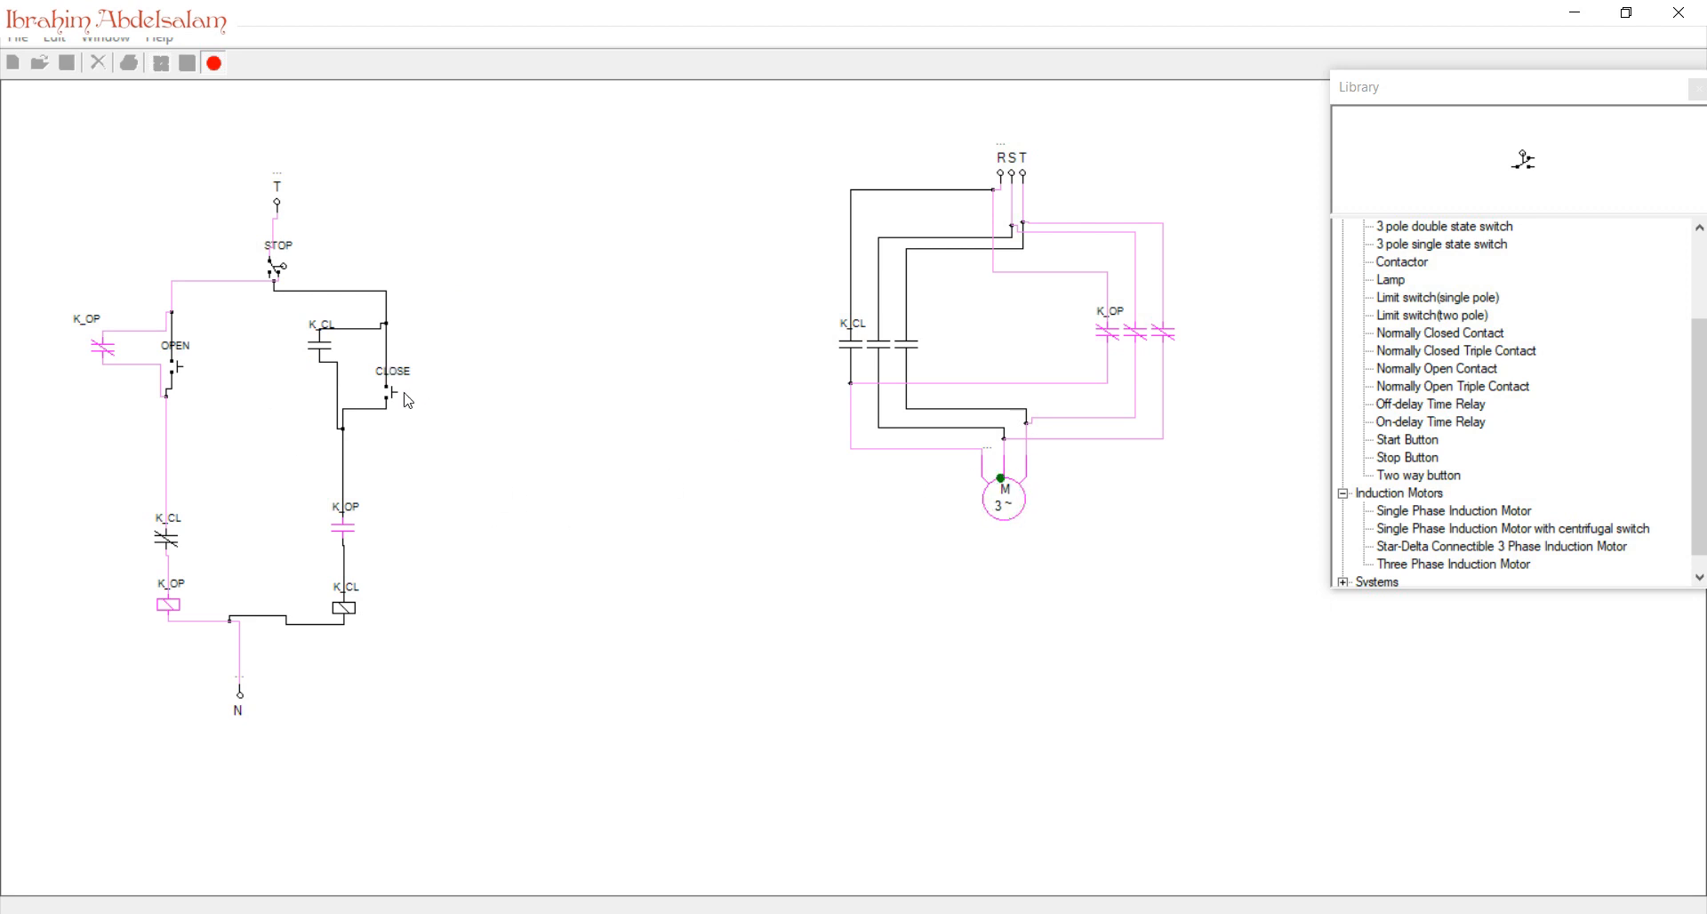
left_click(185, 62)
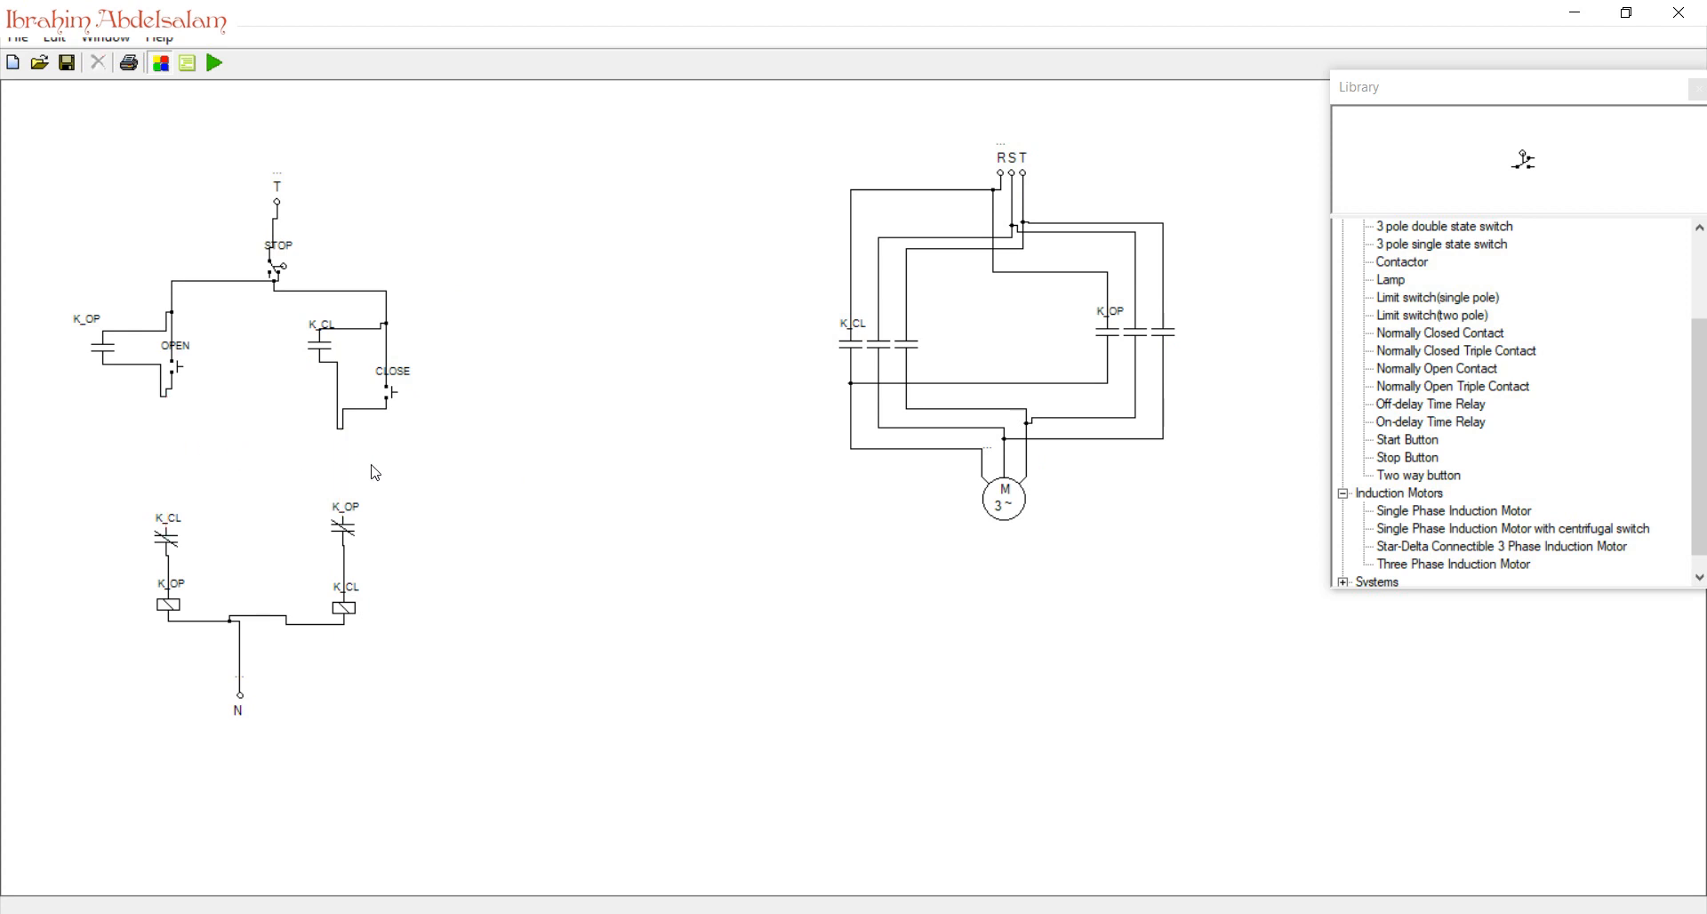
- Place two normally closed buttons as limit switches in the opening and closing coil branches
left_click(1405, 439)
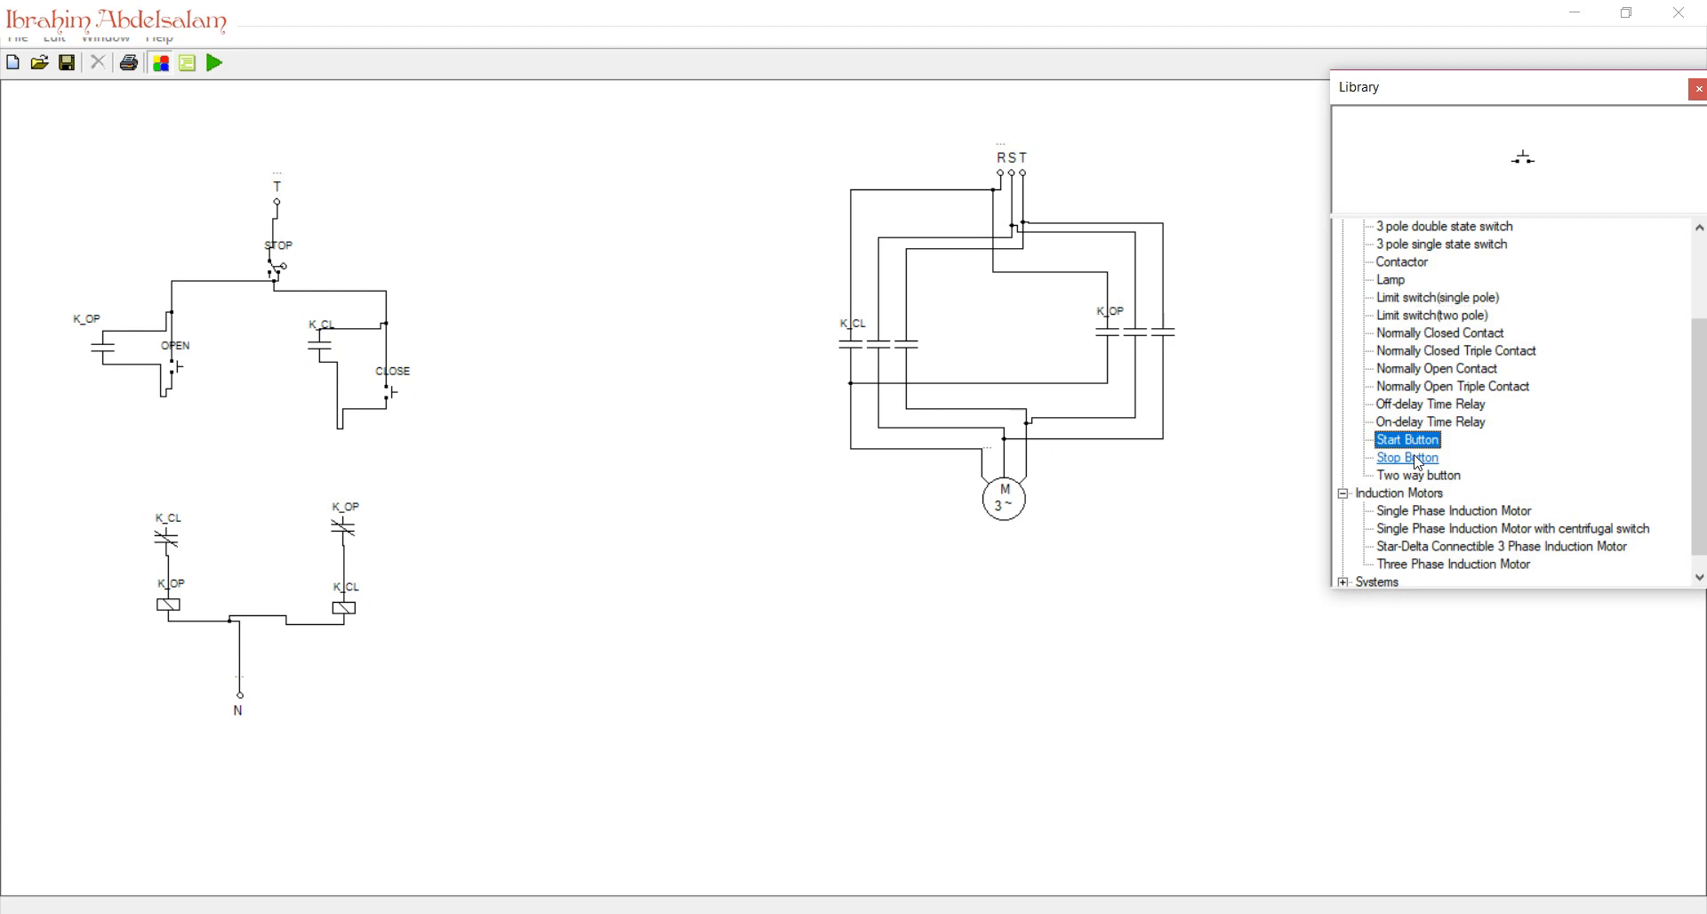
left_click(1406, 456)
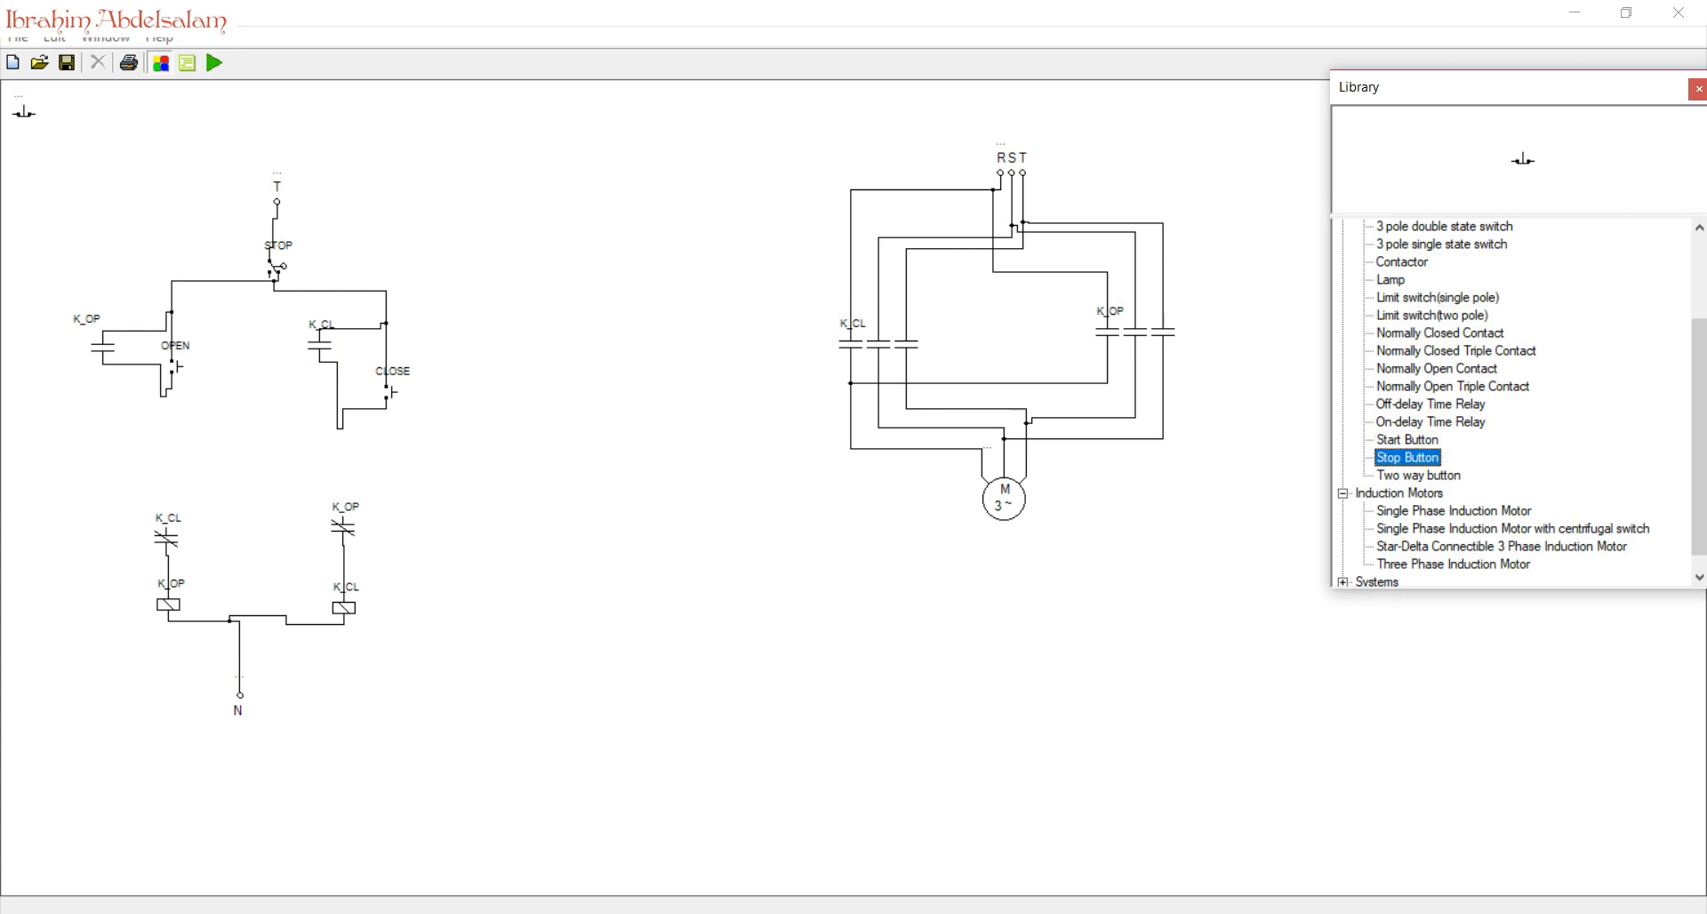
right_click(207, 433)
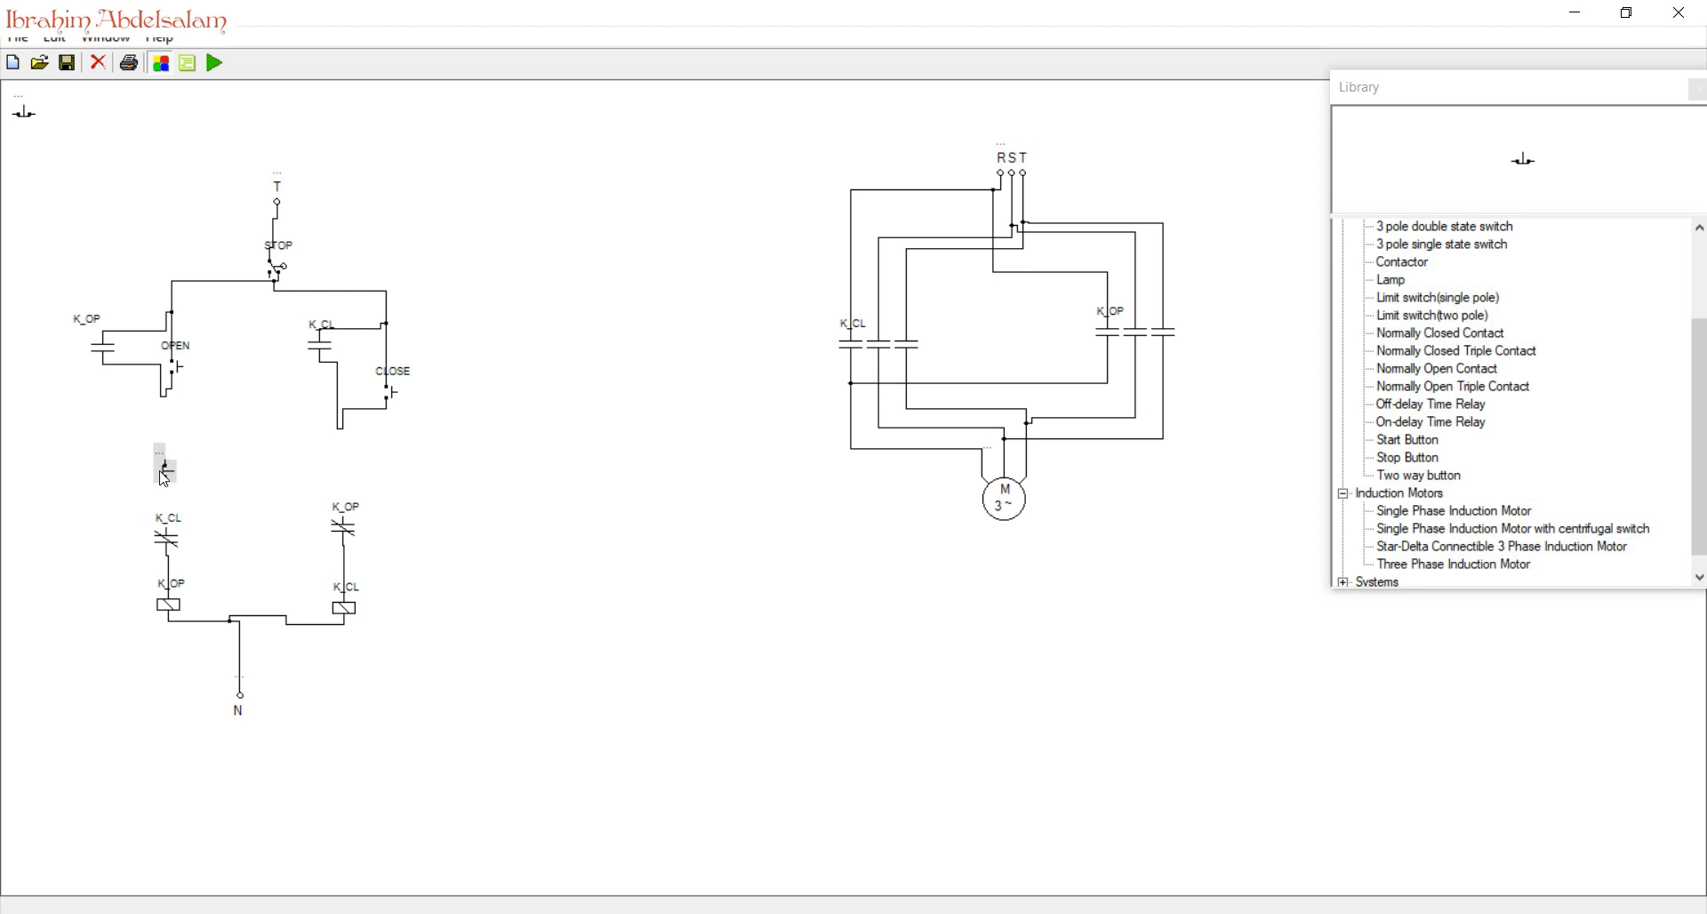
left_click_drag(166, 476, 167, 533)
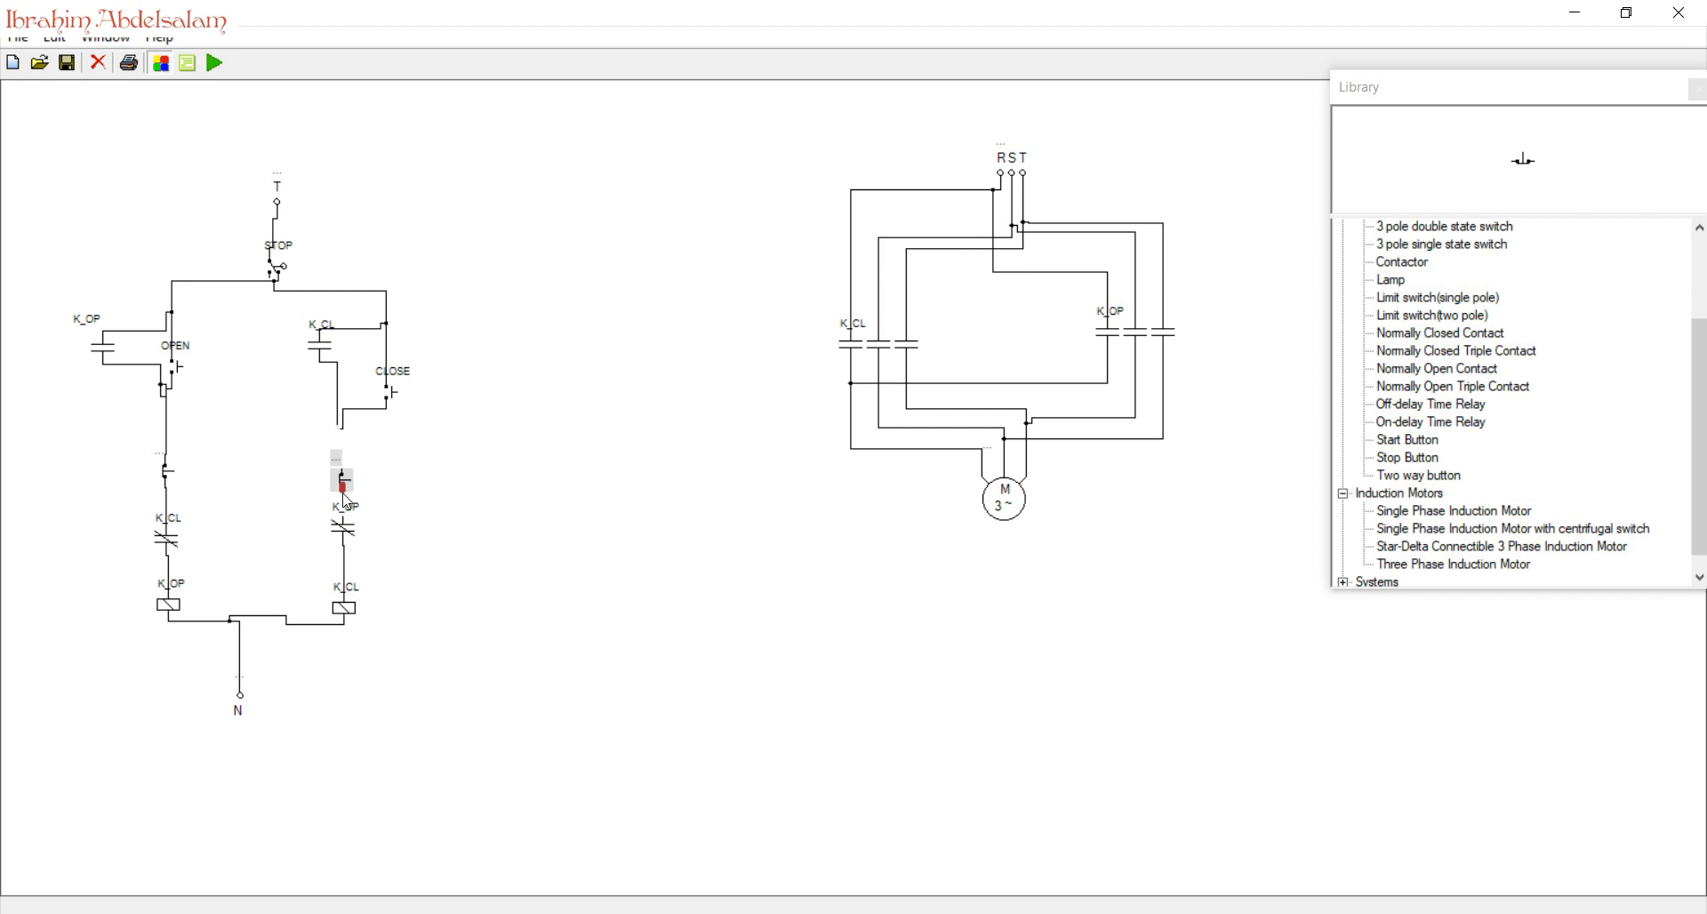
left_click(344, 478)
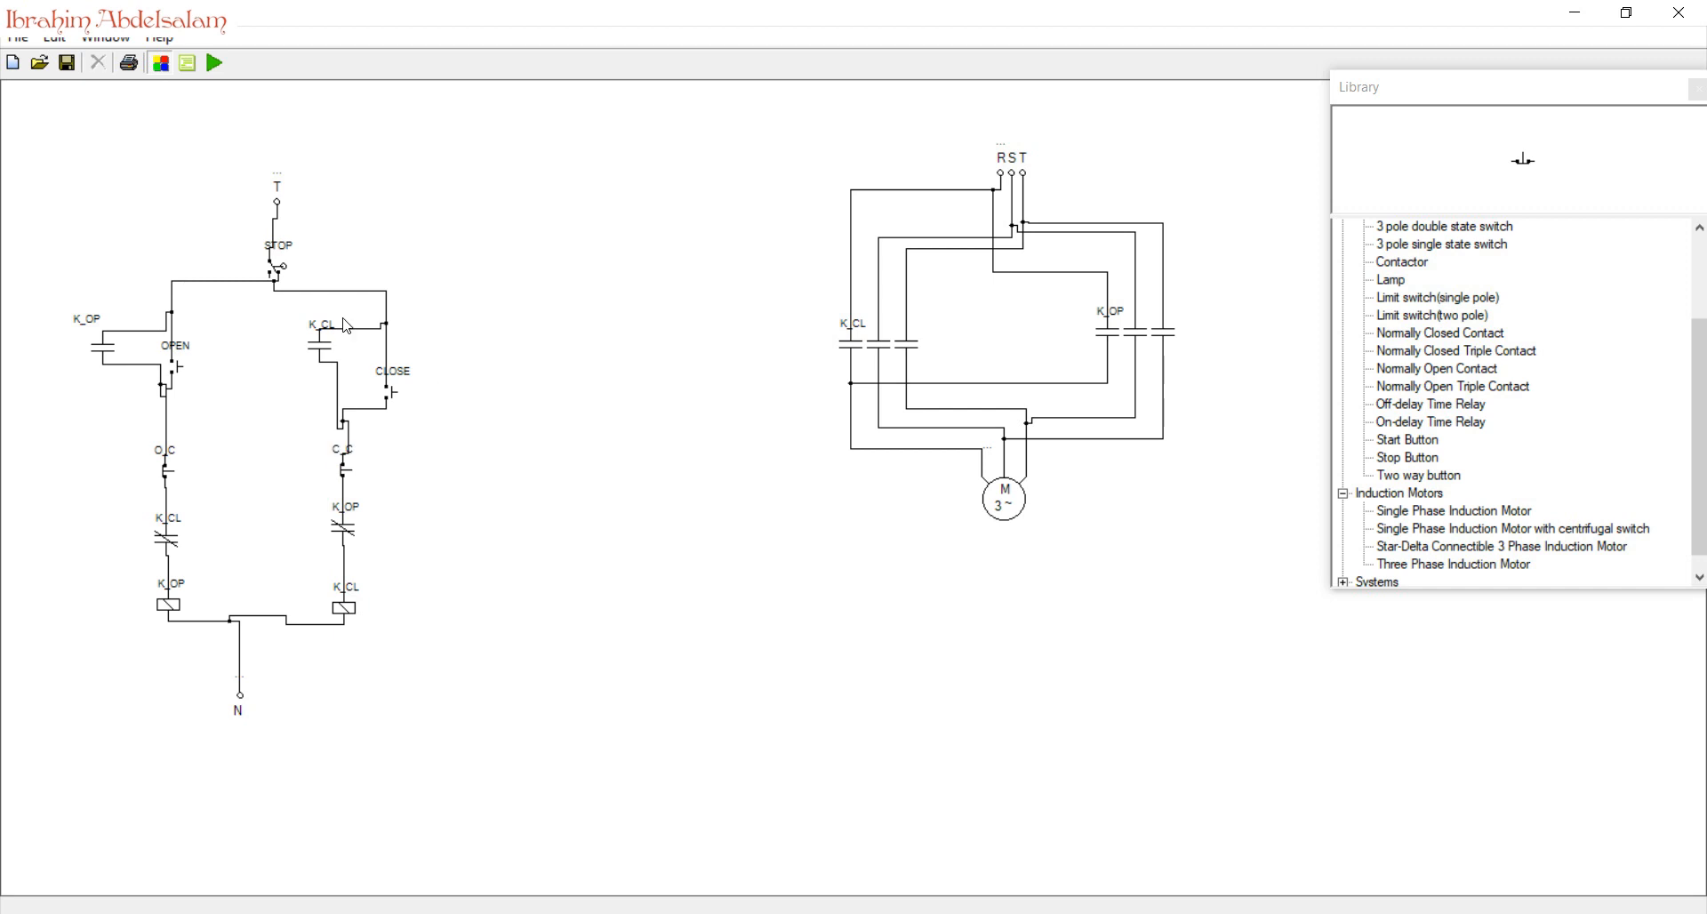
- Start the simulation and press OPEN to latch the K_OP coil and power the motor
left_click(214, 62)
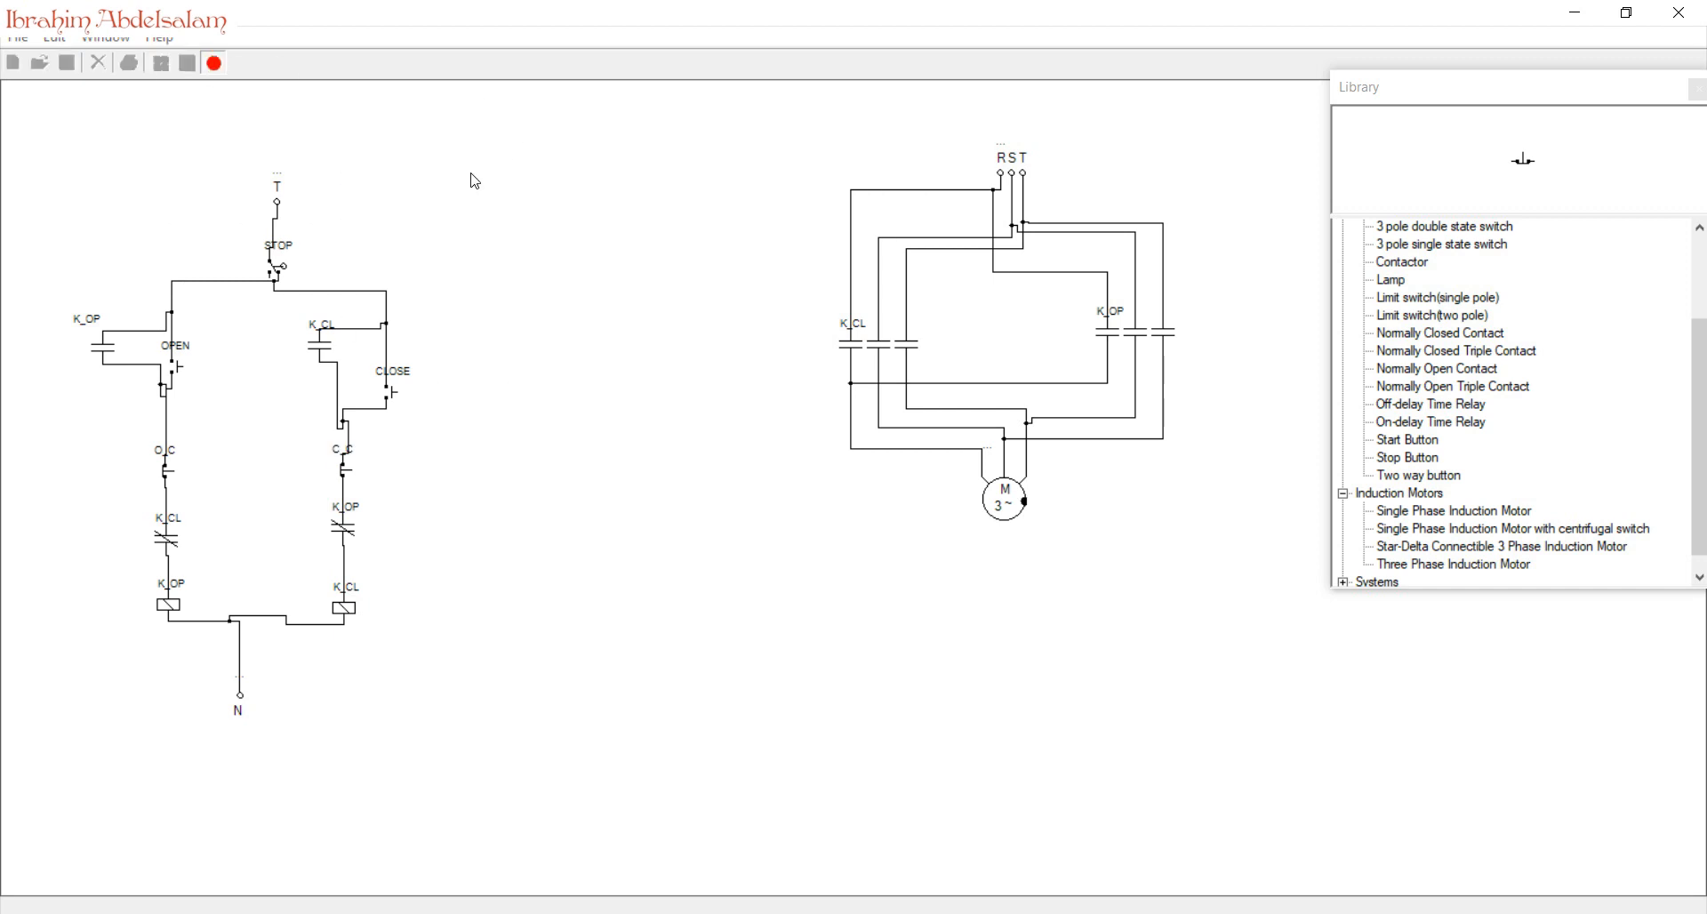
mouse_move(394, 399)
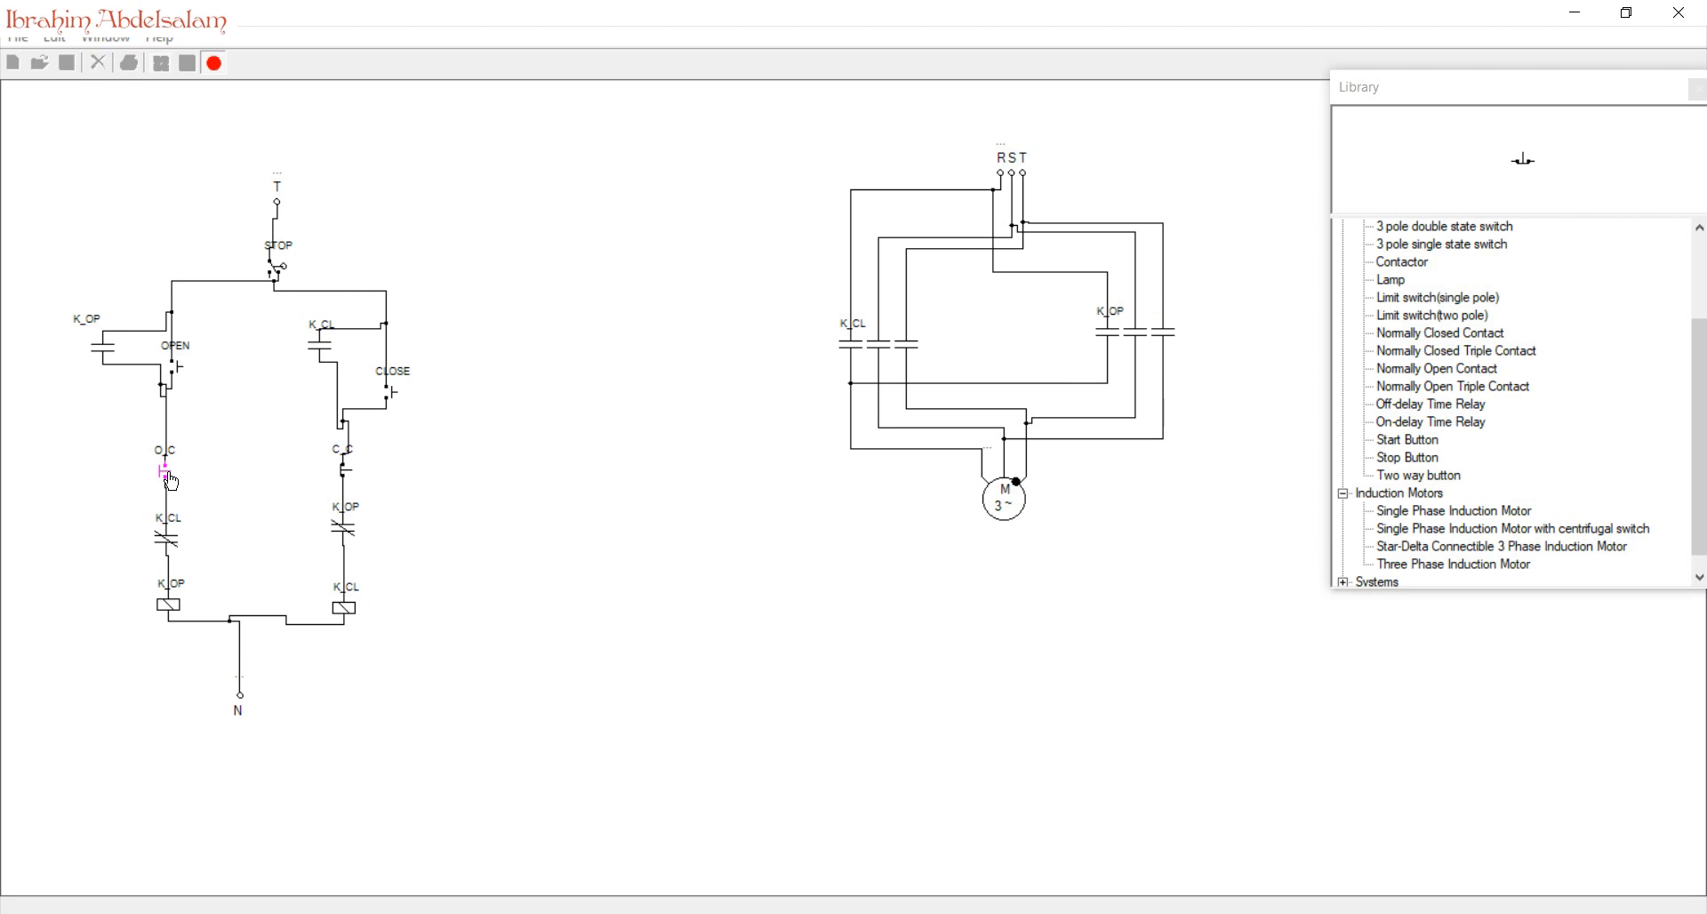
mouse_move(256, 375)
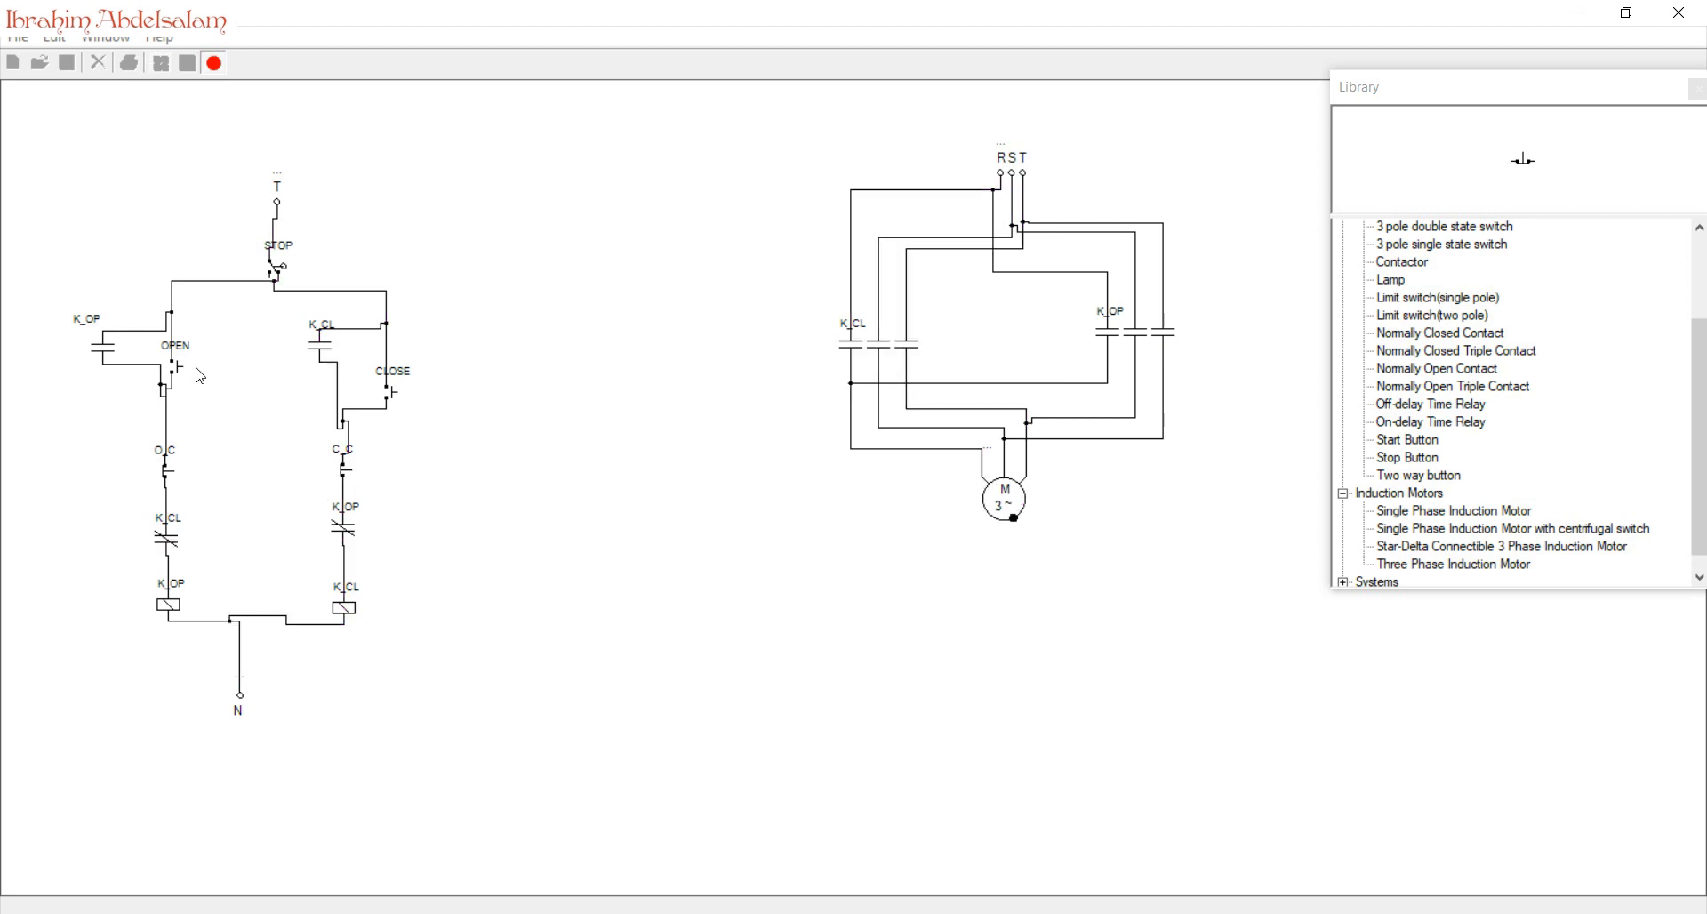
left_click(272, 264)
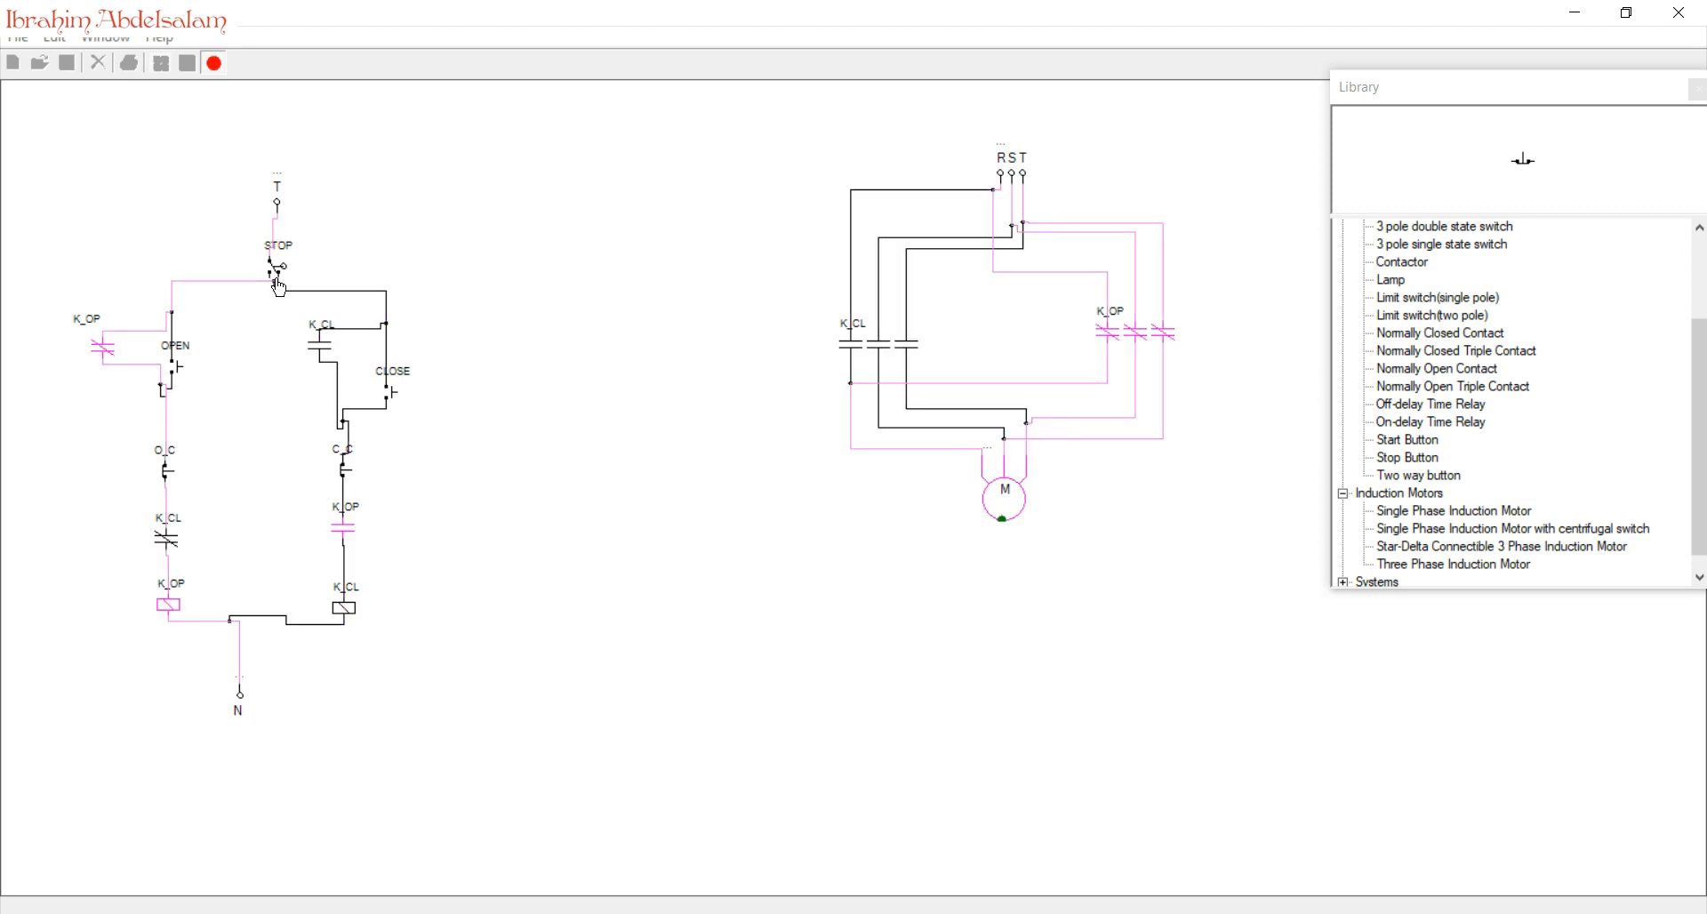